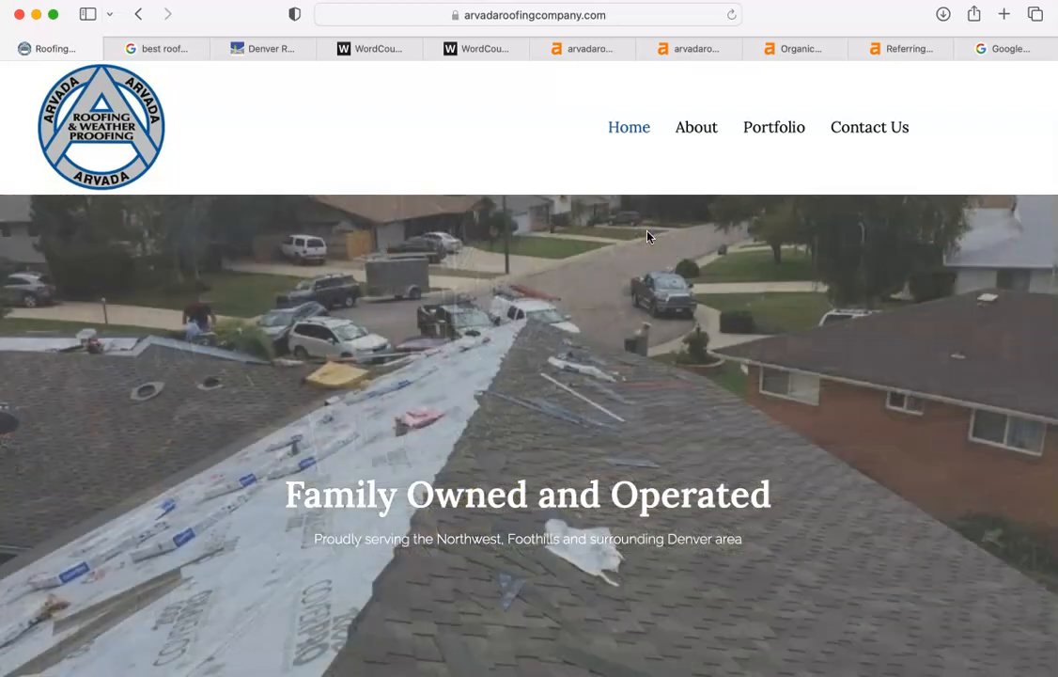
# - Review arvadaroofingcompany.com's Ahrefs overview (DR 0.7, 100 backlinks, 141 traffic), then show the Arvada, CO map
pyautogui.click(582, 48)
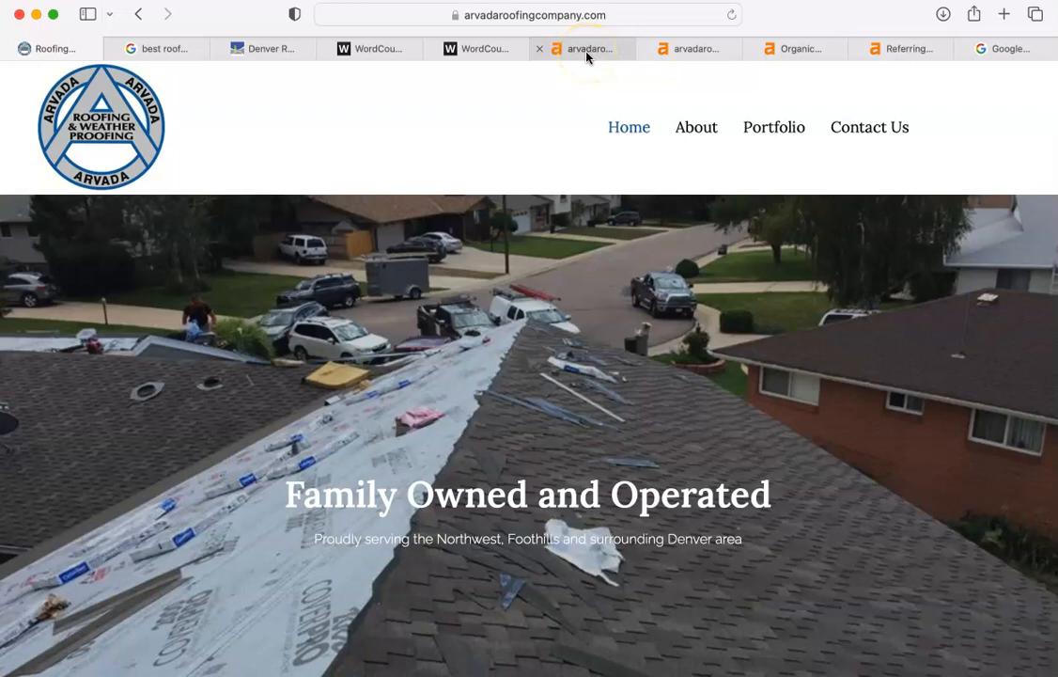
pyautogui.click(690, 49)
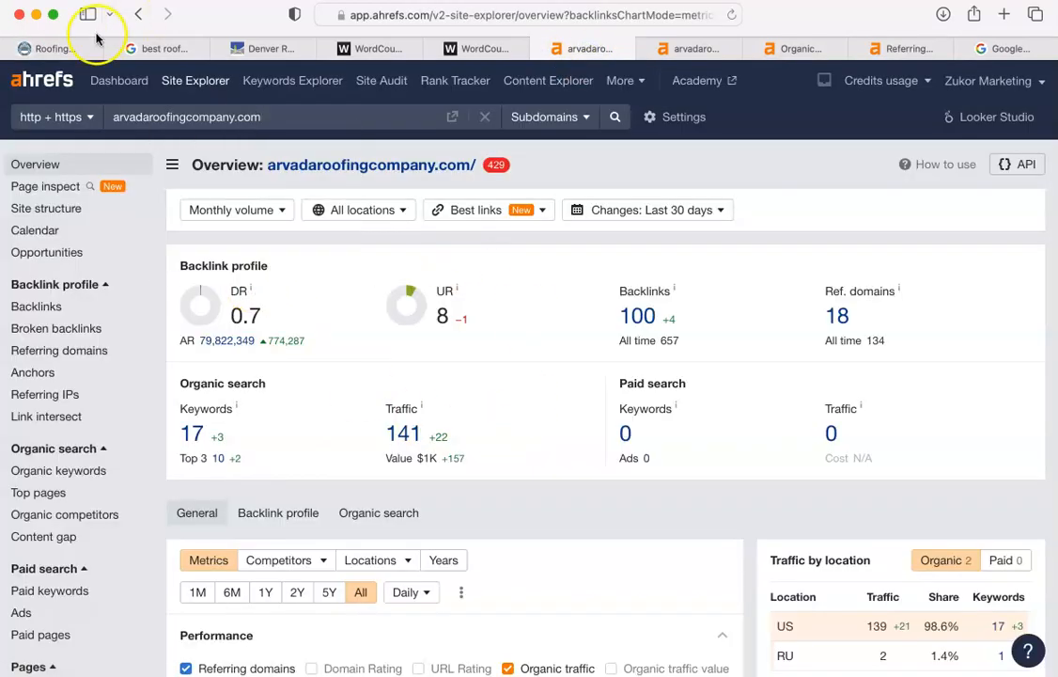
pyautogui.moveTo(373, 222)
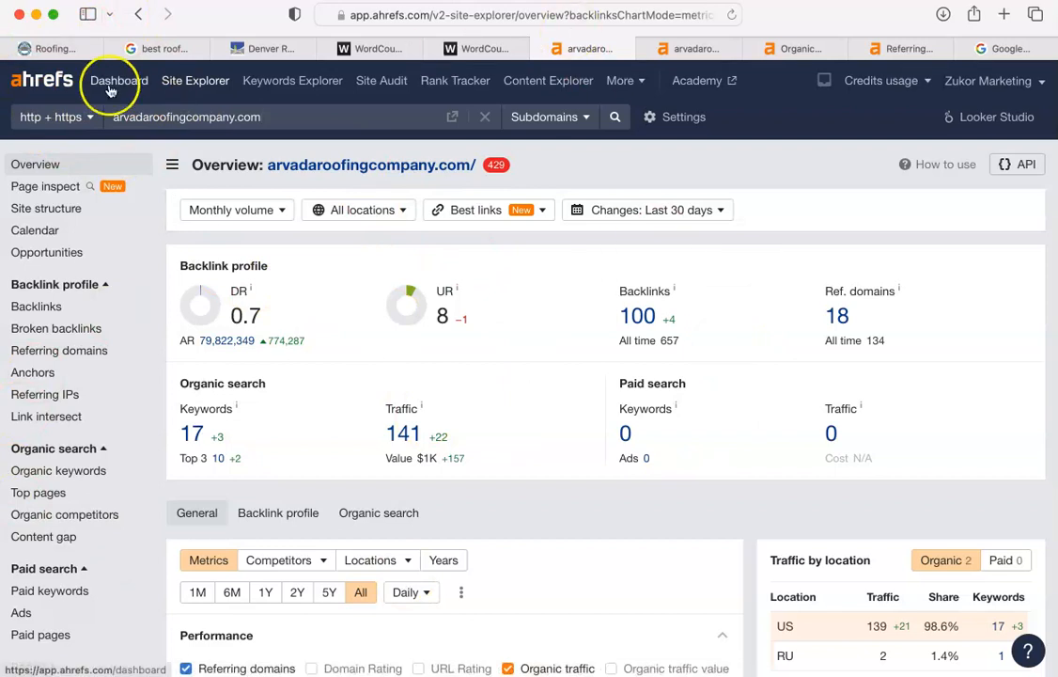
pyautogui.click(1005, 49)
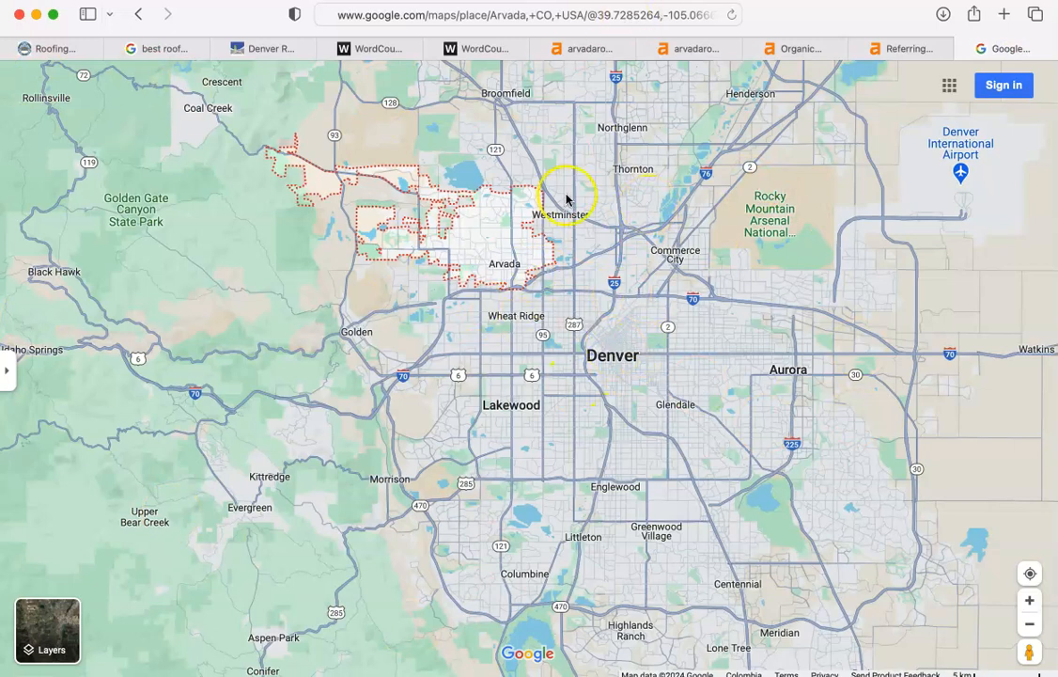
pyautogui.moveTo(503, 104)
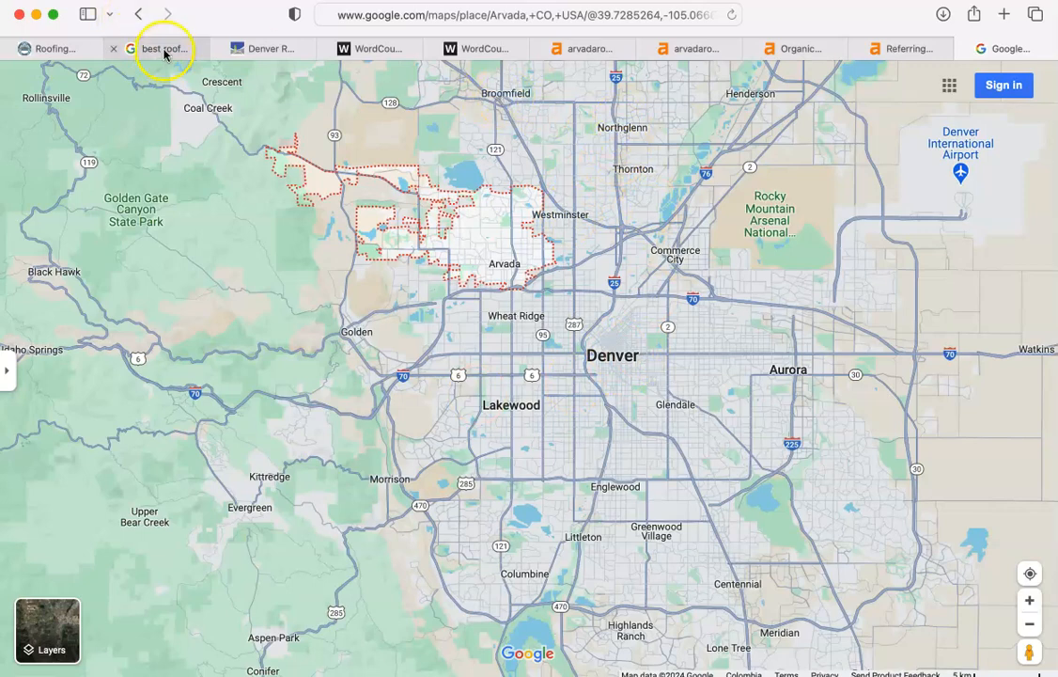
# - Read the 'best roofer in arvada co' Google results from sponsored roofers to the Top 10 list
pyautogui.click(159, 49)
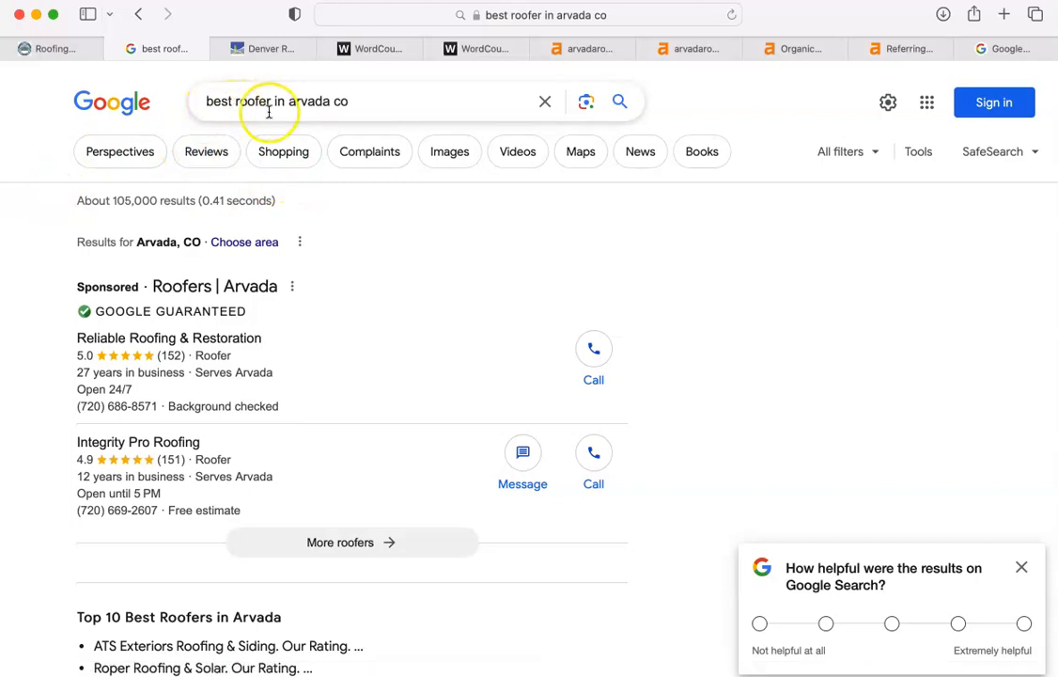
pyautogui.moveTo(116, 406)
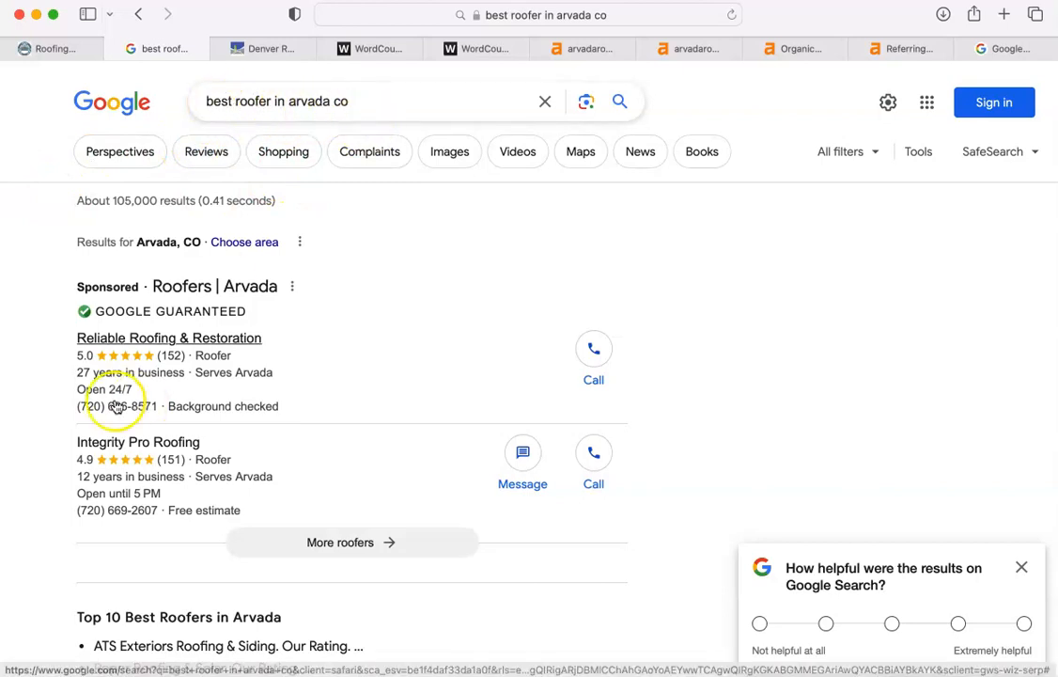
pyautogui.scroll(-3)
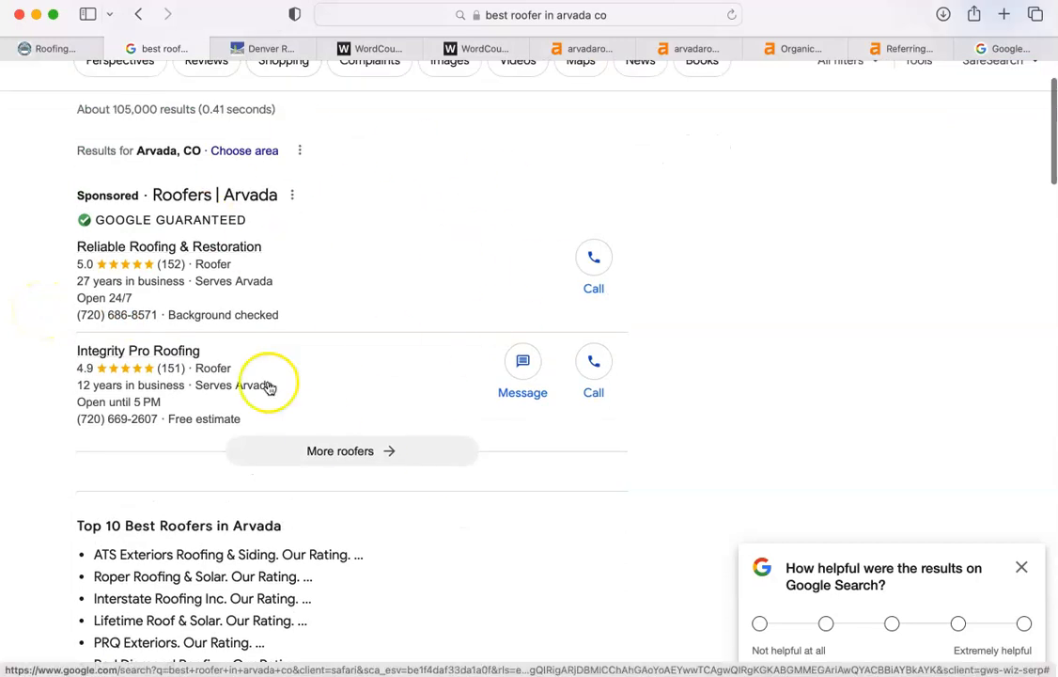
pyautogui.moveTo(259, 157)
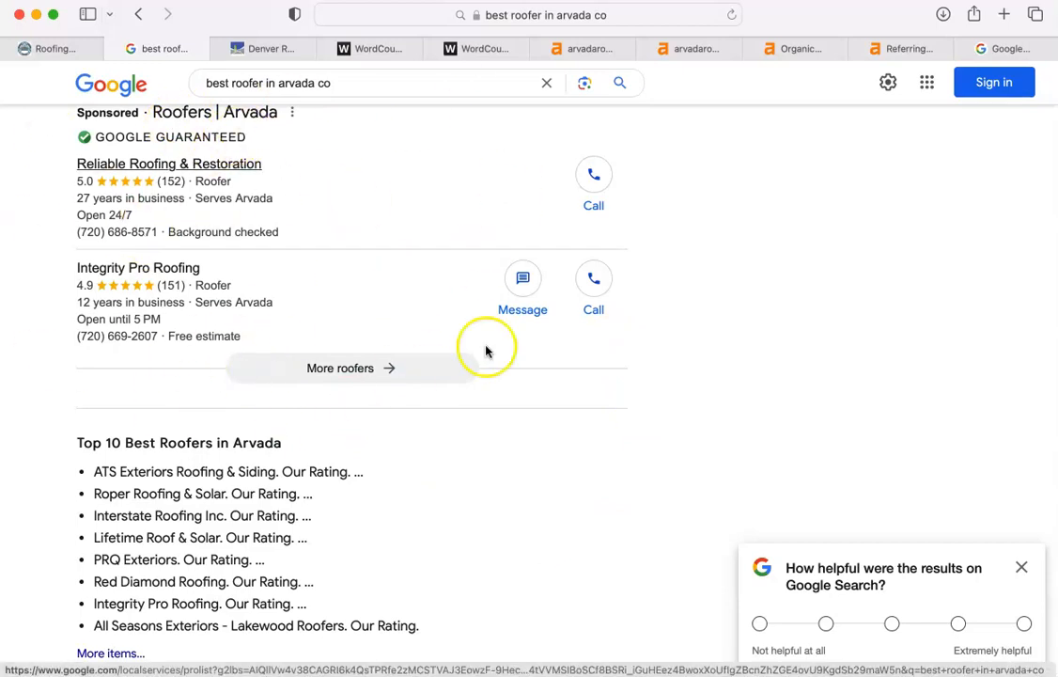
pyautogui.scroll(-3)
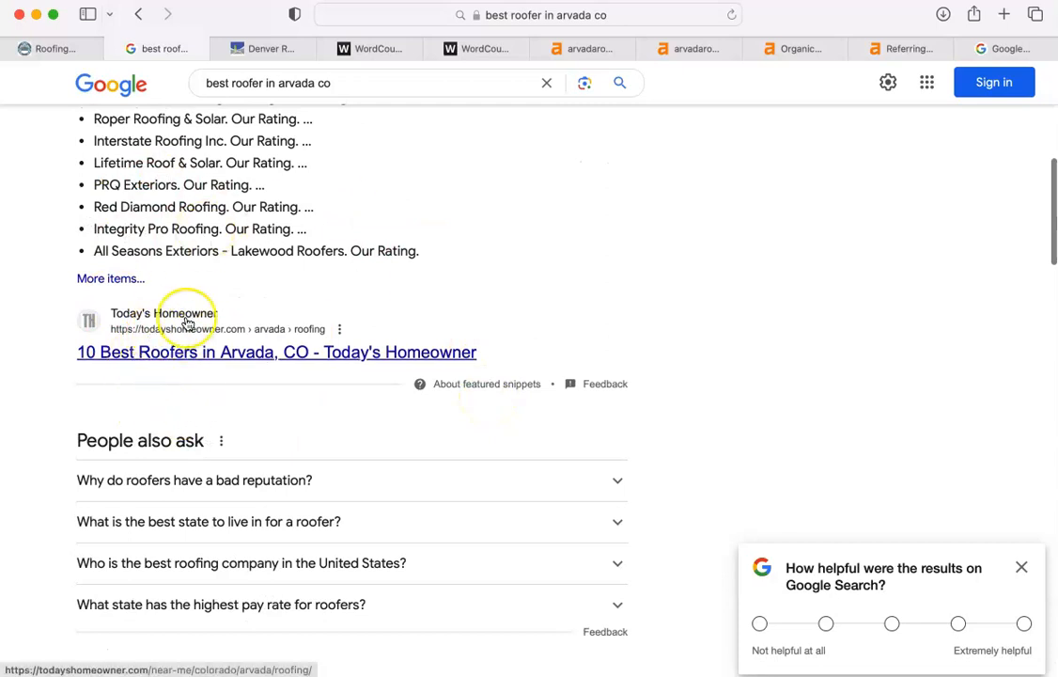
pyautogui.scroll(-3)
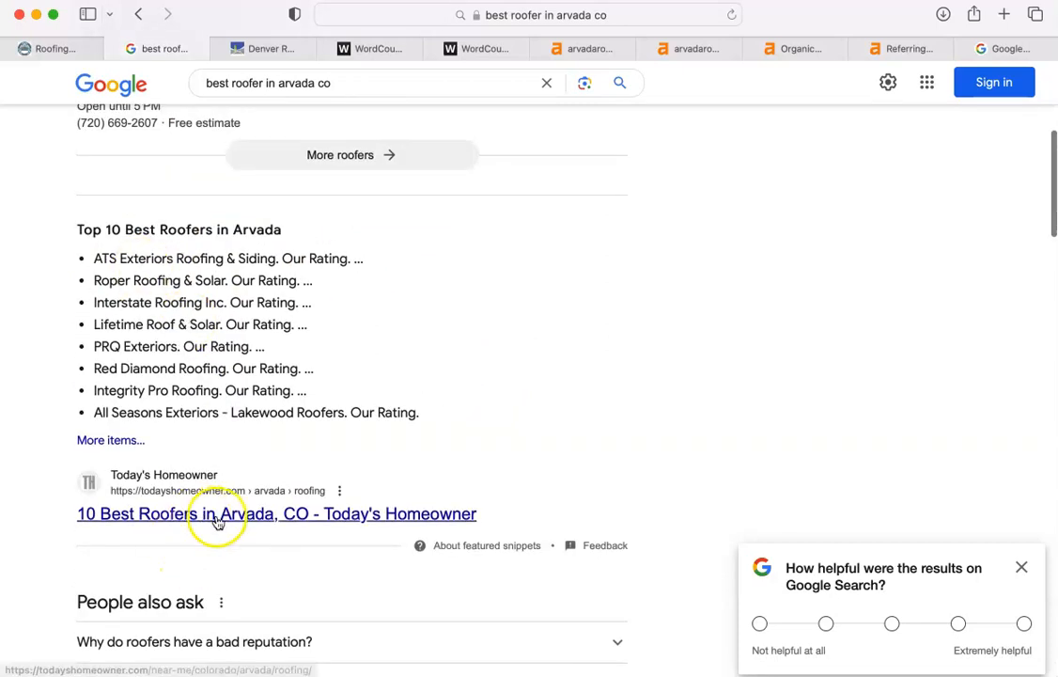
pyautogui.scroll(-3)
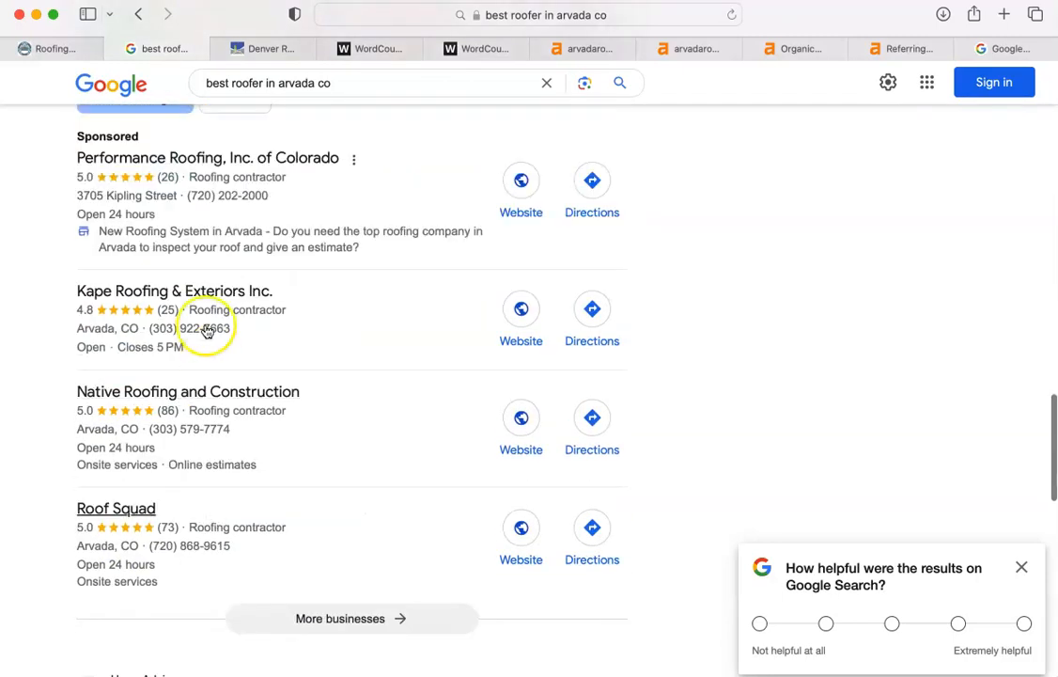
pyautogui.scroll(-3)
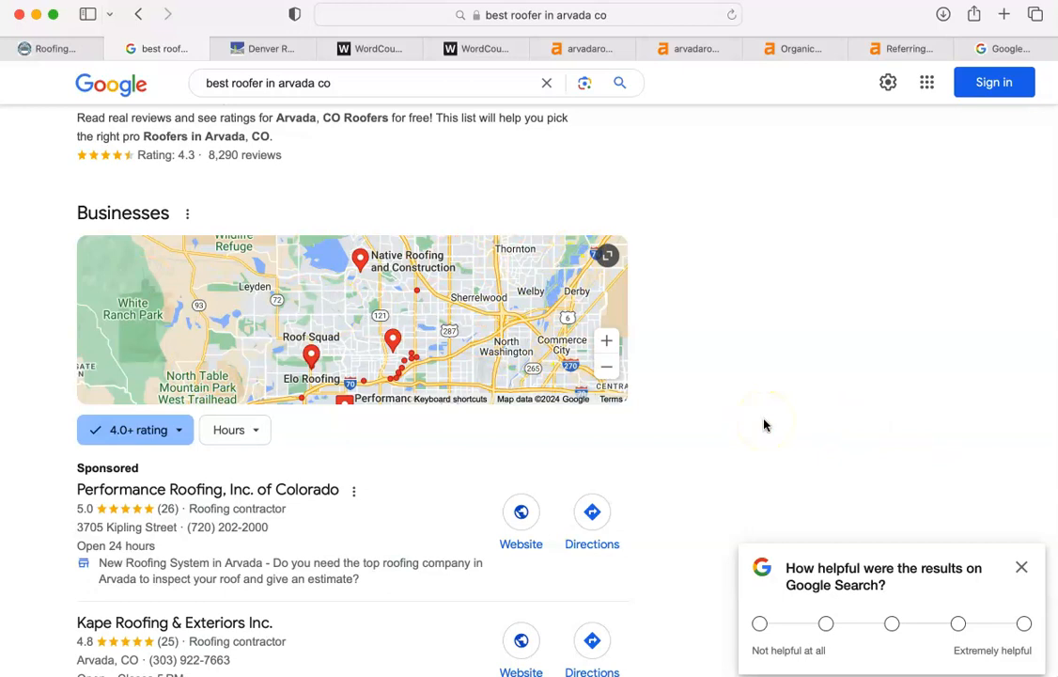
pyautogui.scroll(-3)
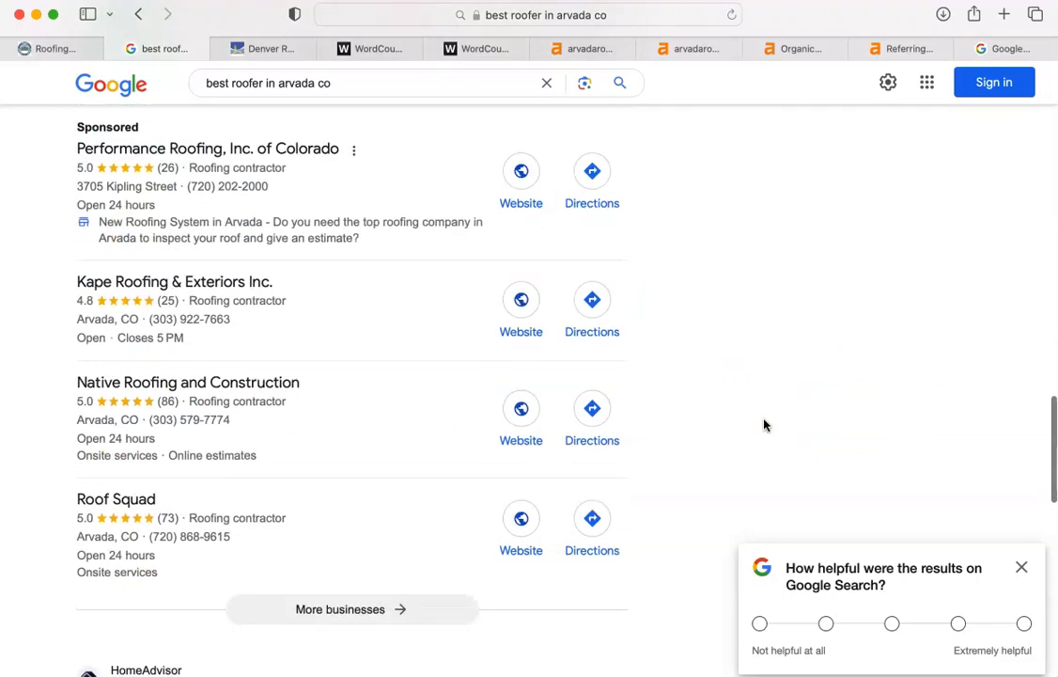
pyautogui.moveTo(350, 342)
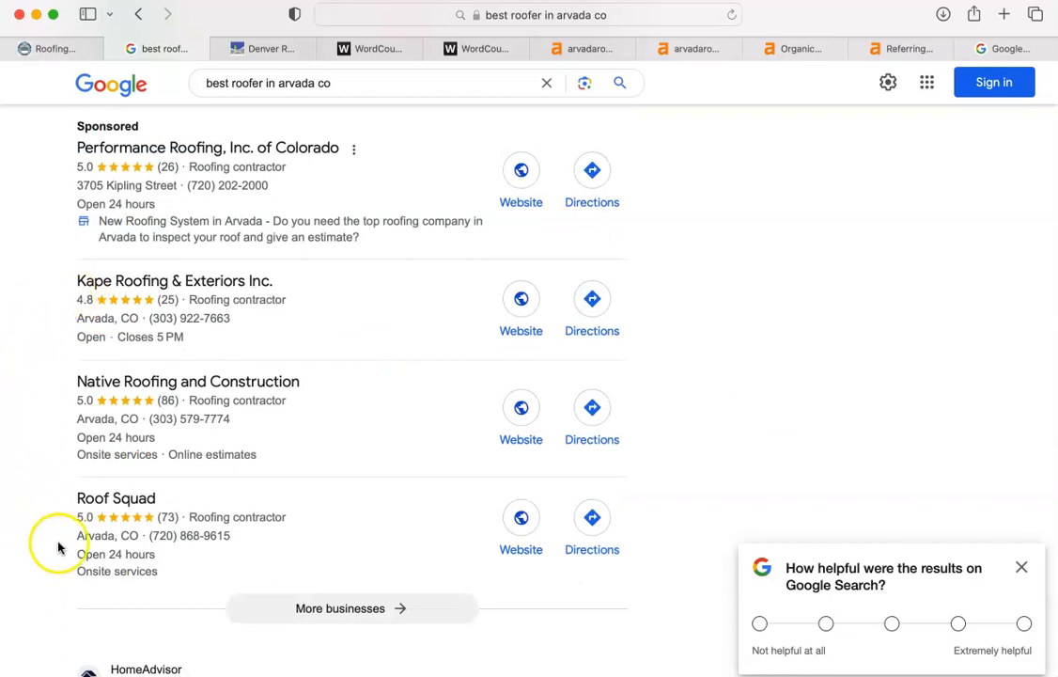
pyautogui.moveTo(58, 564)
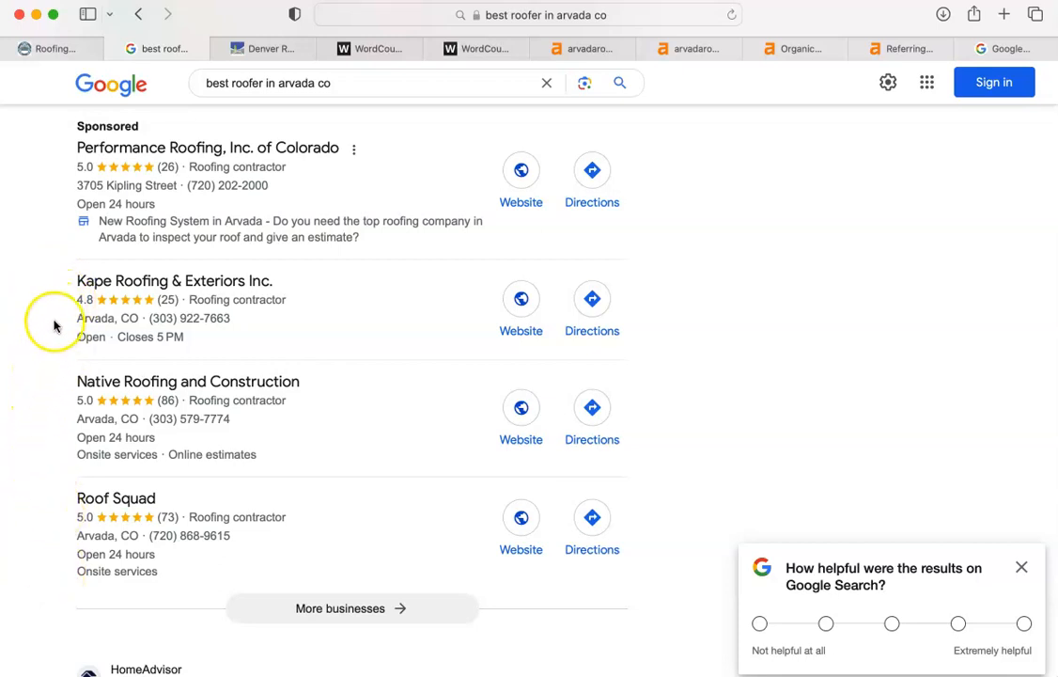
pyautogui.moveTo(60, 319)
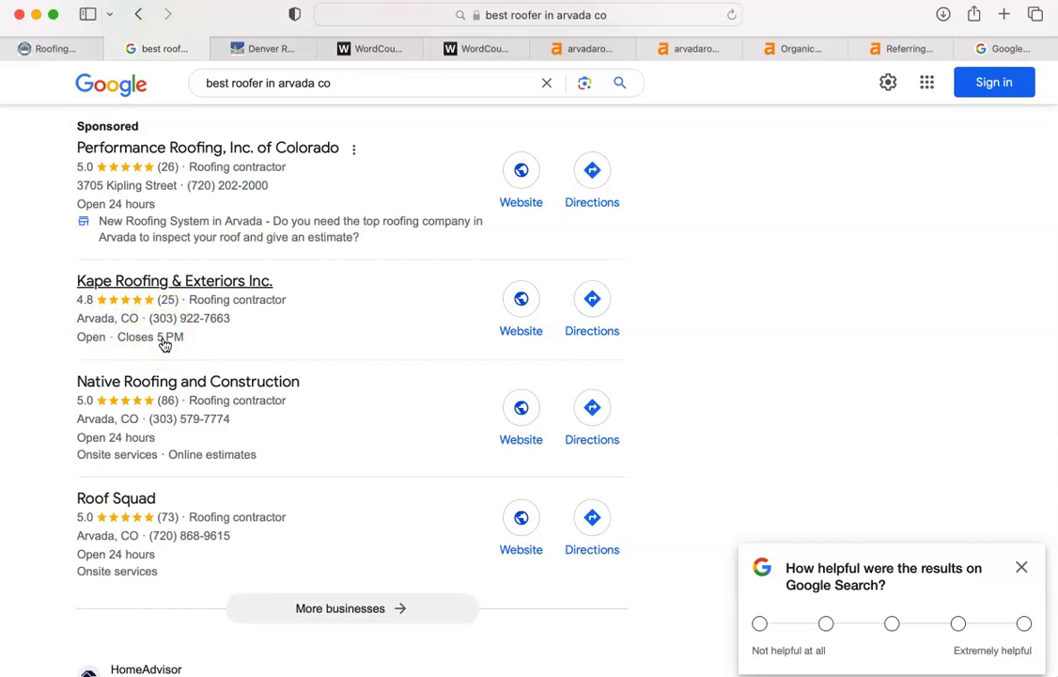
pyautogui.moveTo(57, 545)
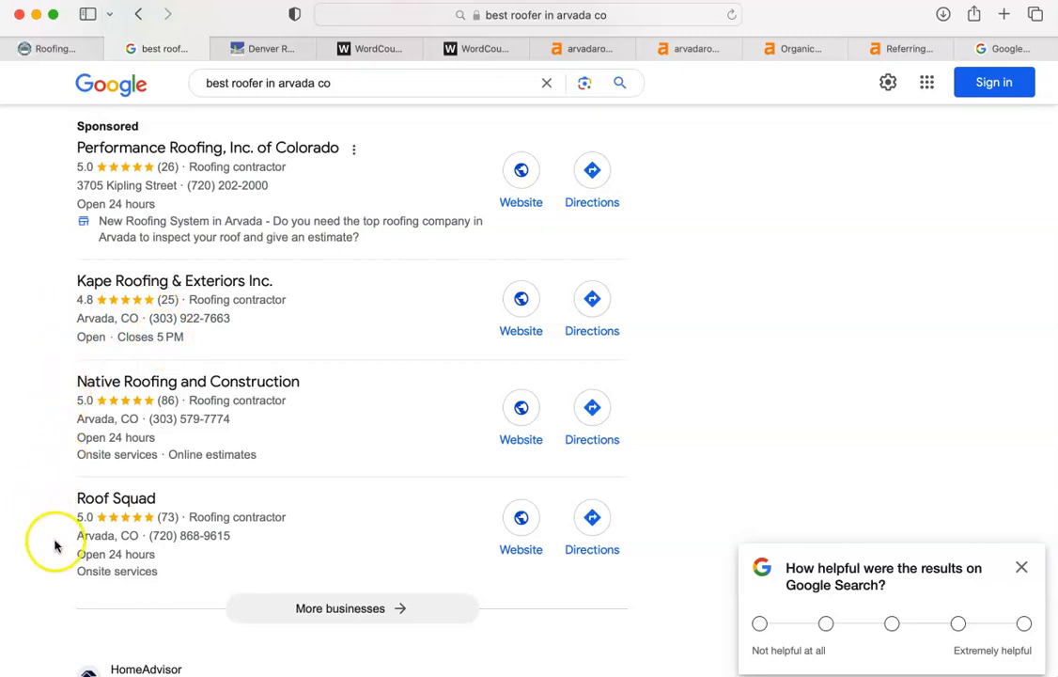
pyautogui.moveTo(36, 415)
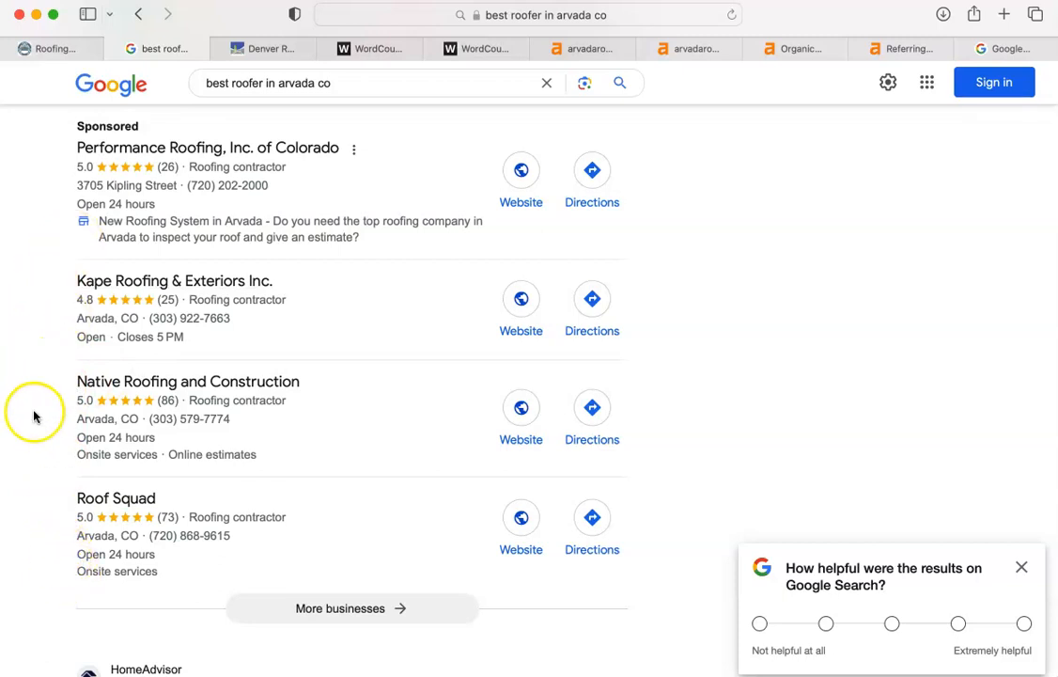
pyautogui.moveTo(53, 304)
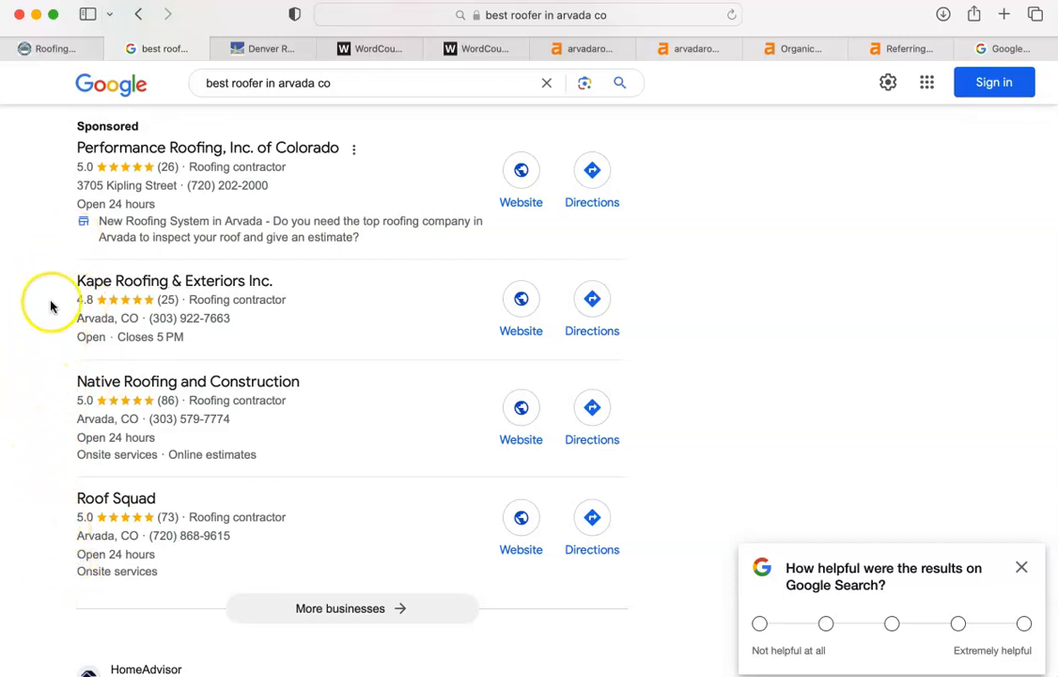
pyautogui.moveTo(65, 167)
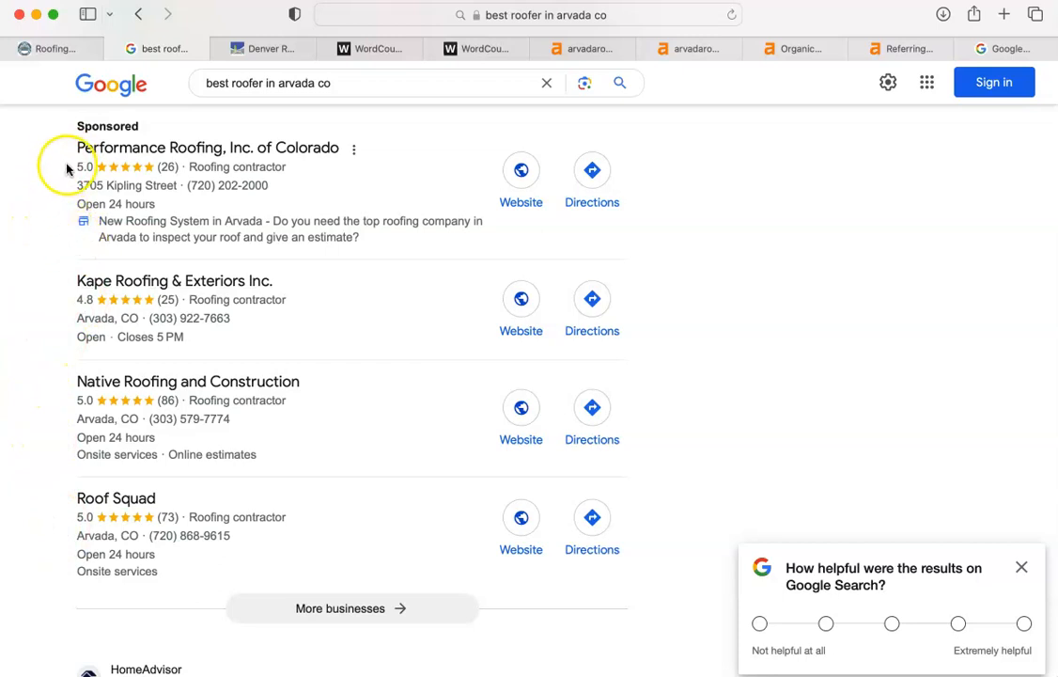
pyautogui.moveTo(154, 193)
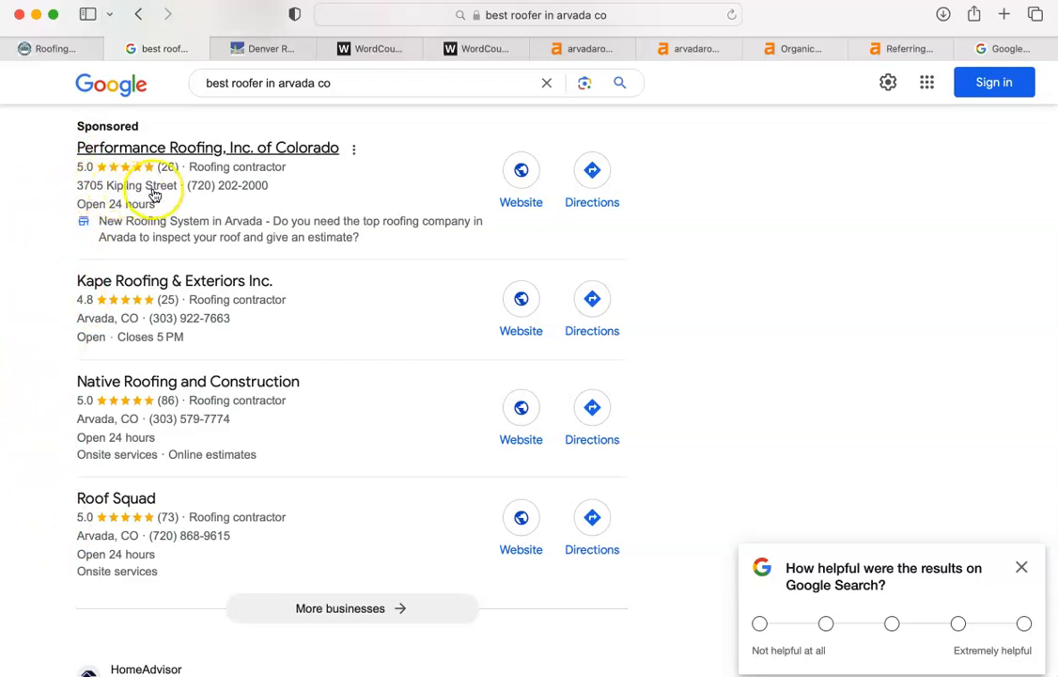
pyautogui.moveTo(252, 192)
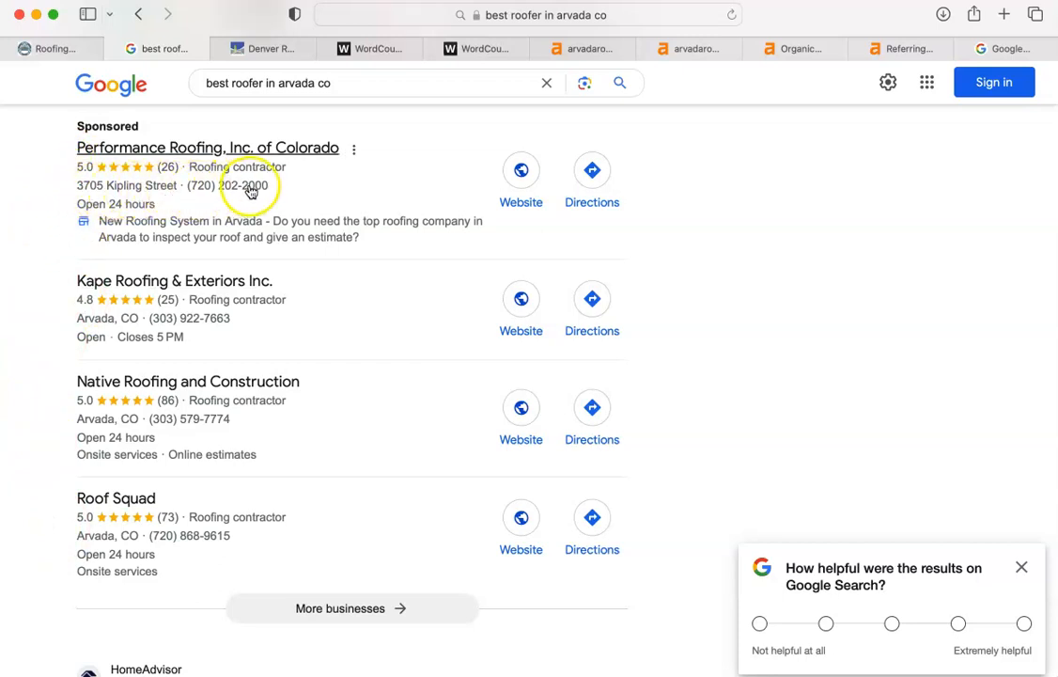
pyautogui.moveTo(113, 229)
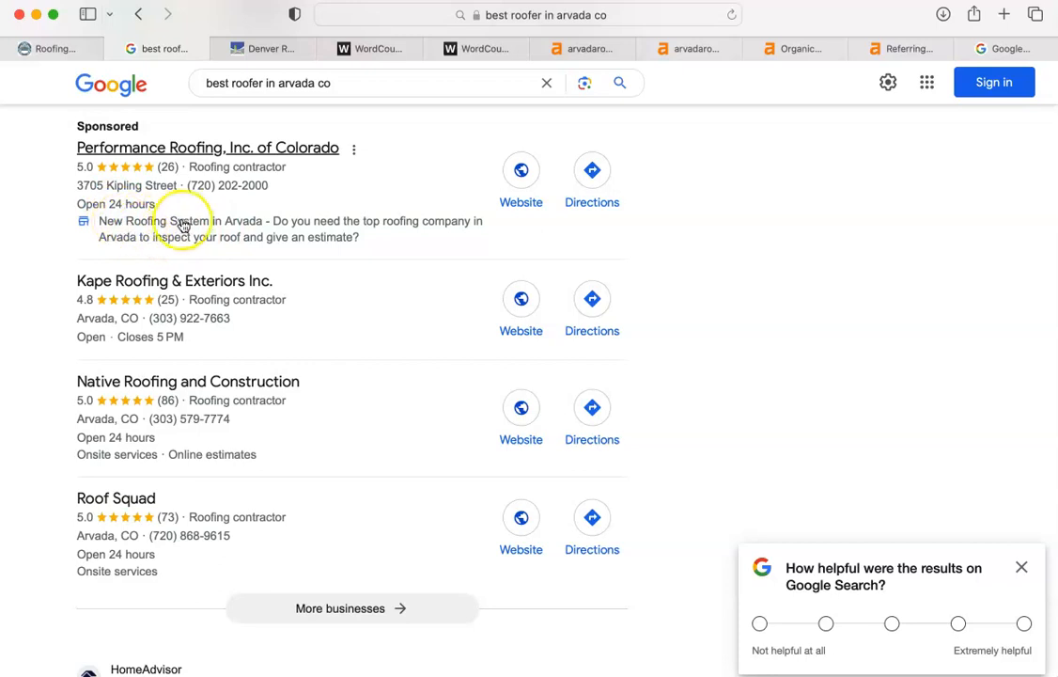
pyautogui.moveTo(423, 225)
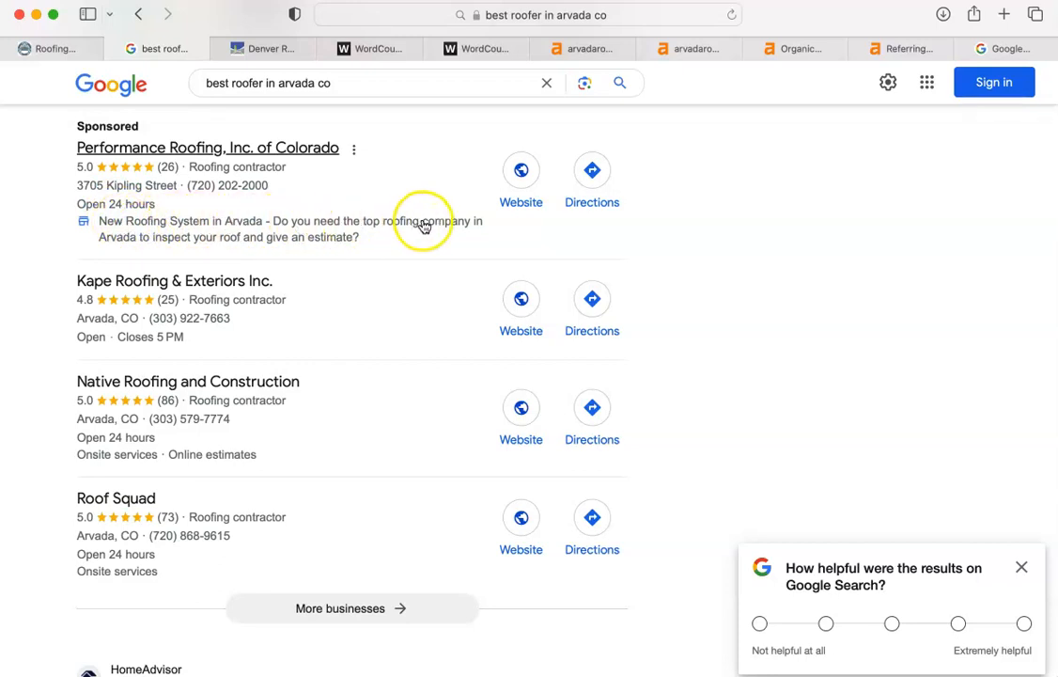
pyautogui.moveTo(312, 243)
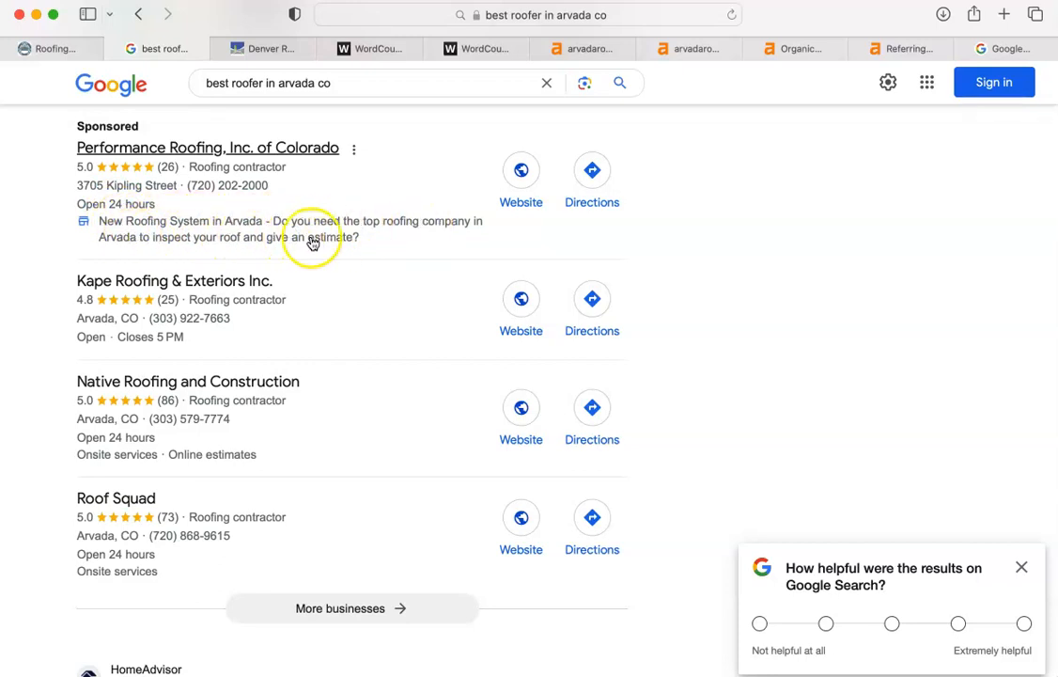
pyautogui.moveTo(26, 372)
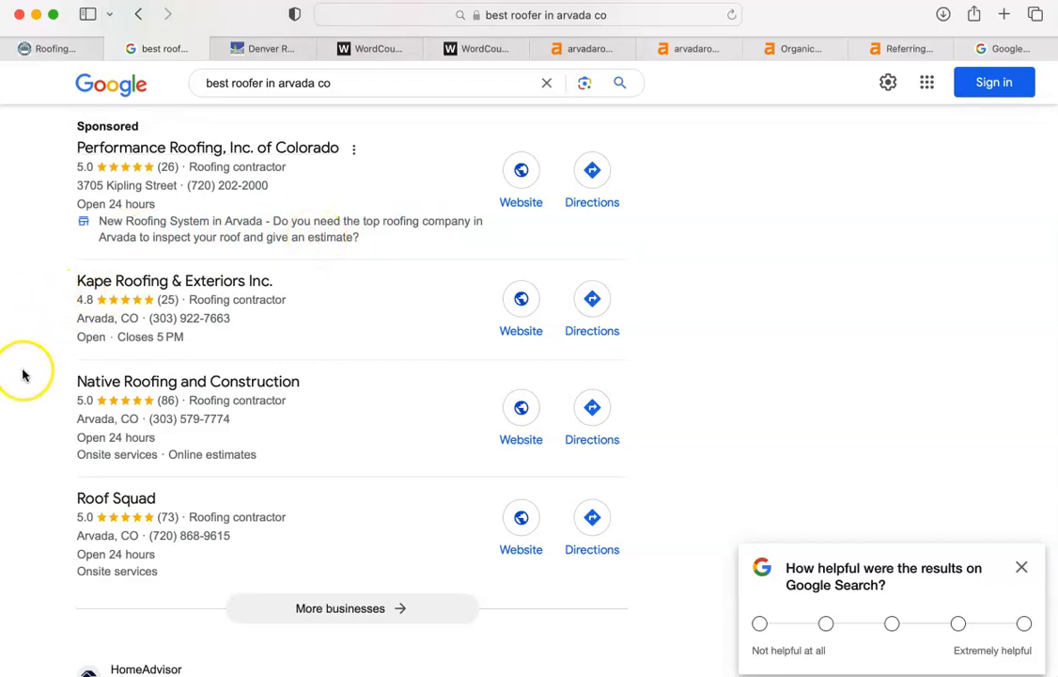
pyautogui.moveTo(141, 201)
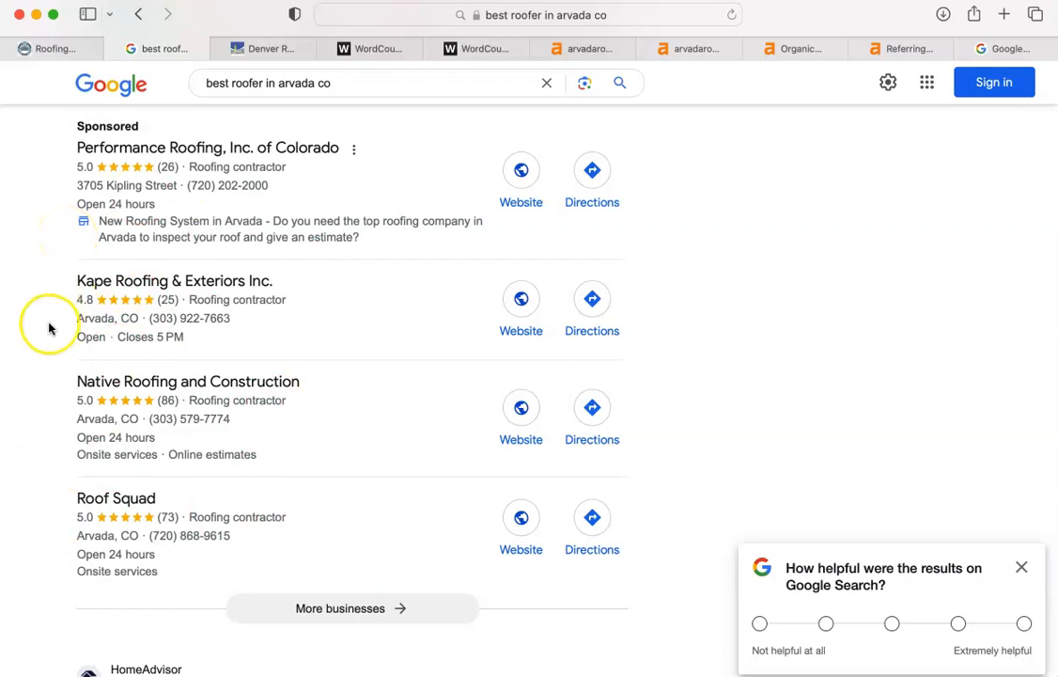
pyautogui.scroll(-3)
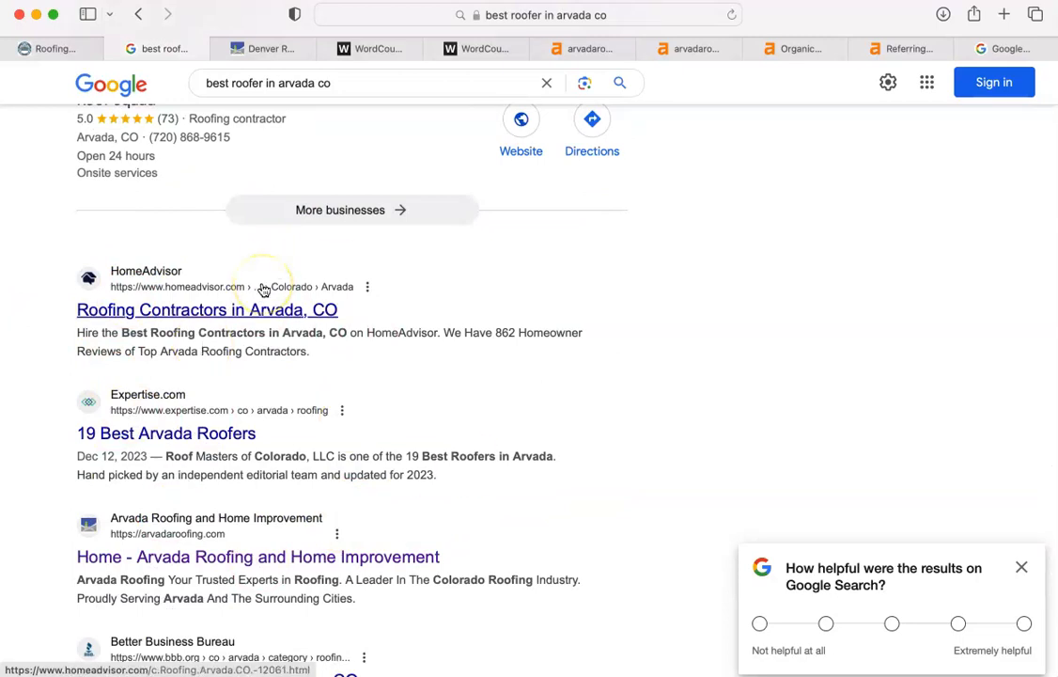
pyautogui.moveTo(42, 282)
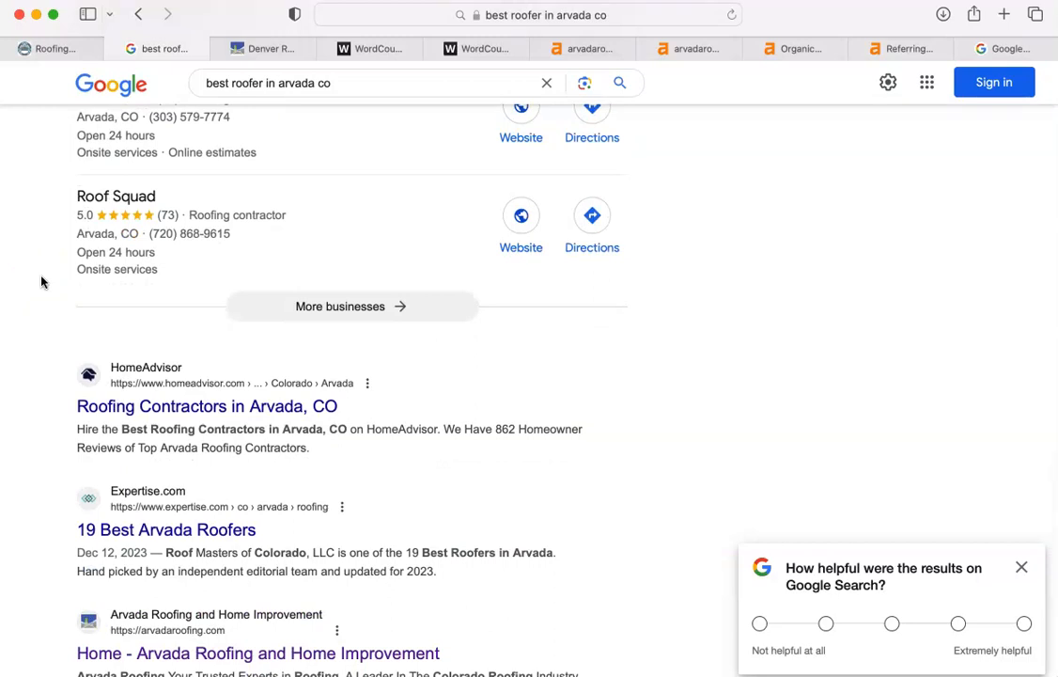
pyautogui.moveTo(686, 404)
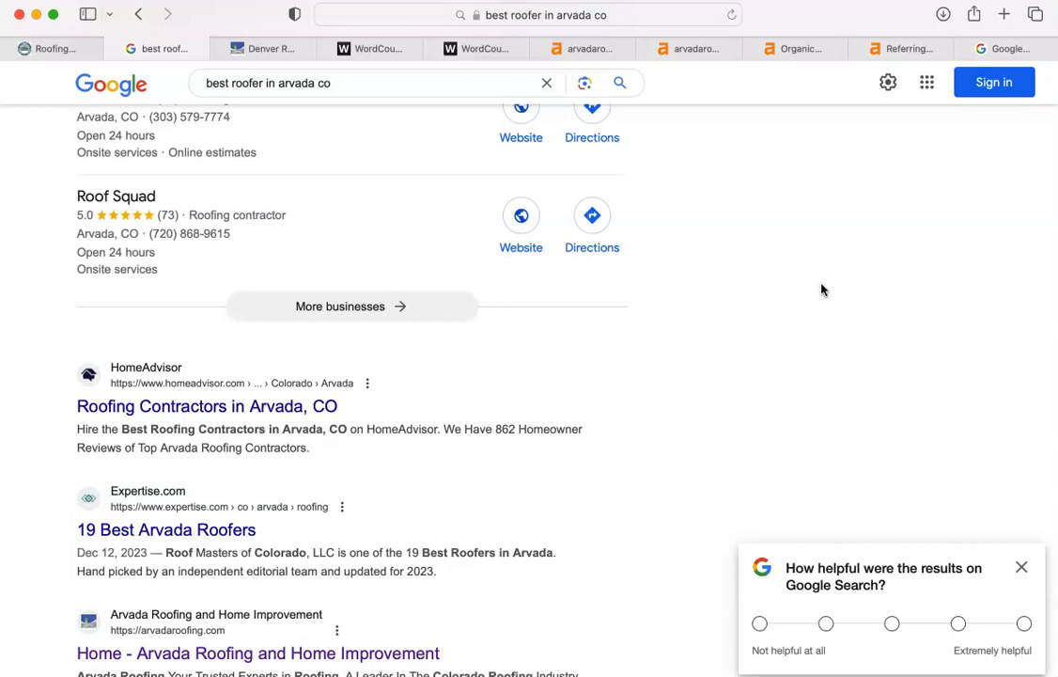
pyautogui.scroll(-3)
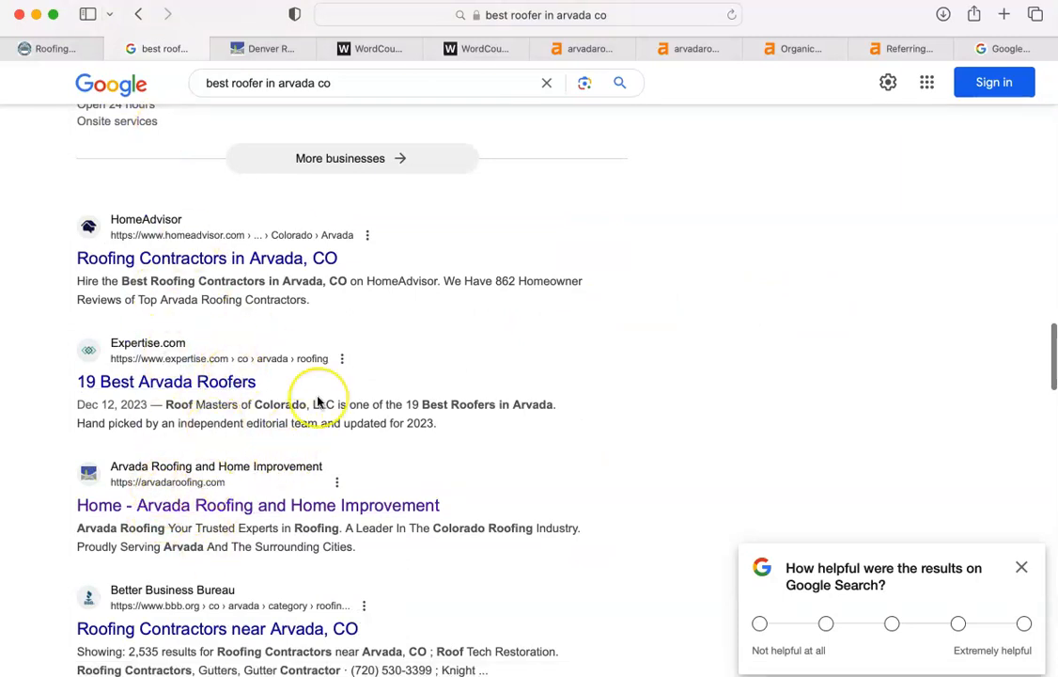
pyautogui.scroll(-3)
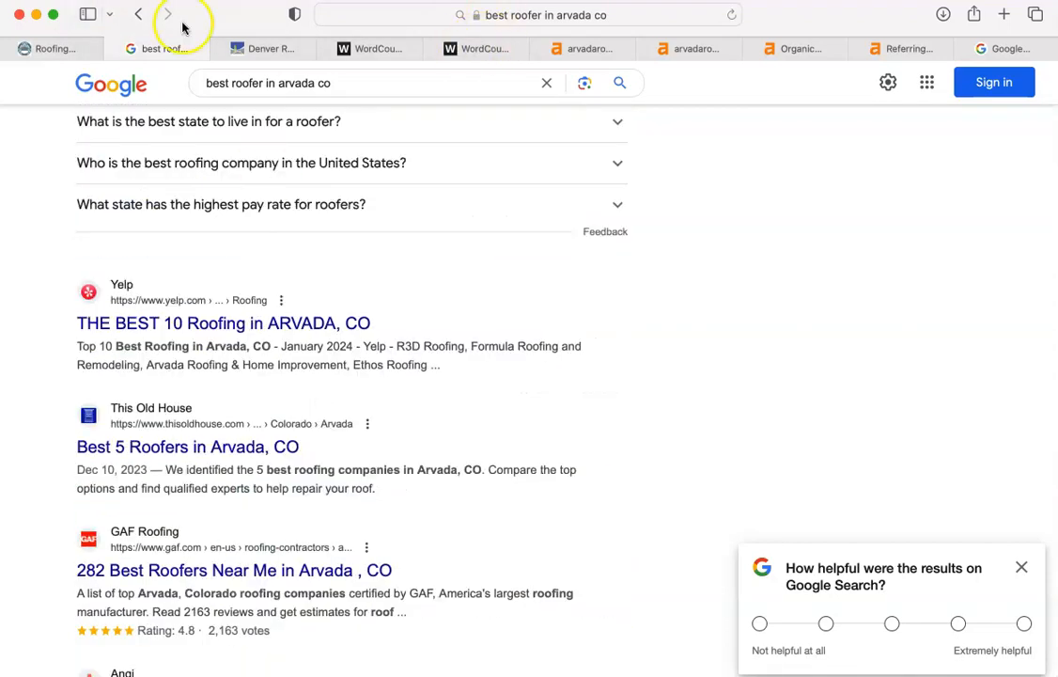
# - Compare the arvadaroofingcompany.com home page against arvadaroofing.com, ending back on the first site
pyautogui.click(263, 49)
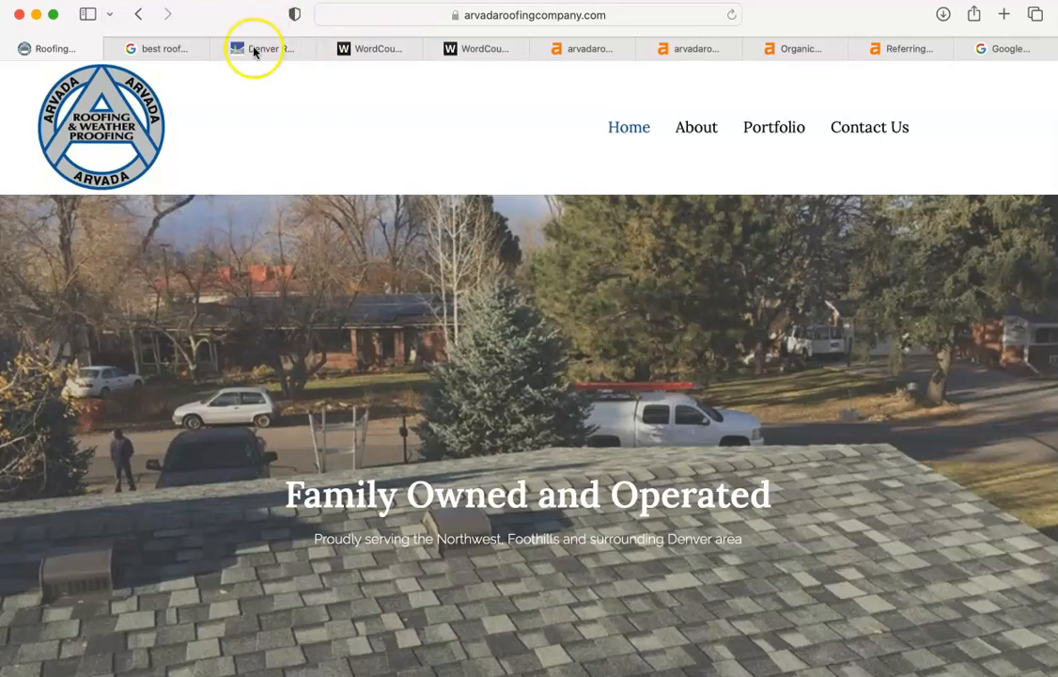
pyautogui.click(263, 49)
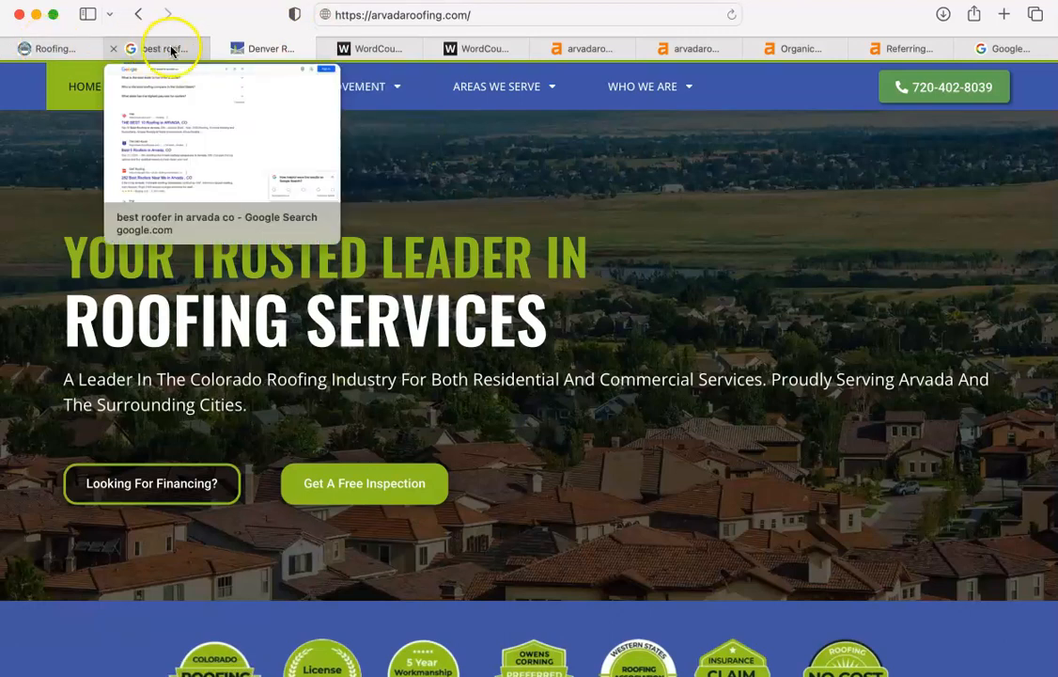
pyautogui.click(56, 49)
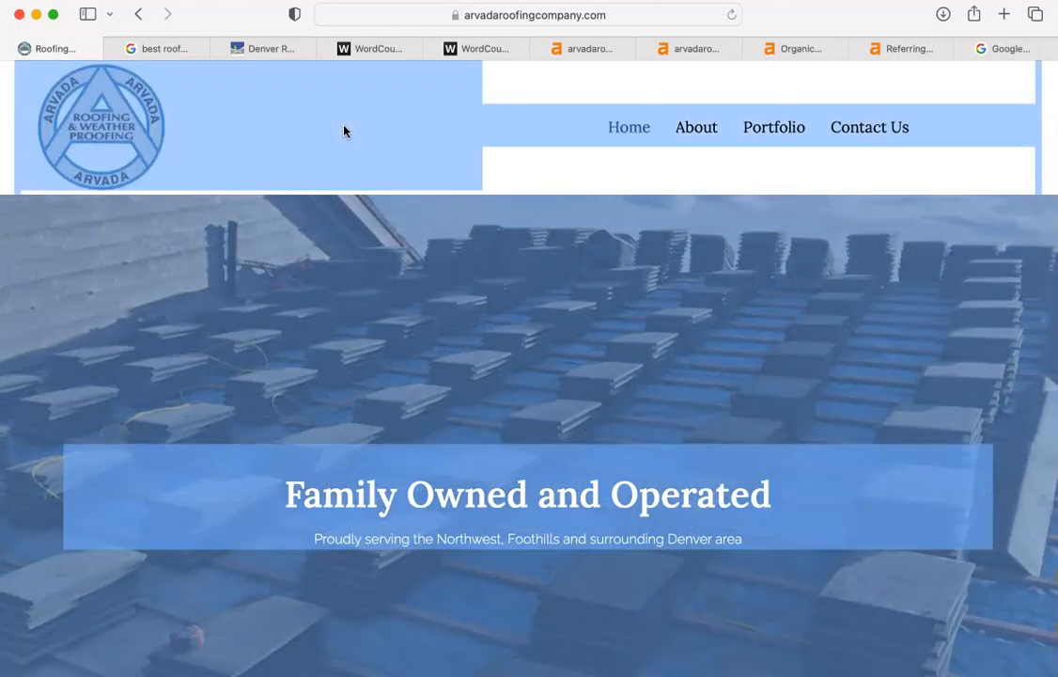
pyautogui.click(376, 49)
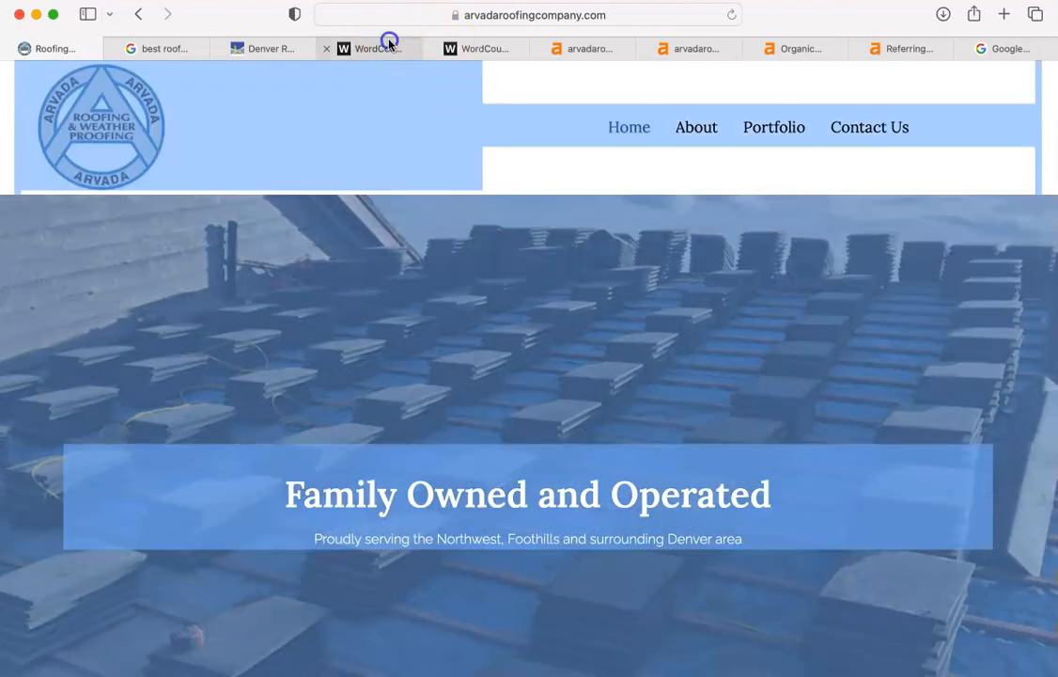
# - Compare WordCounter totals: 821 words for arvadaroofingcompany.com versus 272 words, 1,713 characters for arvadaroofing.com
pyautogui.click(368, 49)
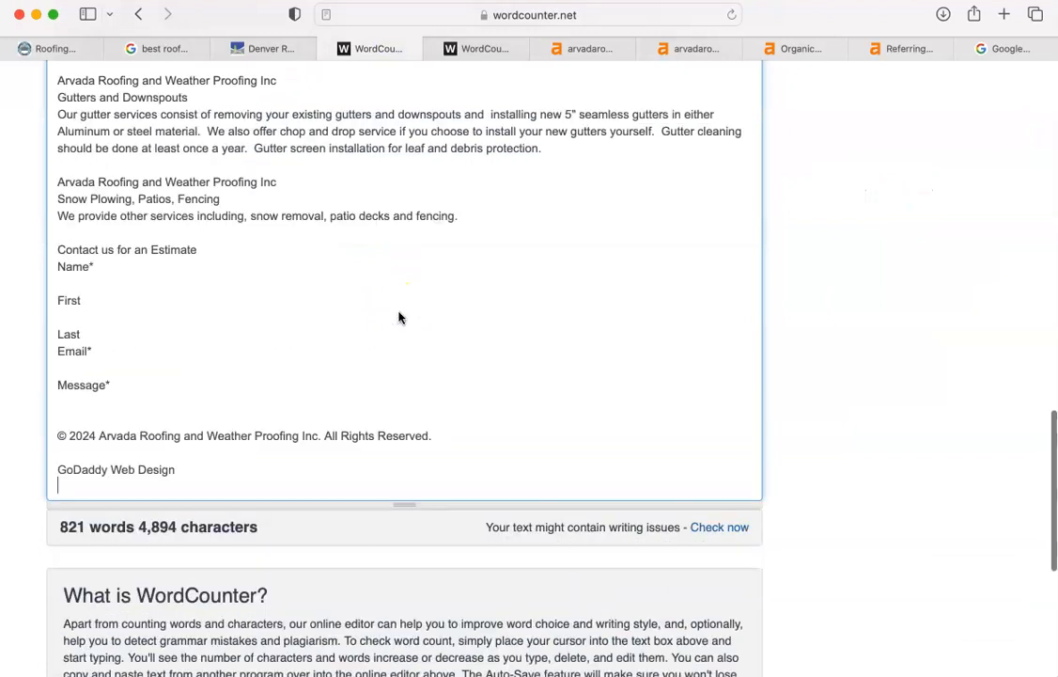
pyautogui.scroll(3)
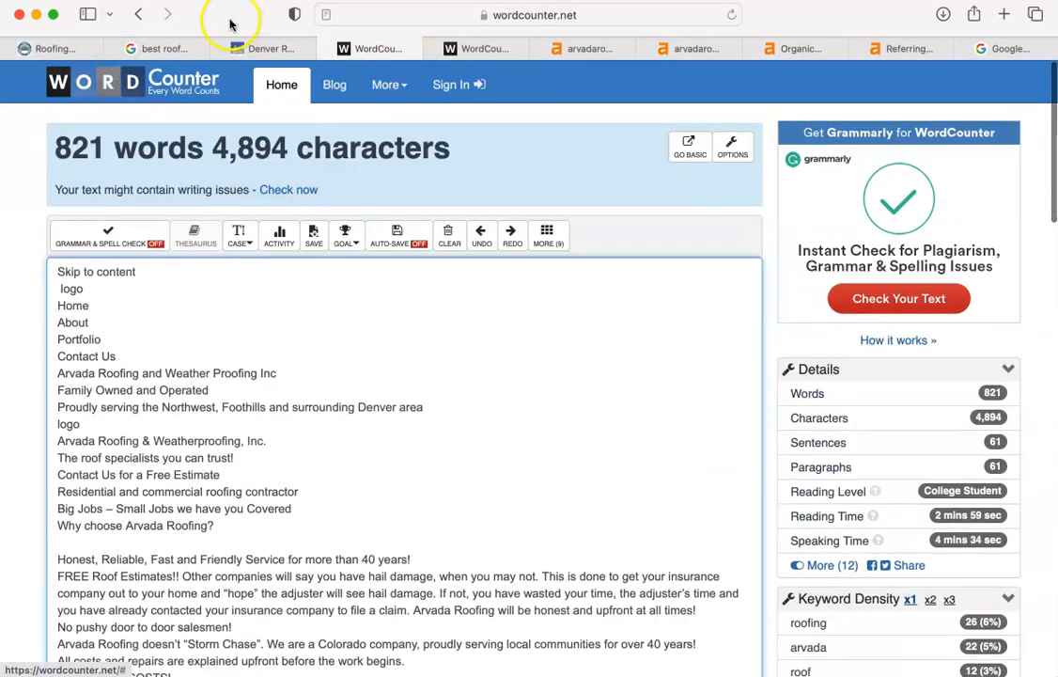
pyautogui.click(263, 49)
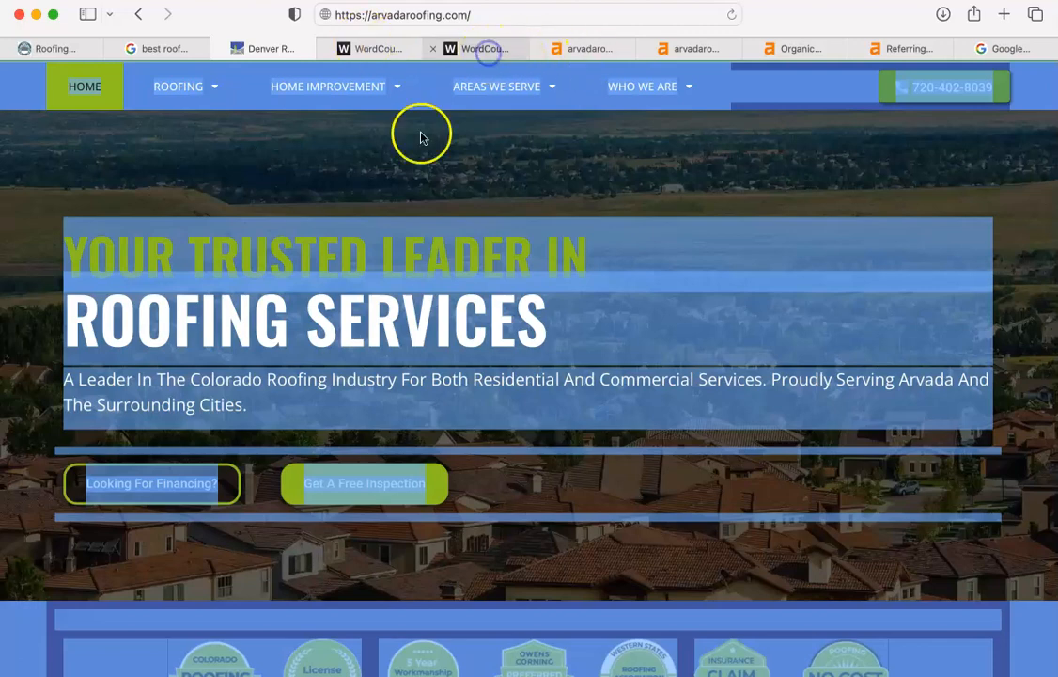
pyautogui.click(478, 49)
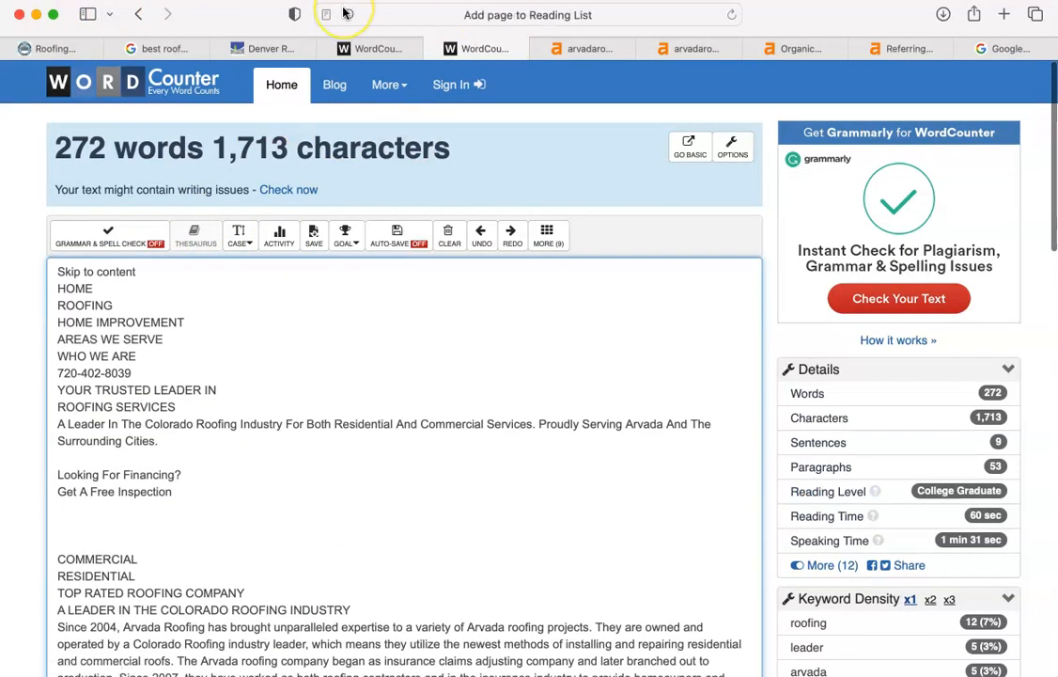
pyautogui.click(376, 49)
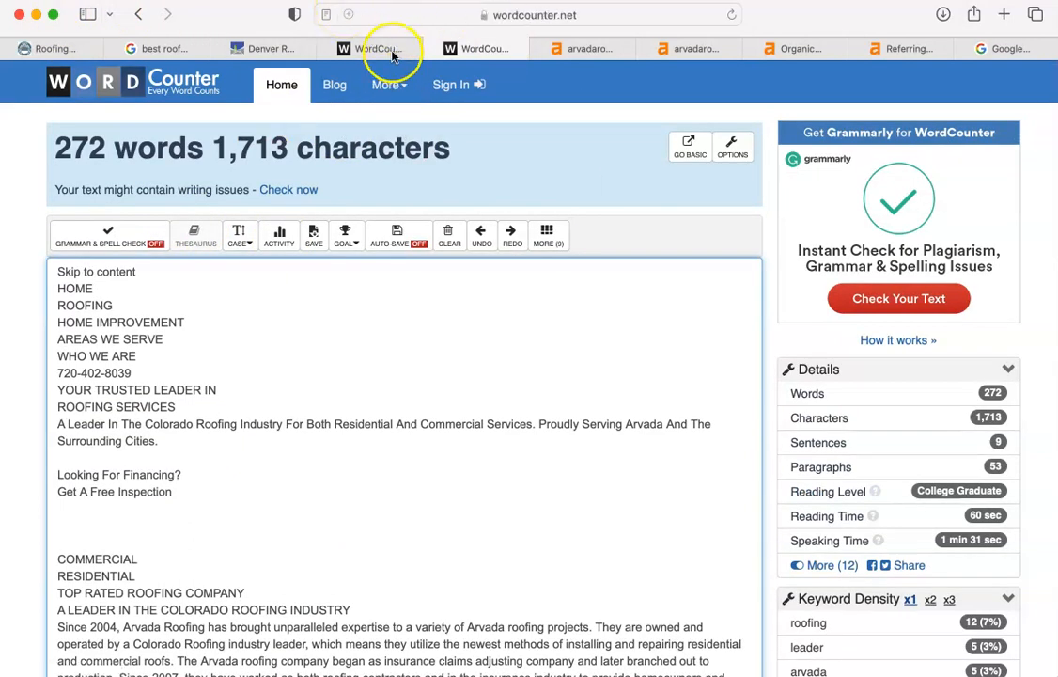
pyautogui.moveTo(376, 49)
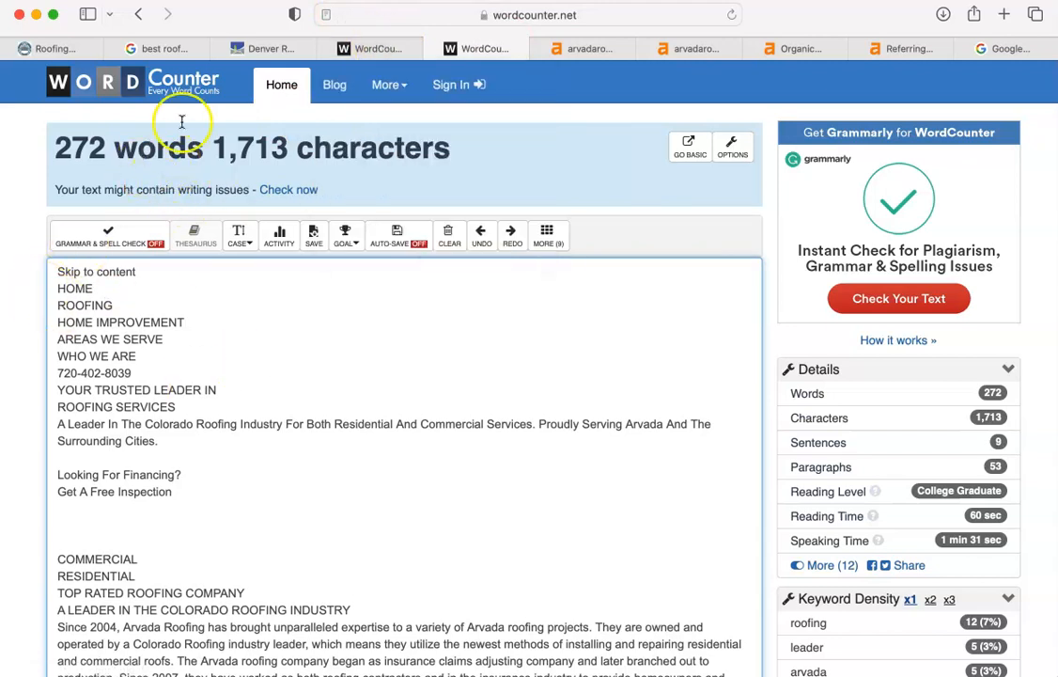
pyautogui.moveTo(226, 101)
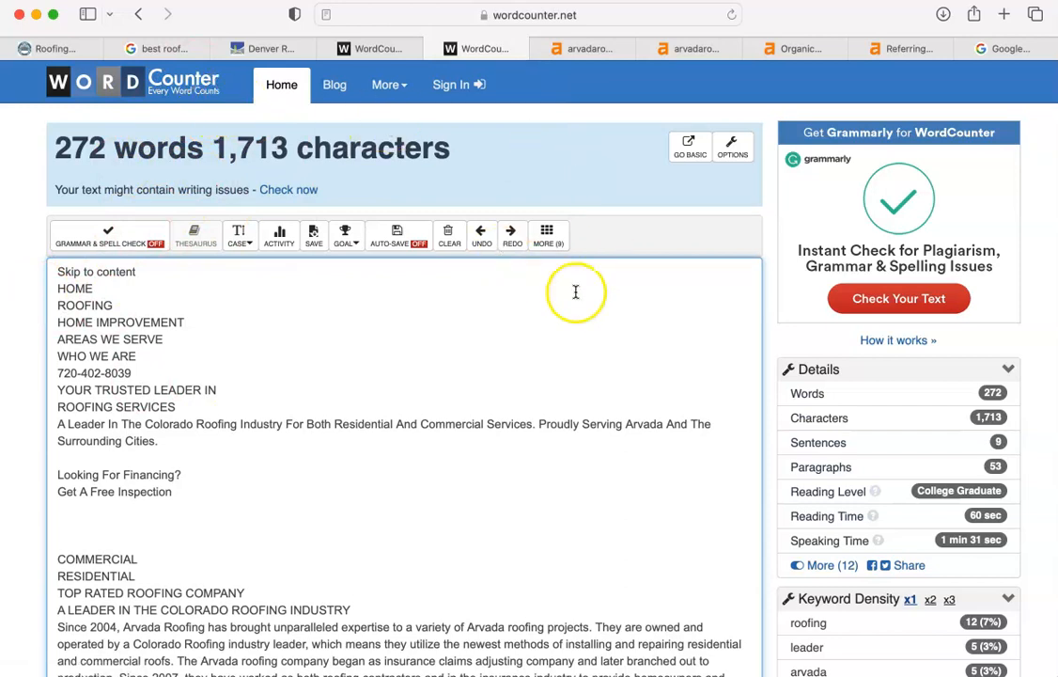
pyautogui.moveTo(829, 98)
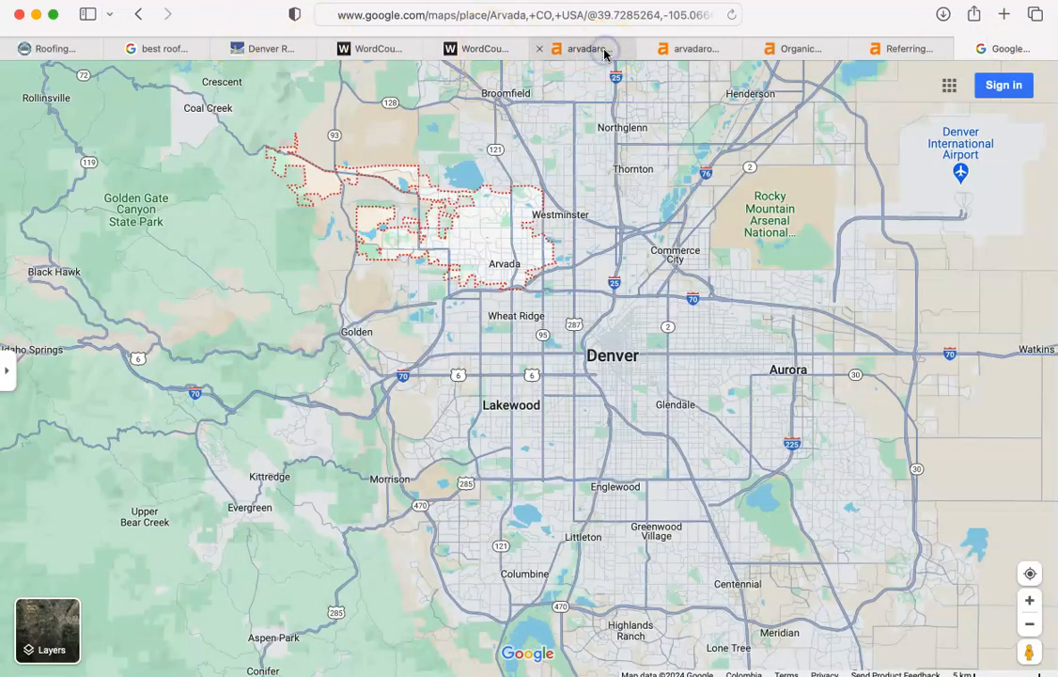
# - Return to the Ahrefs overview for arvadaroofingcompany.com (DR 0.7, 100 backlinks, 141 traffic)
pyautogui.click(582, 48)
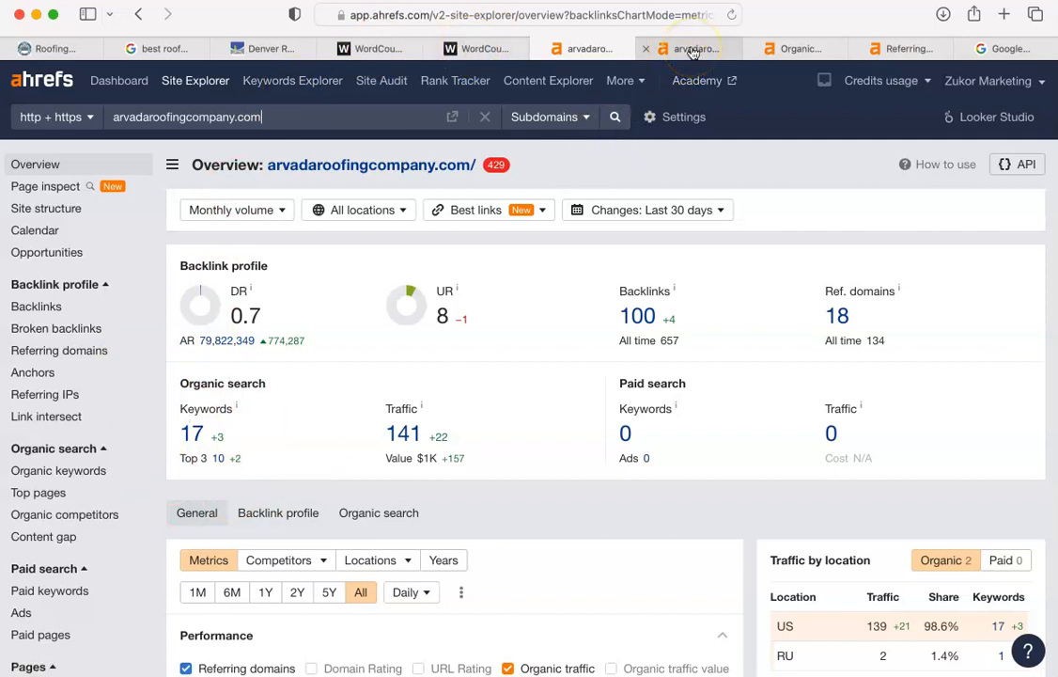
# - Review arvadaroofing.com's overview (DR 6, 519 backlinks, 896 traffic) and its 887-keyword organic report
pyautogui.click(691, 49)
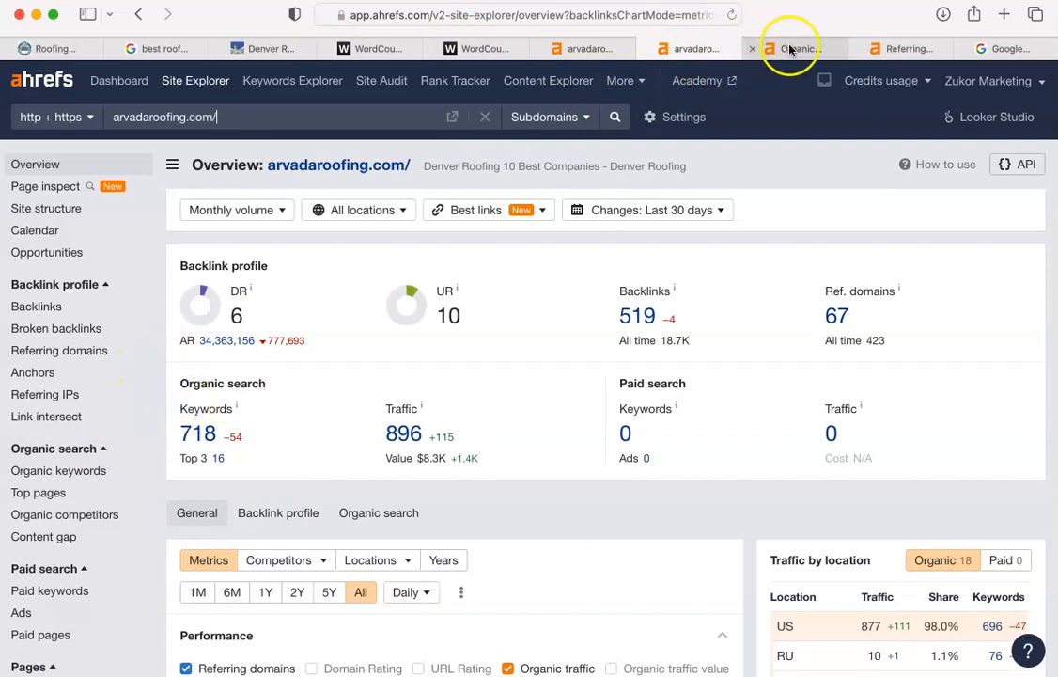
pyautogui.moveTo(799, 49)
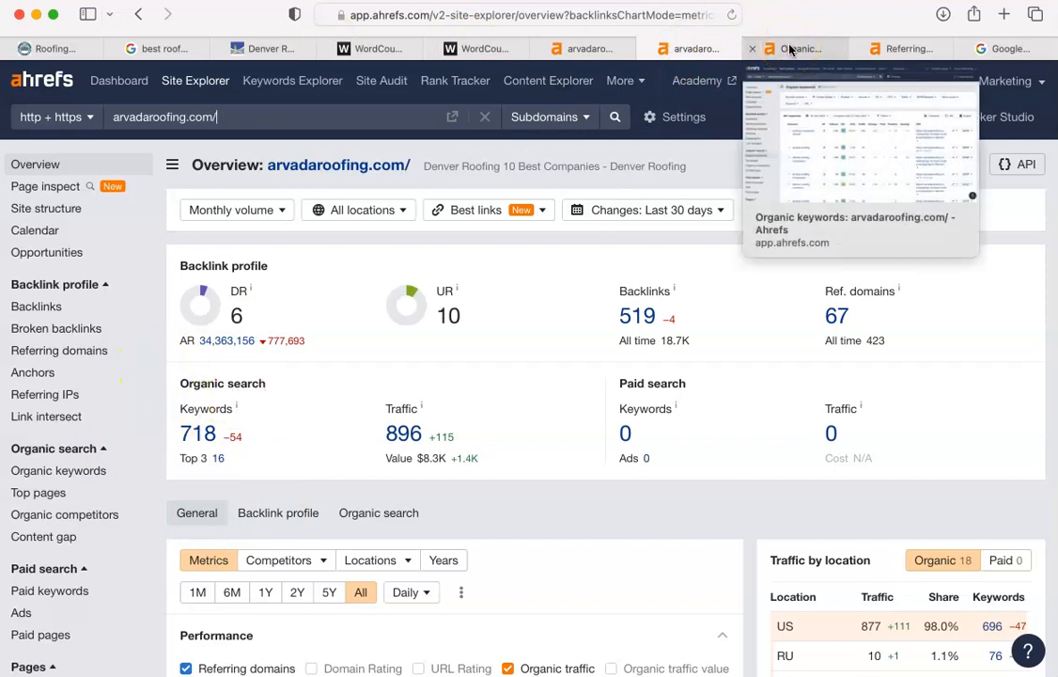
pyautogui.click(797, 49)
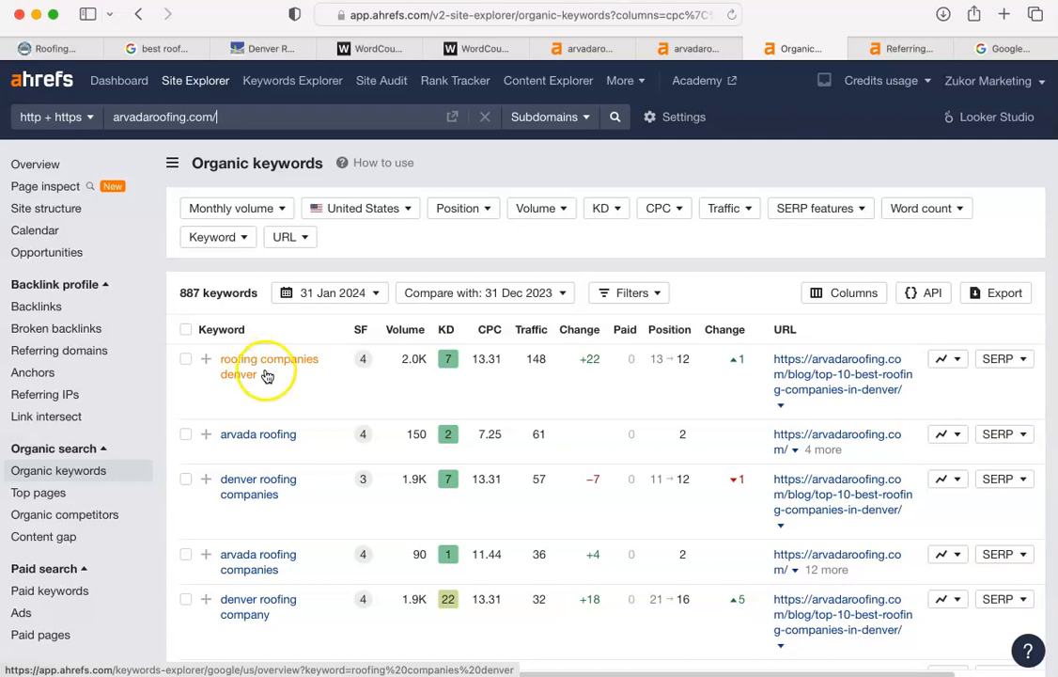
pyautogui.moveTo(263, 388)
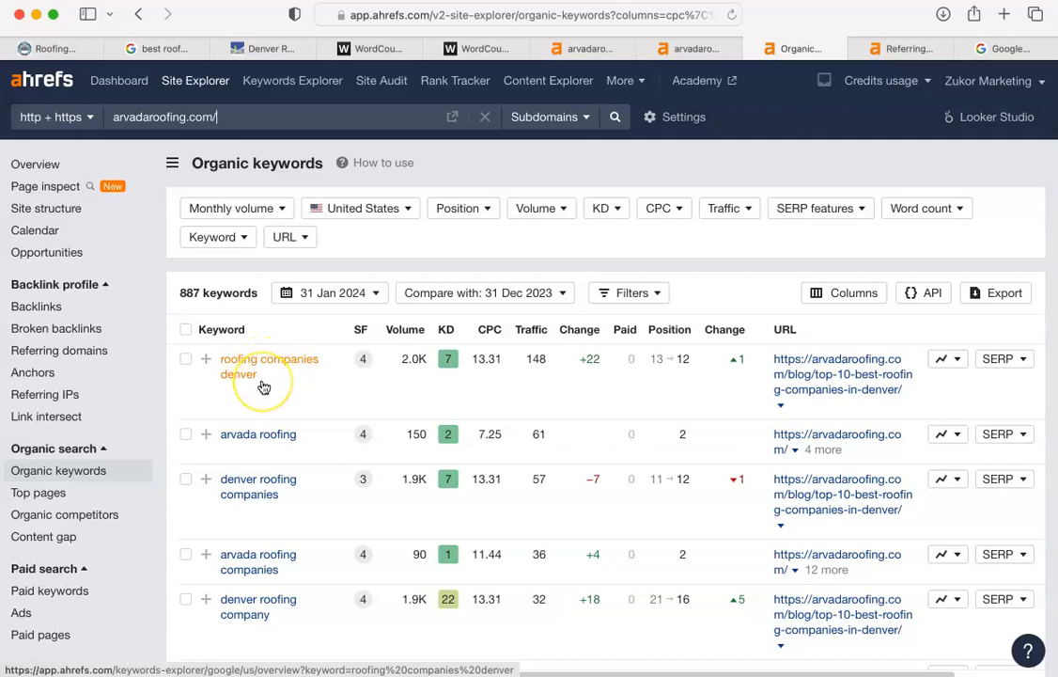
pyautogui.scroll(-3)
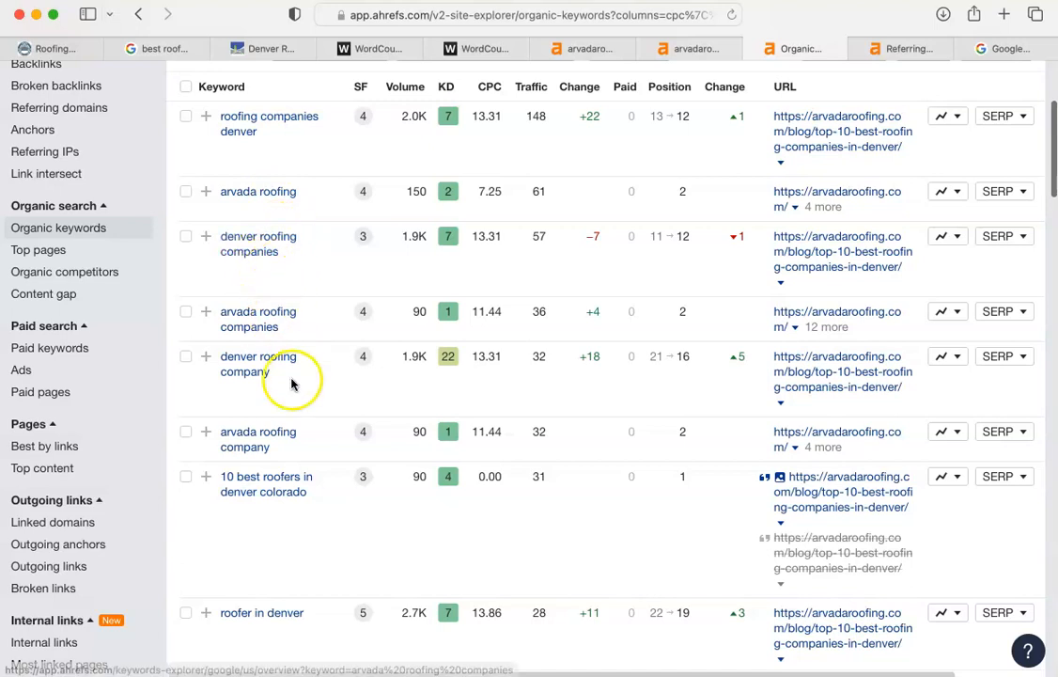
pyautogui.moveTo(263, 389)
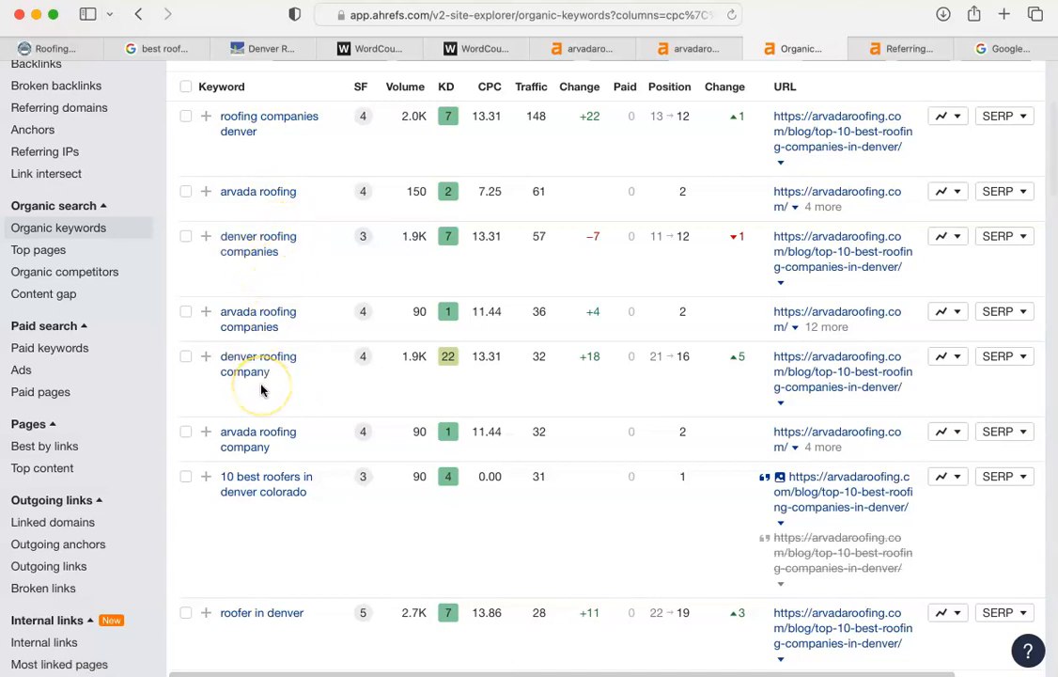
pyautogui.scroll(-3)
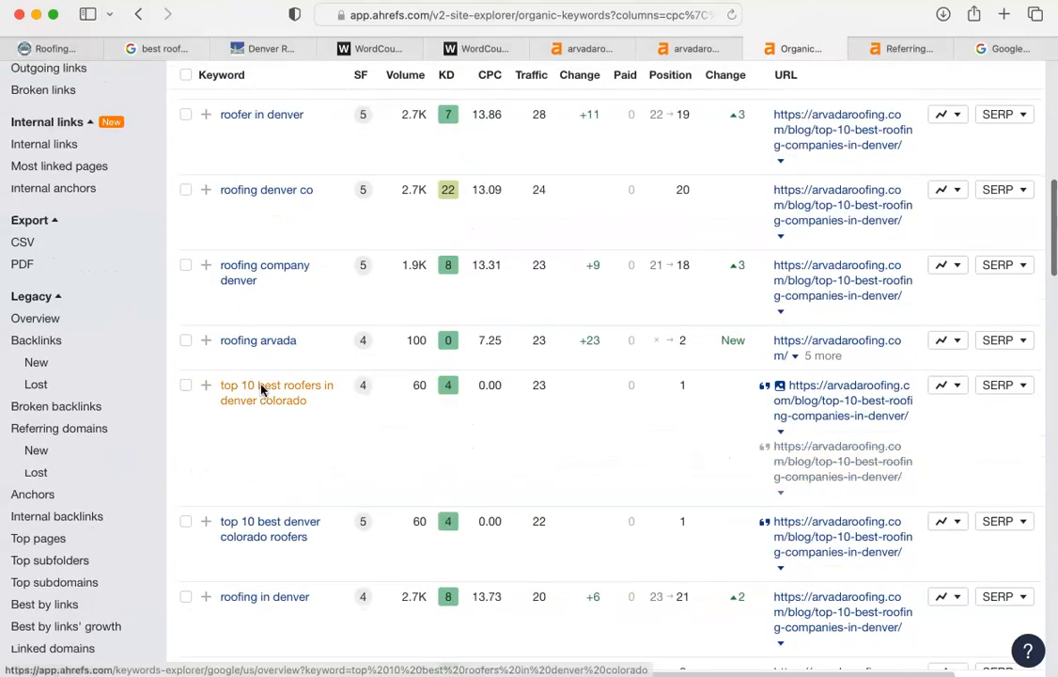
pyautogui.scroll(-3)
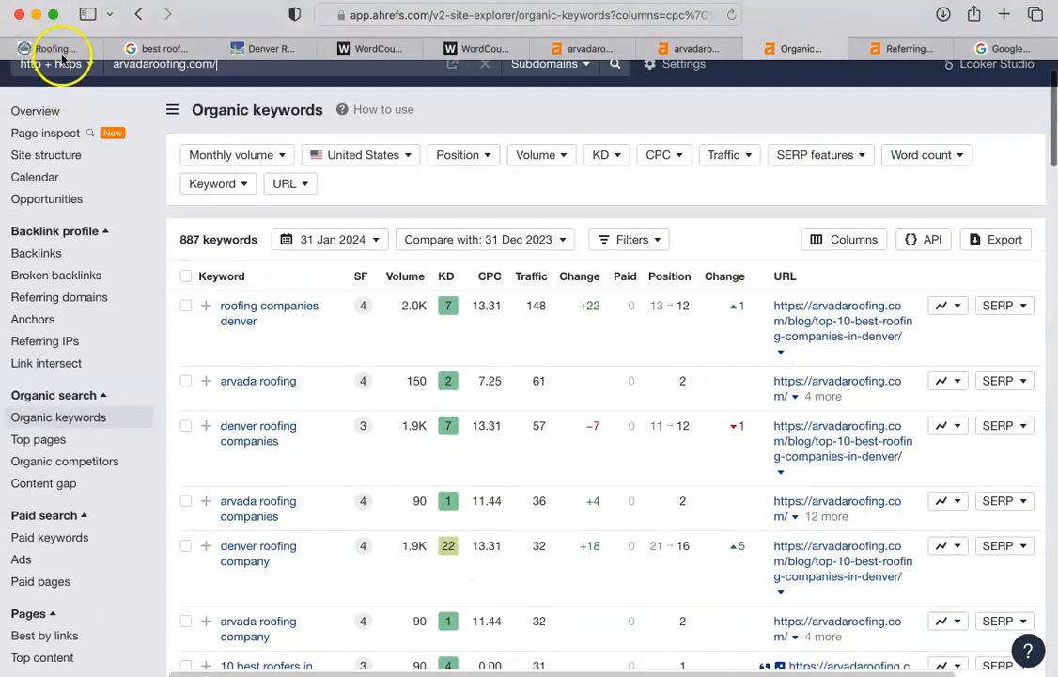
pyautogui.click(52, 49)
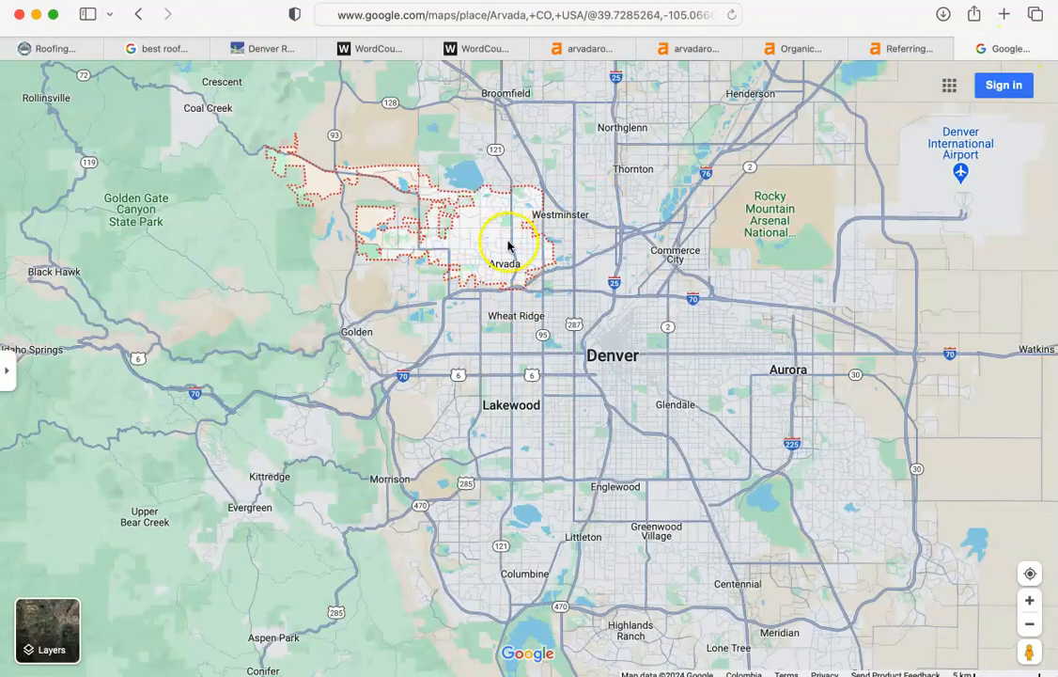
# - Zoom in on Arvada's outlined boundary near Westminster, Wheat Ridge and Lakewood on Google Maps
pyautogui.click(506, 263)
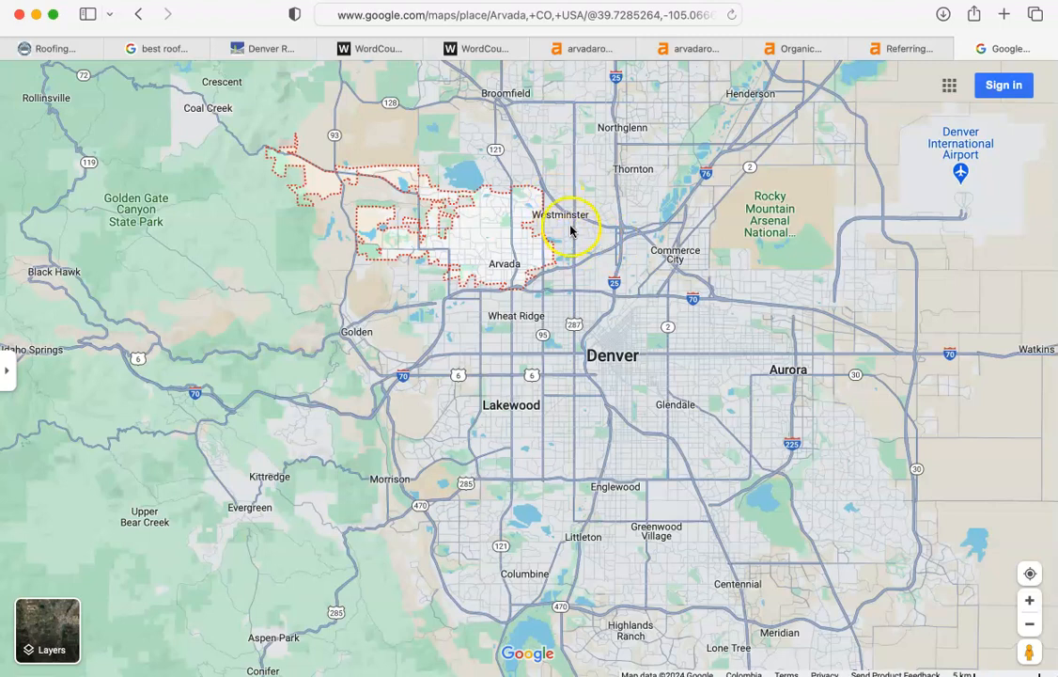
pyautogui.click(560, 214)
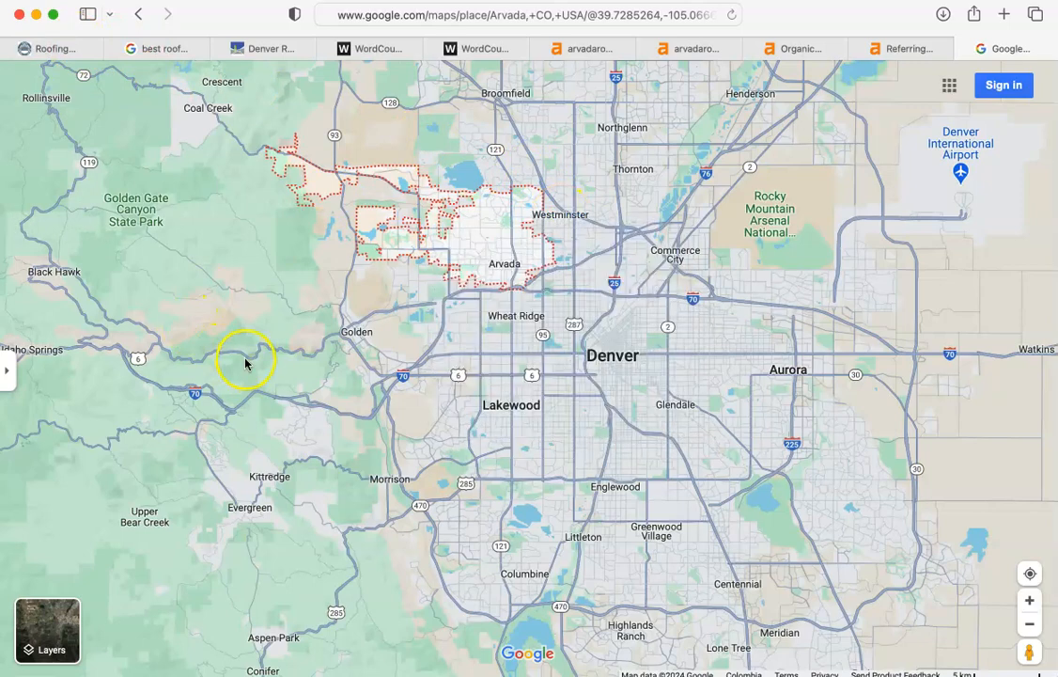
pyautogui.click(358, 333)
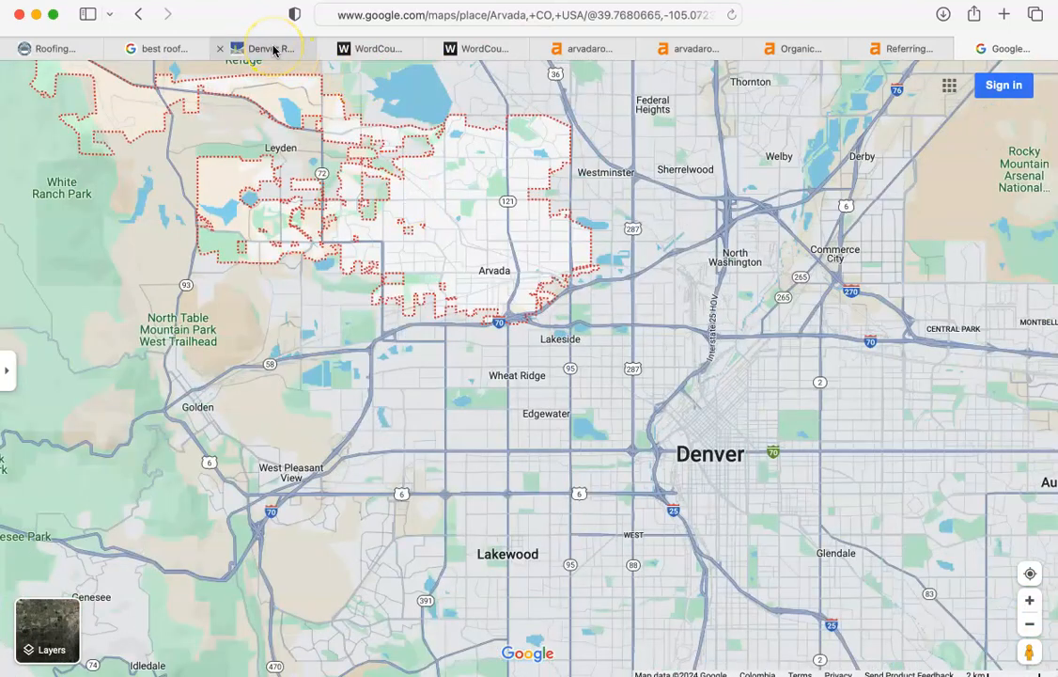
pyautogui.moveTo(263, 49)
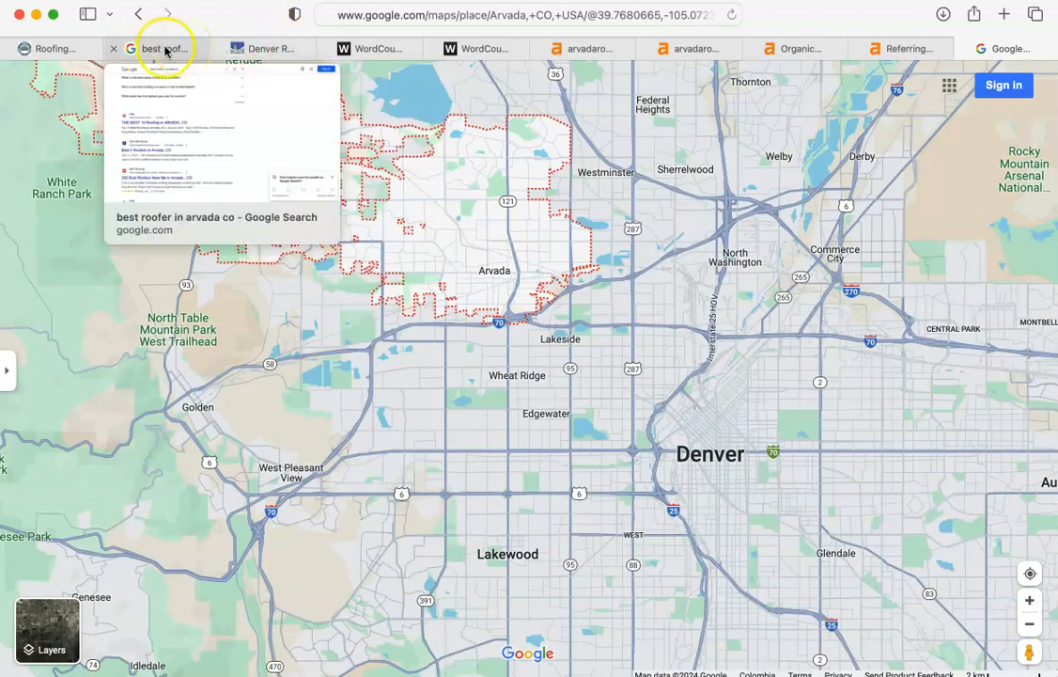
pyautogui.click(53, 49)
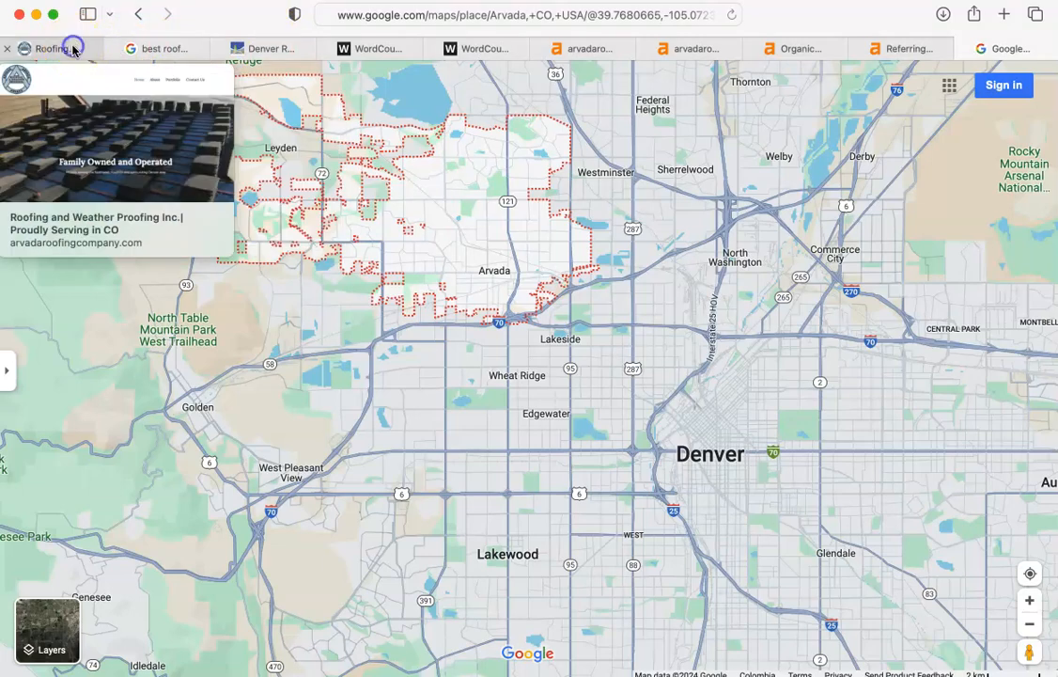
# - View the arvadaroofingcompany.com 'Family Owned and Operated' home page, then return to Ahrefs
pyautogui.click(53, 49)
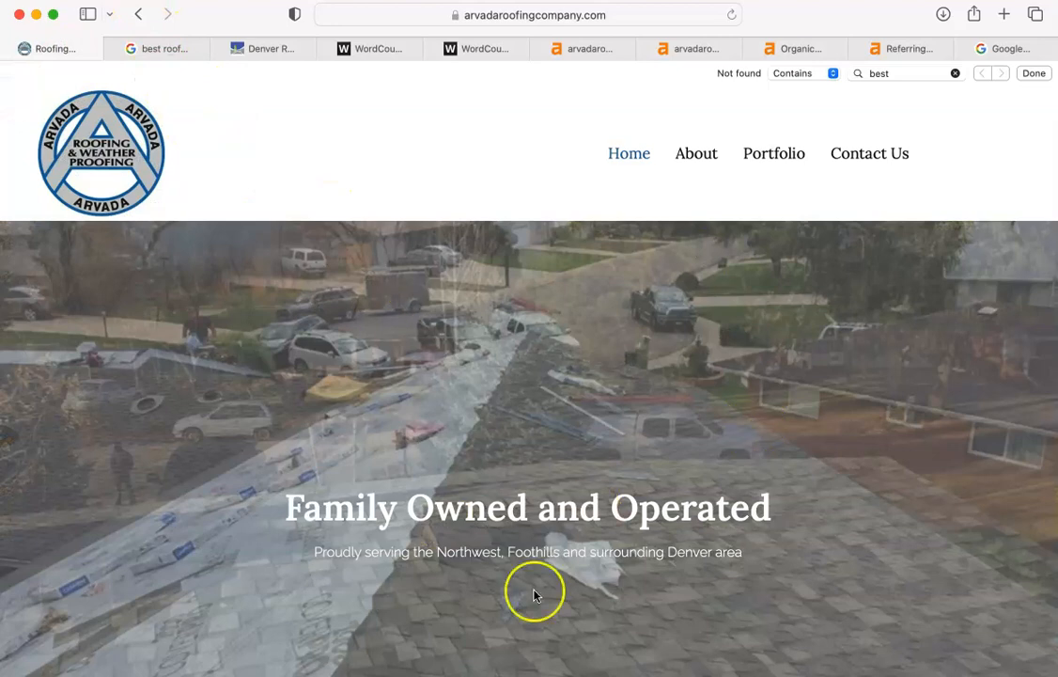
pyautogui.scroll(-3)
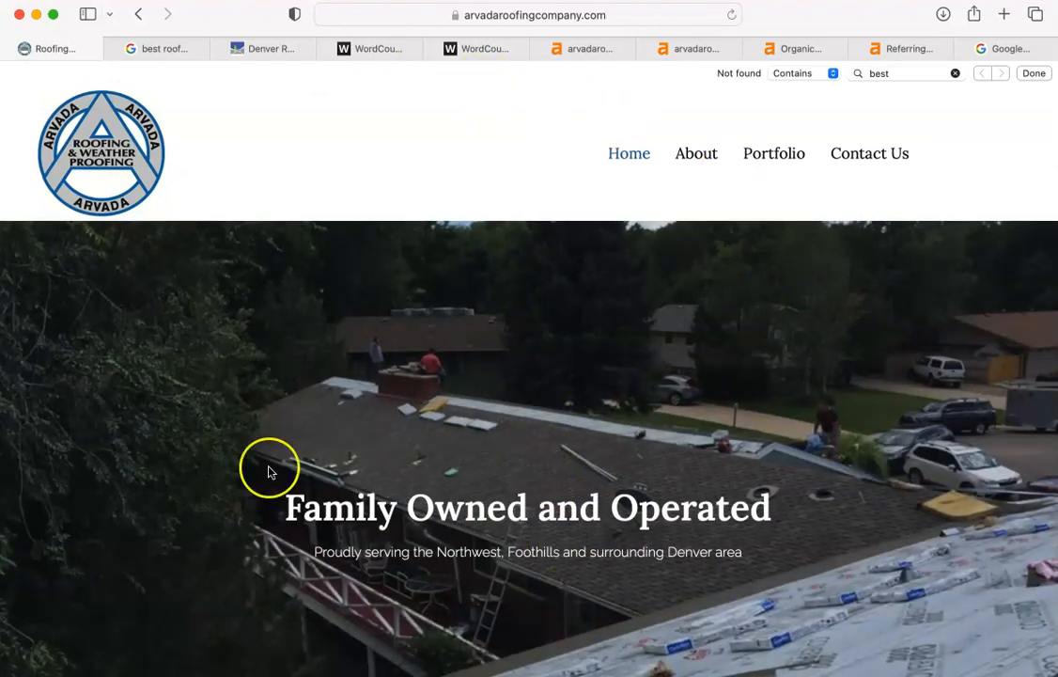
pyautogui.click(583, 49)
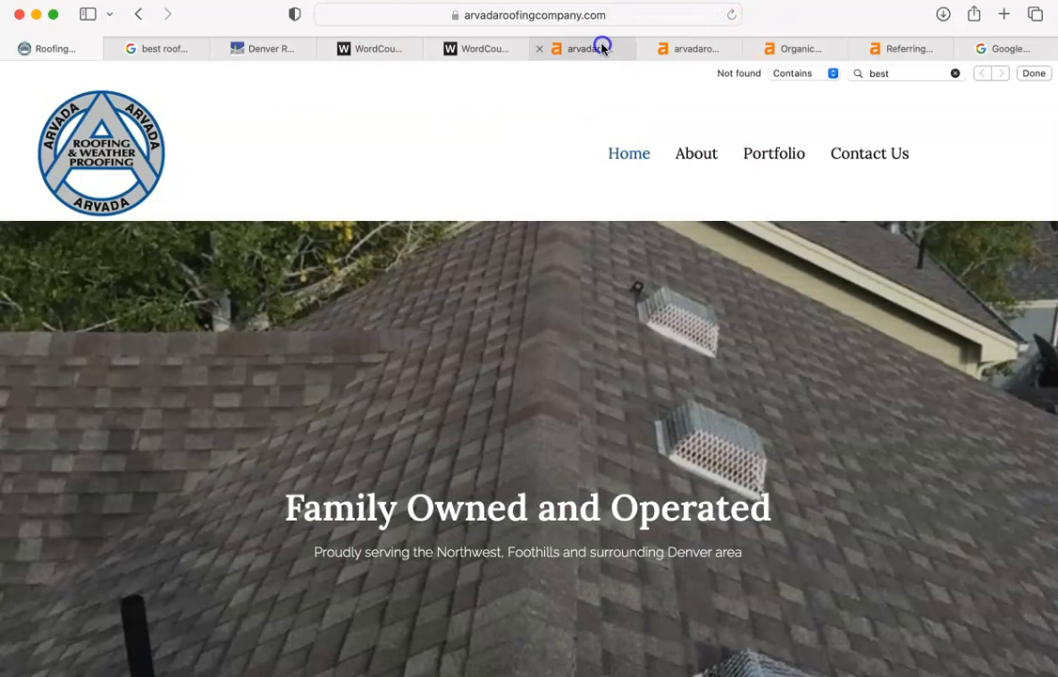
pyautogui.moveTo(482, 210)
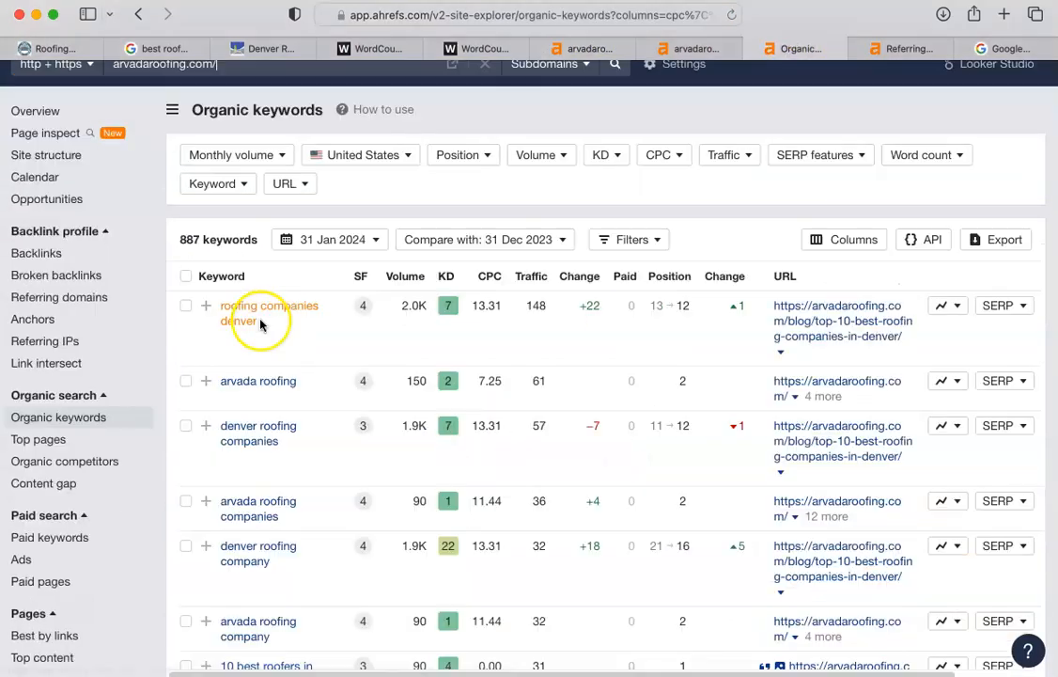
pyautogui.moveTo(245, 468)
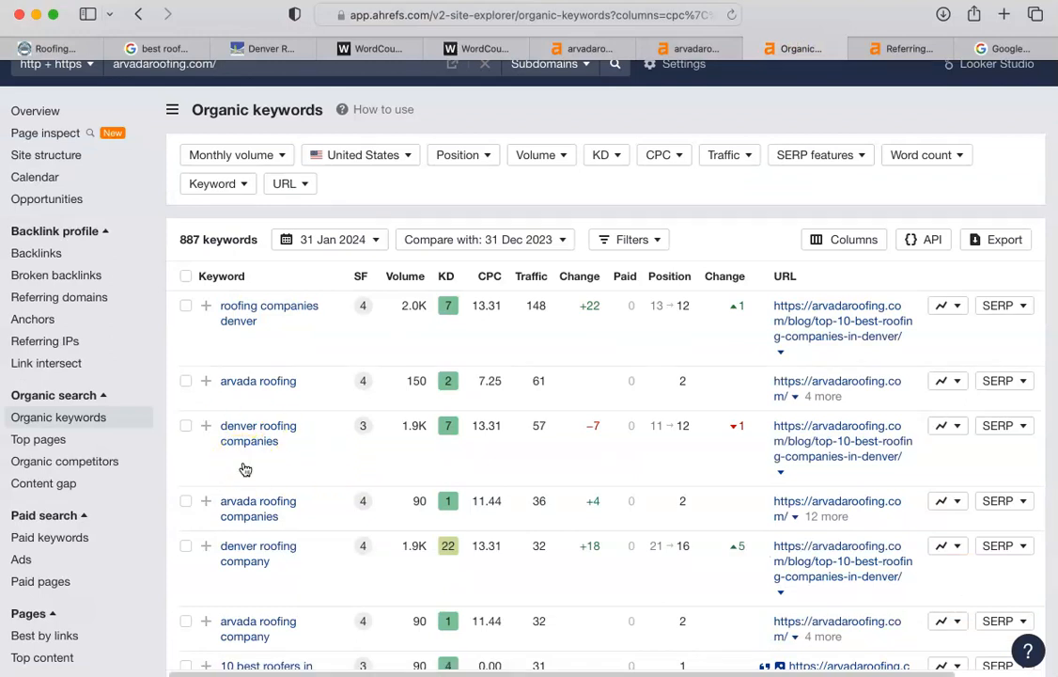
# - Scroll arvadaroofing.com's organic keywords report to the end of page 1 of 18
pyautogui.scroll(-3)
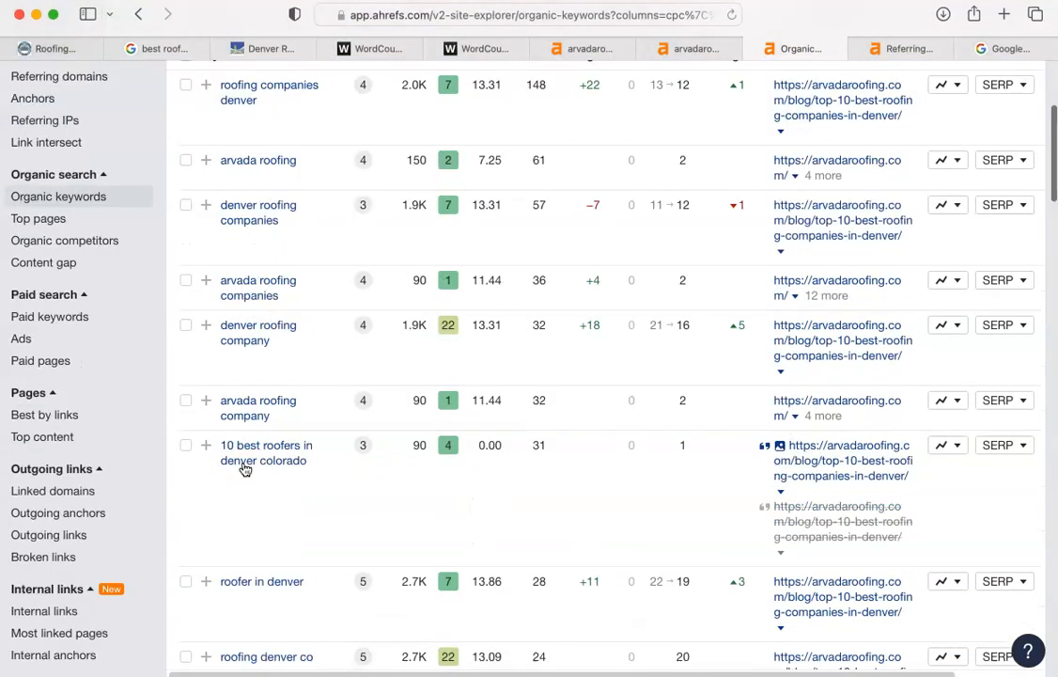
pyautogui.scroll(-3)
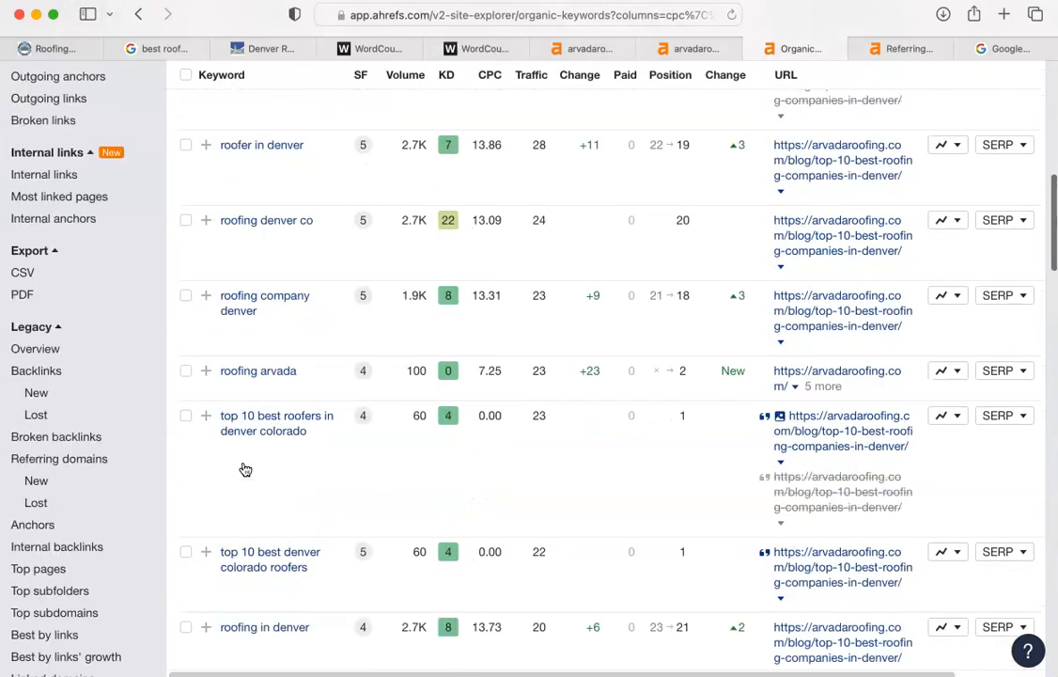
pyautogui.scroll(-3)
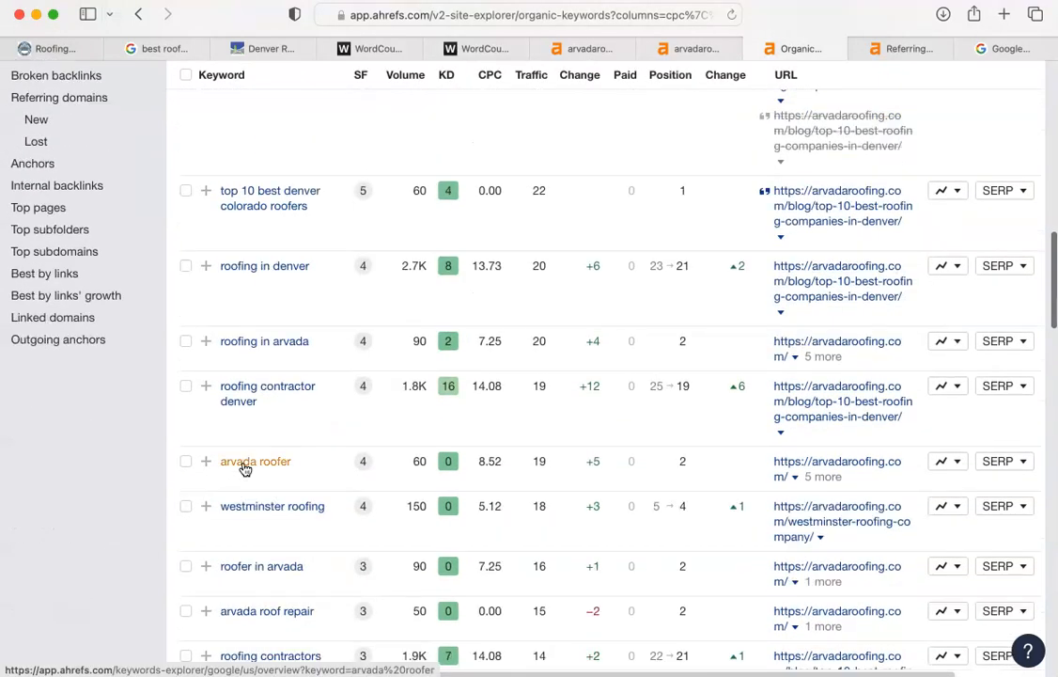
pyautogui.scroll(-3)
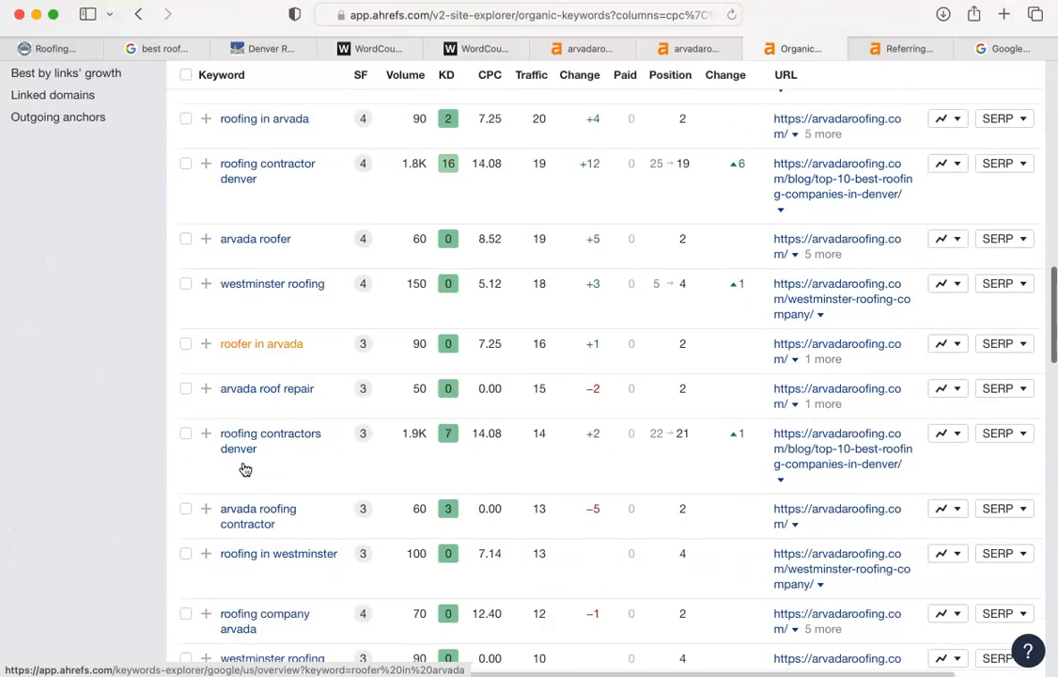
pyautogui.scroll(-3)
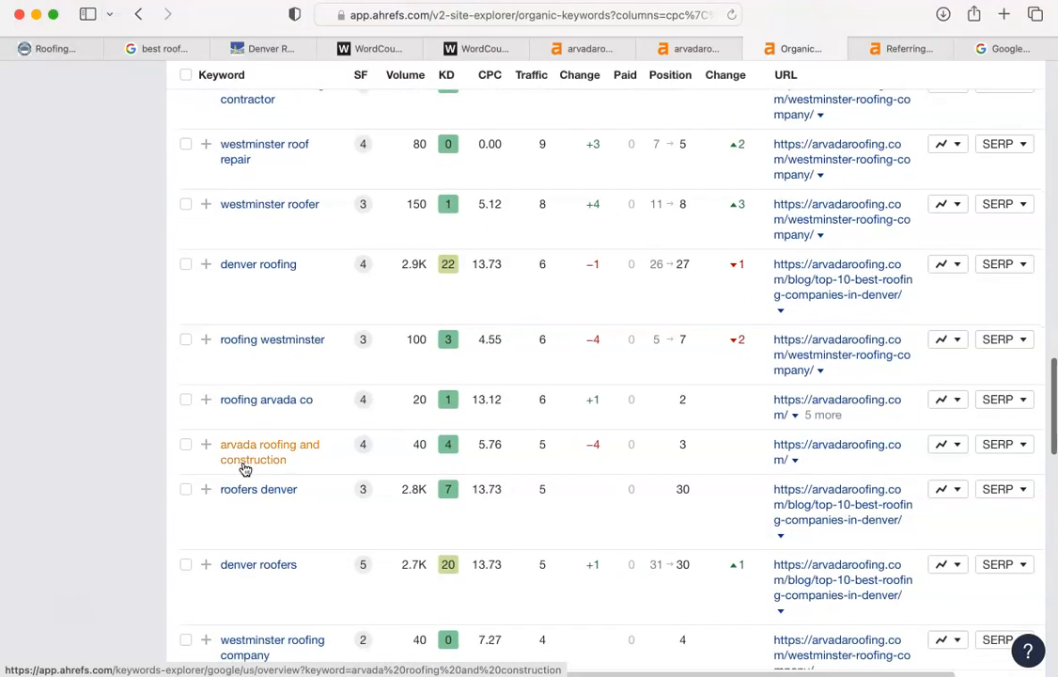
pyautogui.scroll(-3)
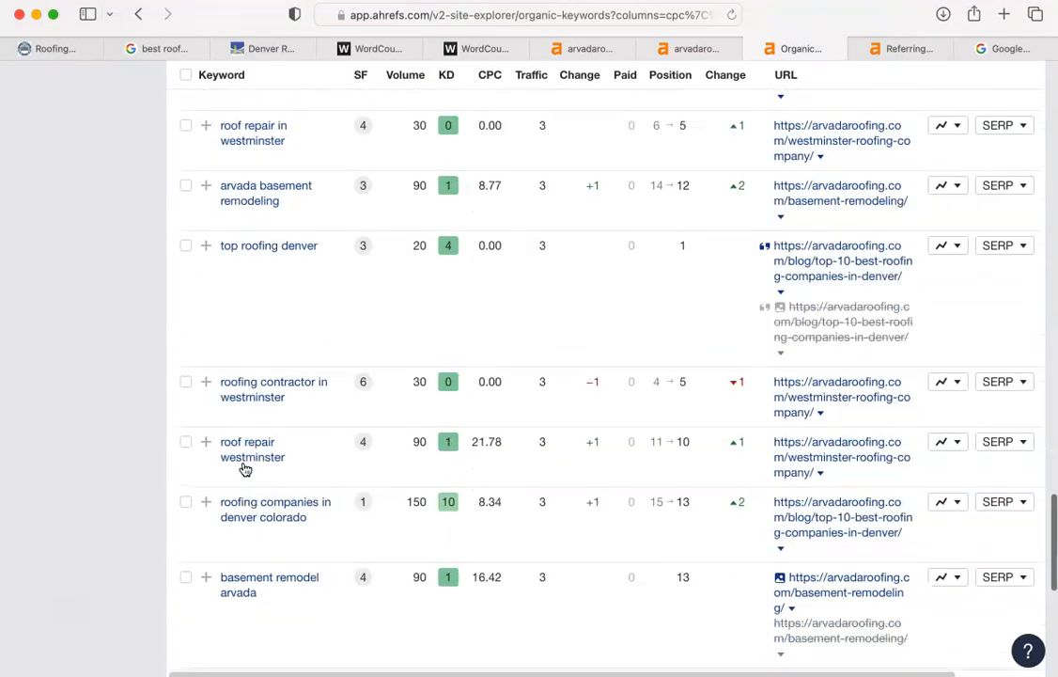
pyautogui.scroll(-3)
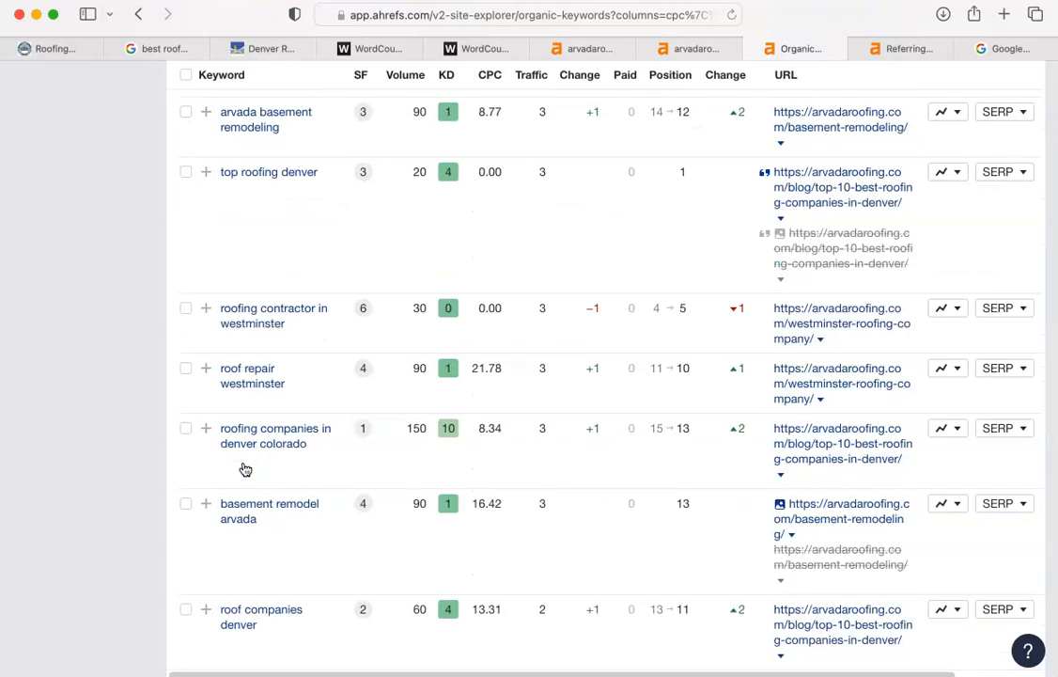
pyautogui.scroll(-3)
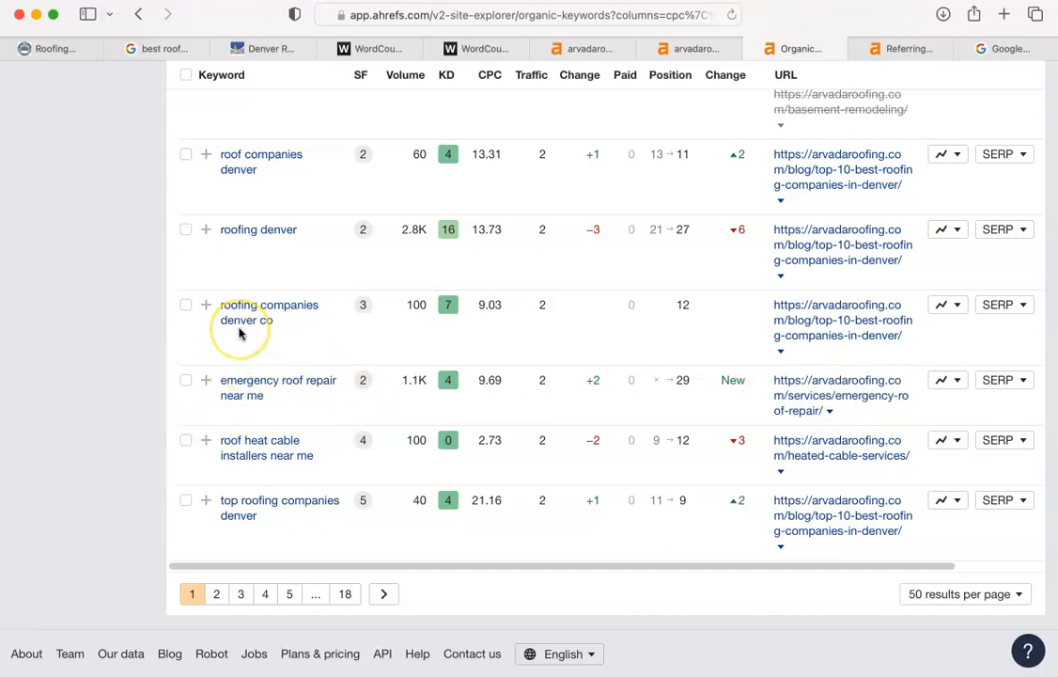
pyautogui.moveTo(177, 173)
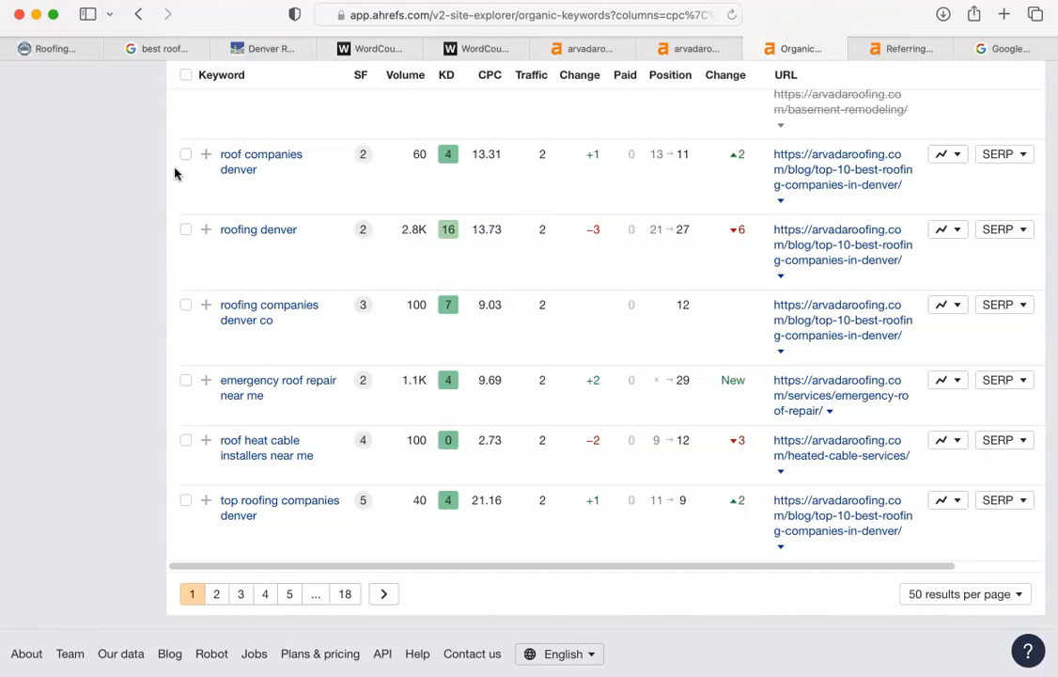
pyautogui.moveTo(196, 173)
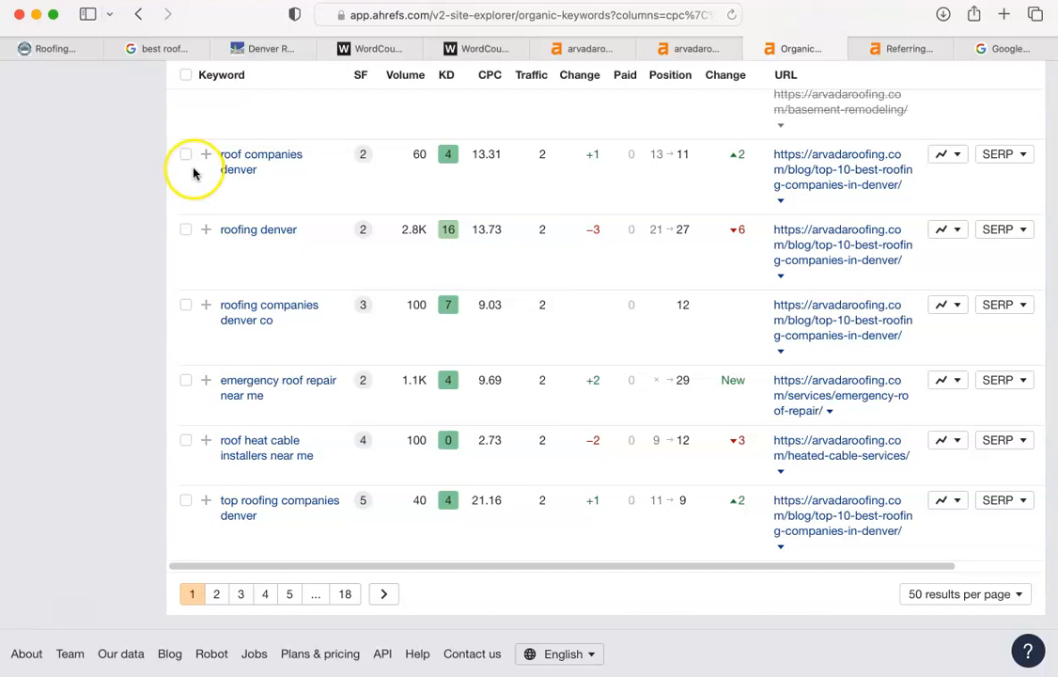
pyautogui.moveTo(259, 447)
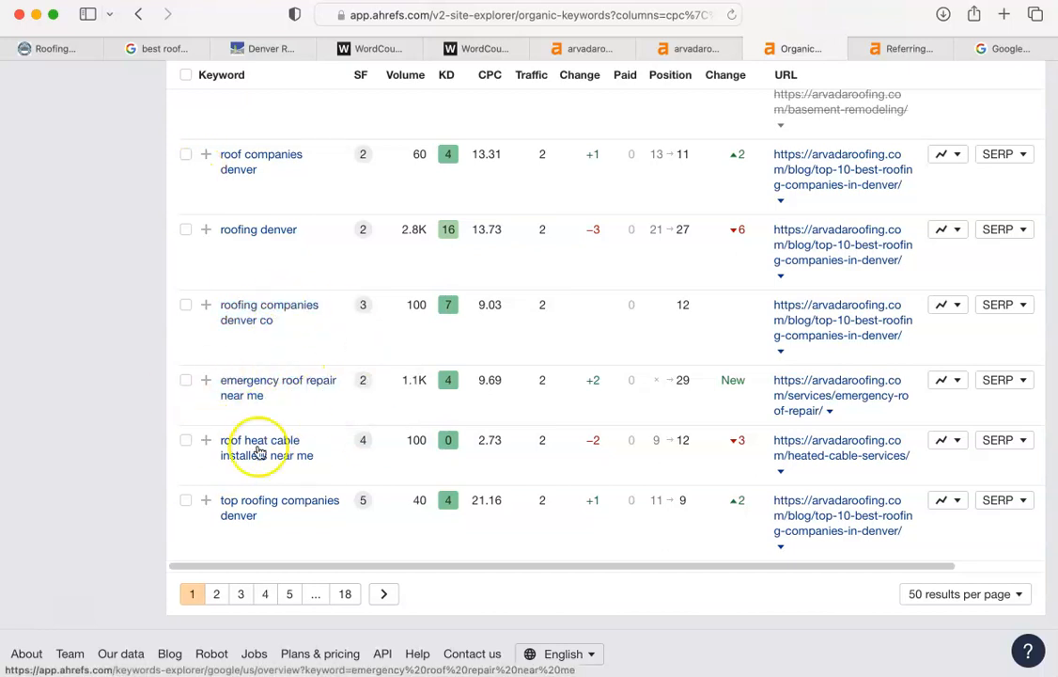
pyautogui.moveTo(836, 379)
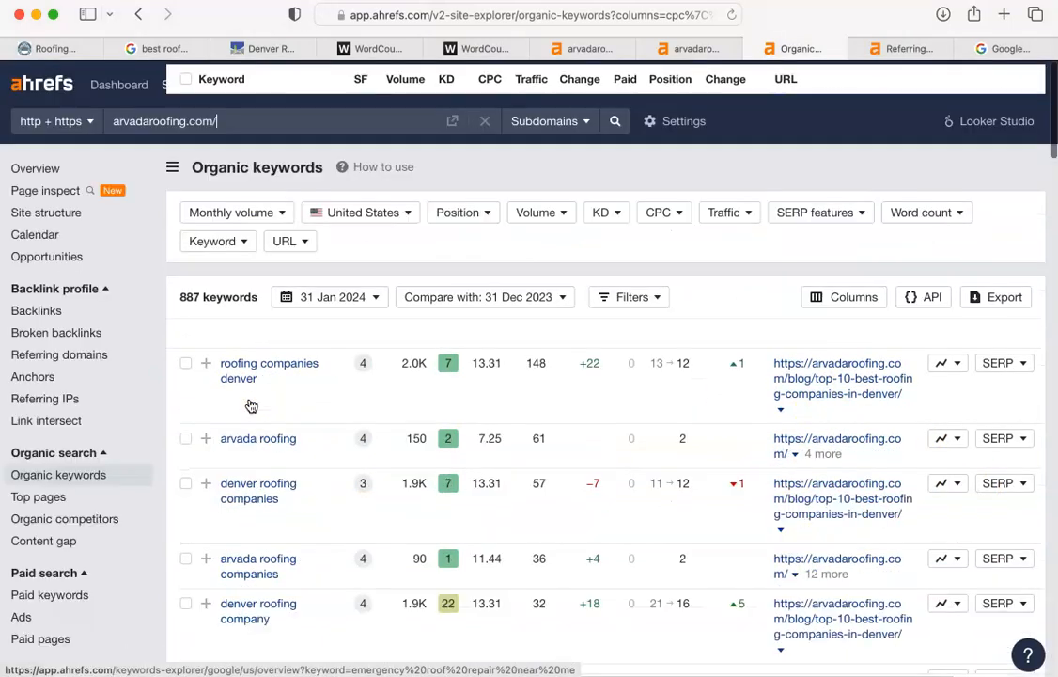
# - Review arvadaroofing.com's 69 referring domains, led by homeadvisor.com and expertise.com
pyautogui.scroll(-3)
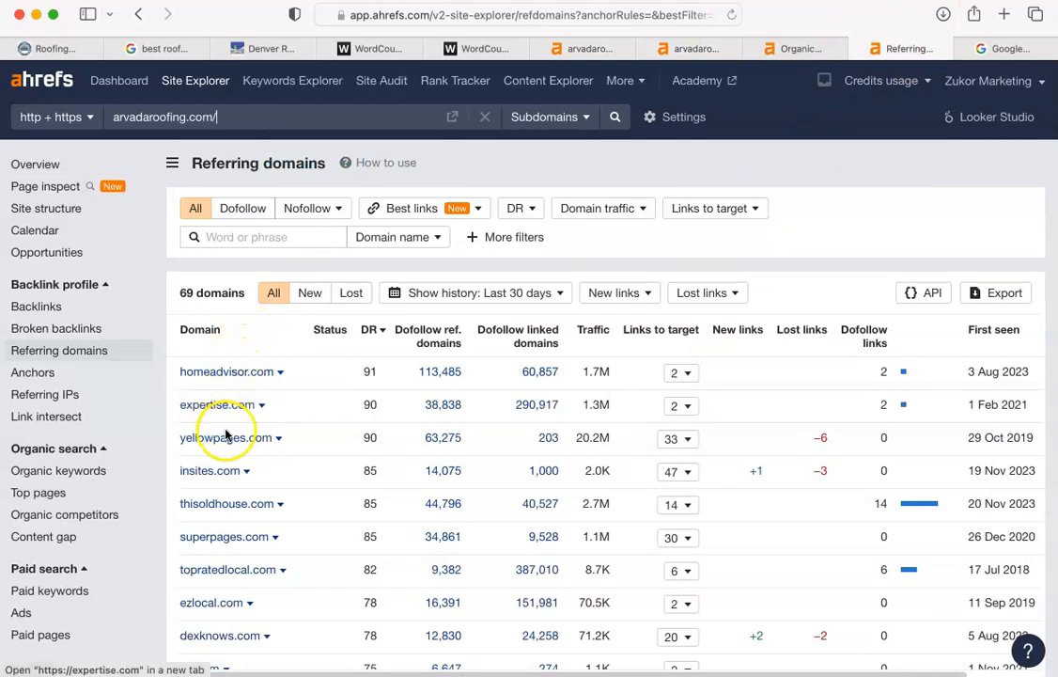
pyautogui.moveTo(233, 515)
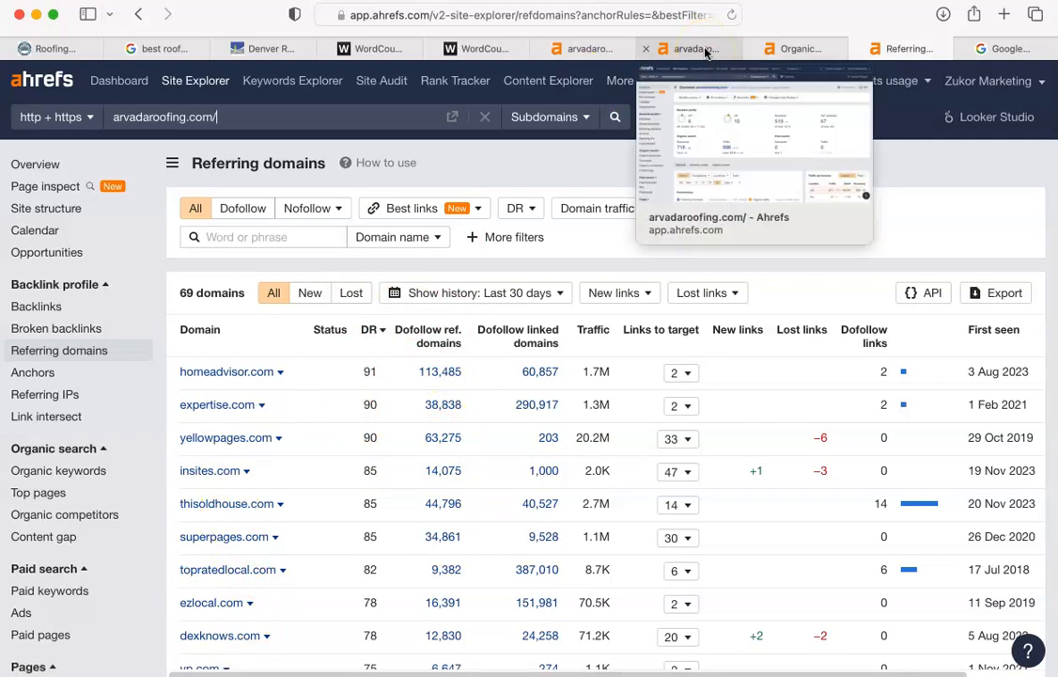
pyautogui.moveTo(899, 154)
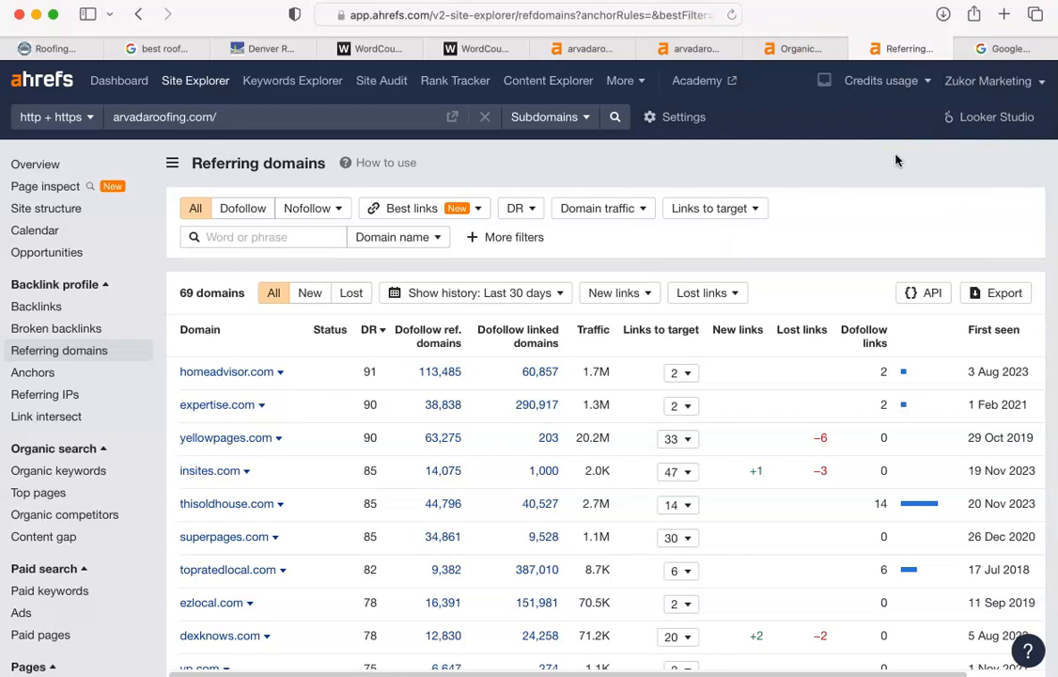
# - Compare the arvadaroofingcompany.com overview (DR 0.7) with arvadaroofing.com (DR 6, 519 backlinks, 896 traffic)
pyautogui.click(216, 117)
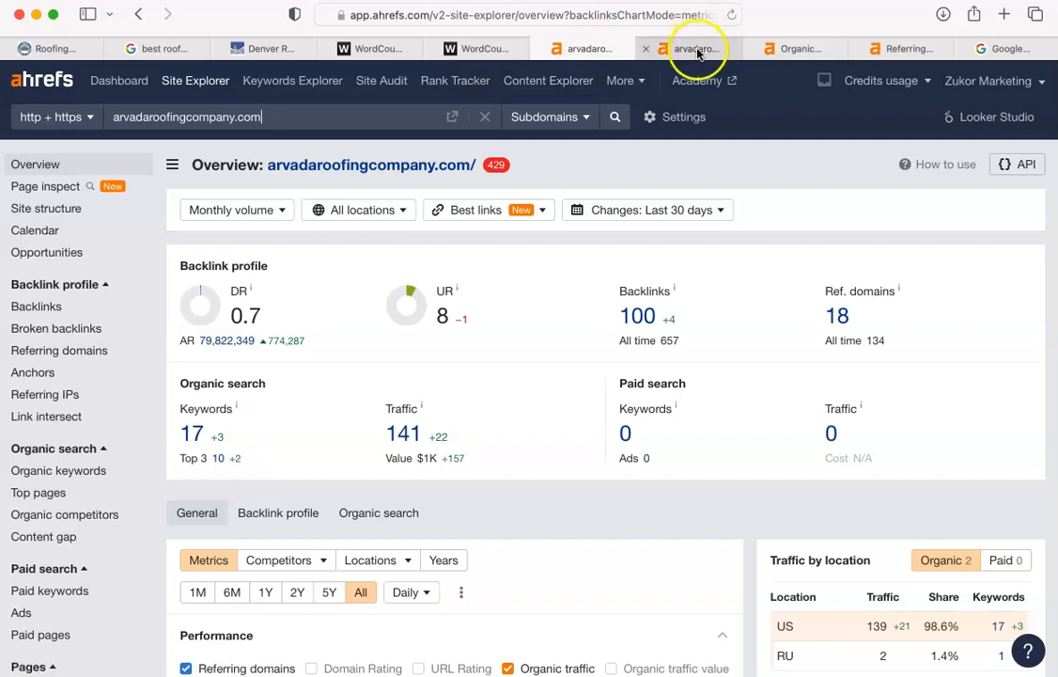
pyautogui.click(690, 49)
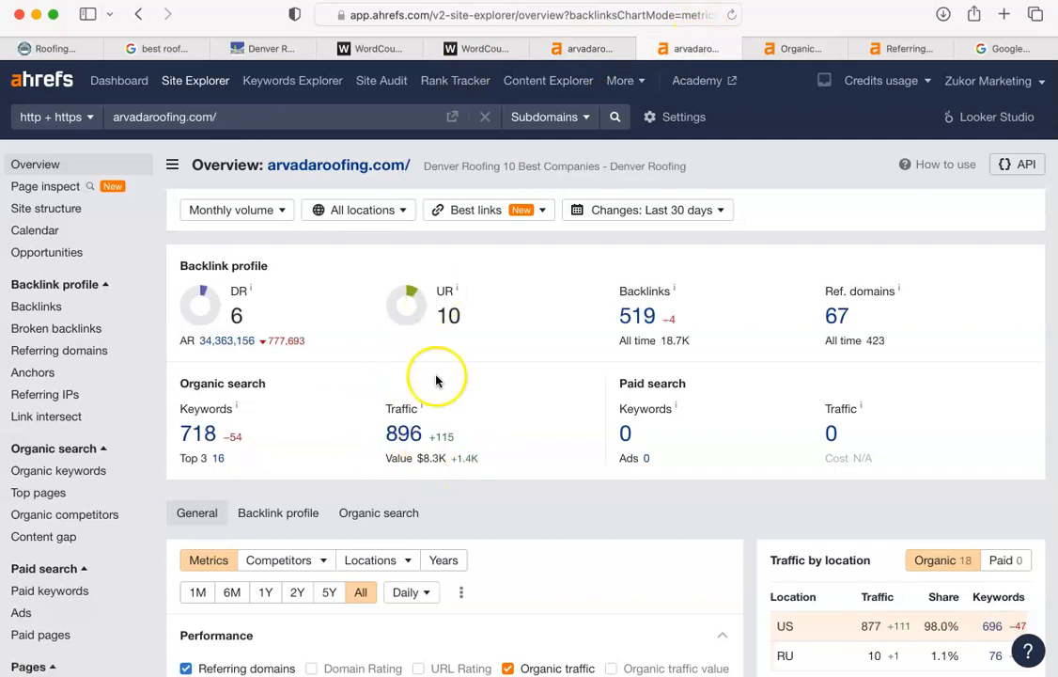
pyautogui.moveTo(293, 79)
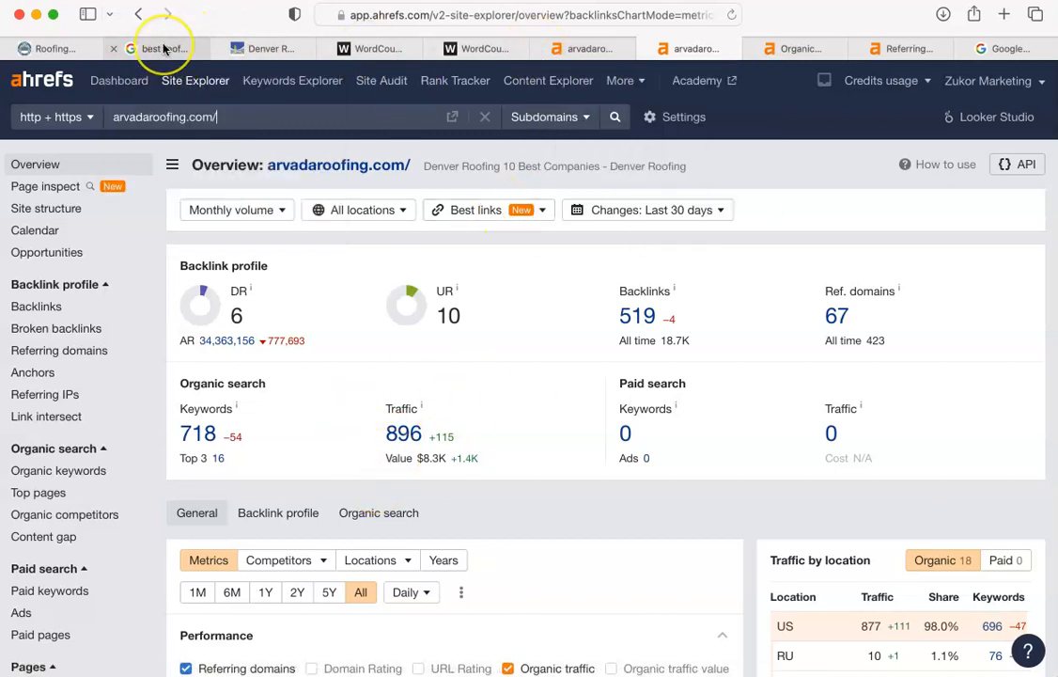
# - Scroll through the 'best roofer in arvada co' Google results from sponsored roofers down to related searches
pyautogui.click(156, 49)
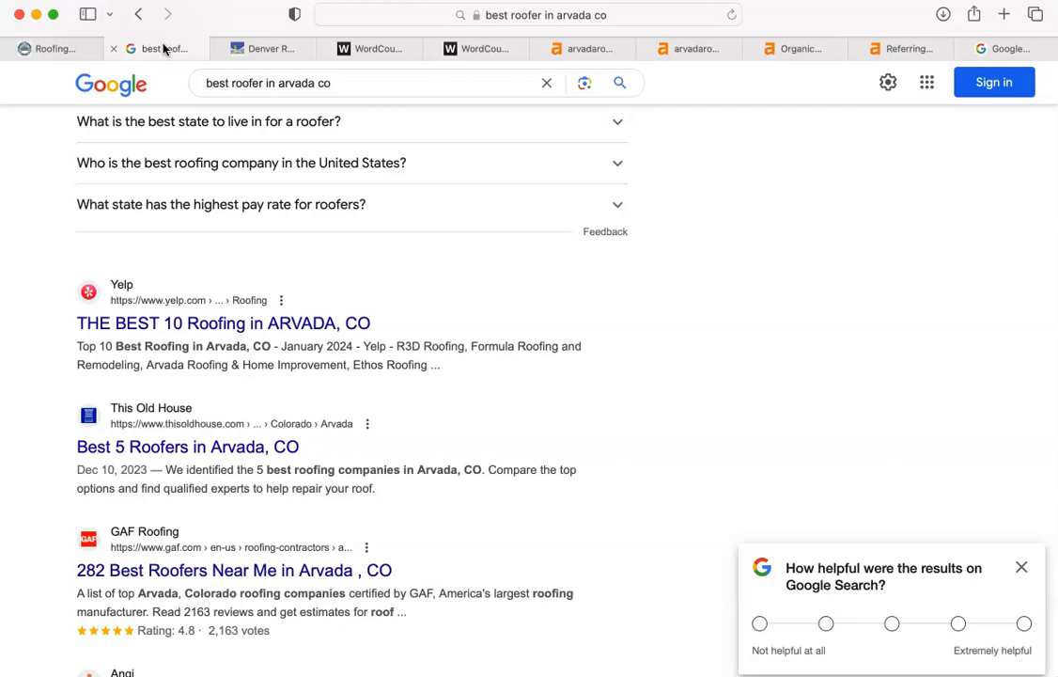
pyautogui.click(53, 49)
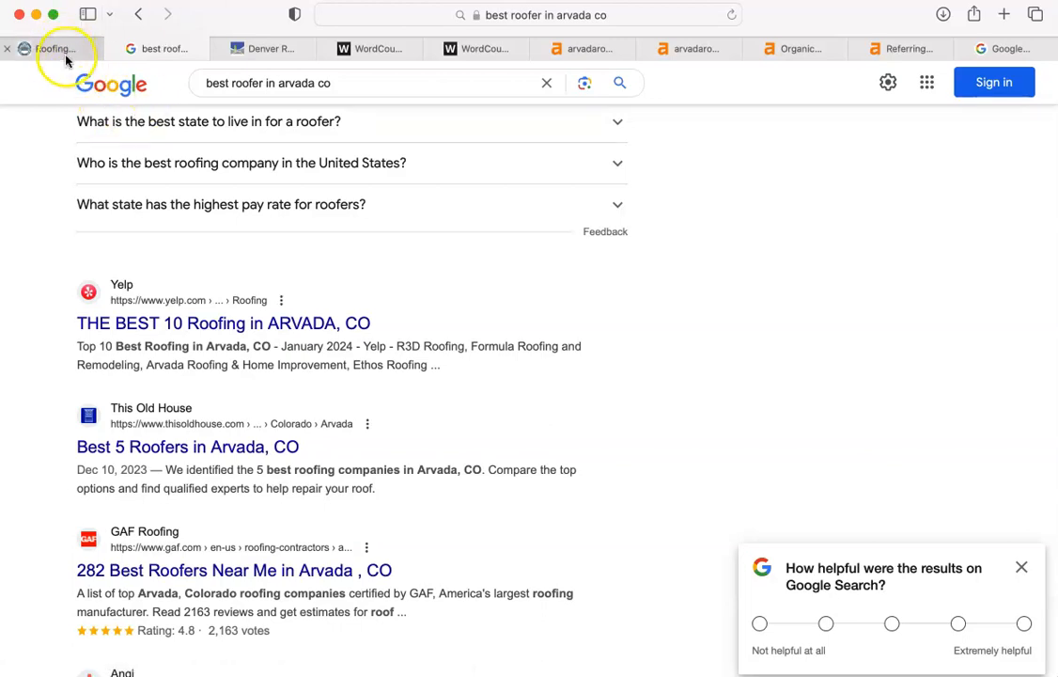
pyautogui.scroll(-3)
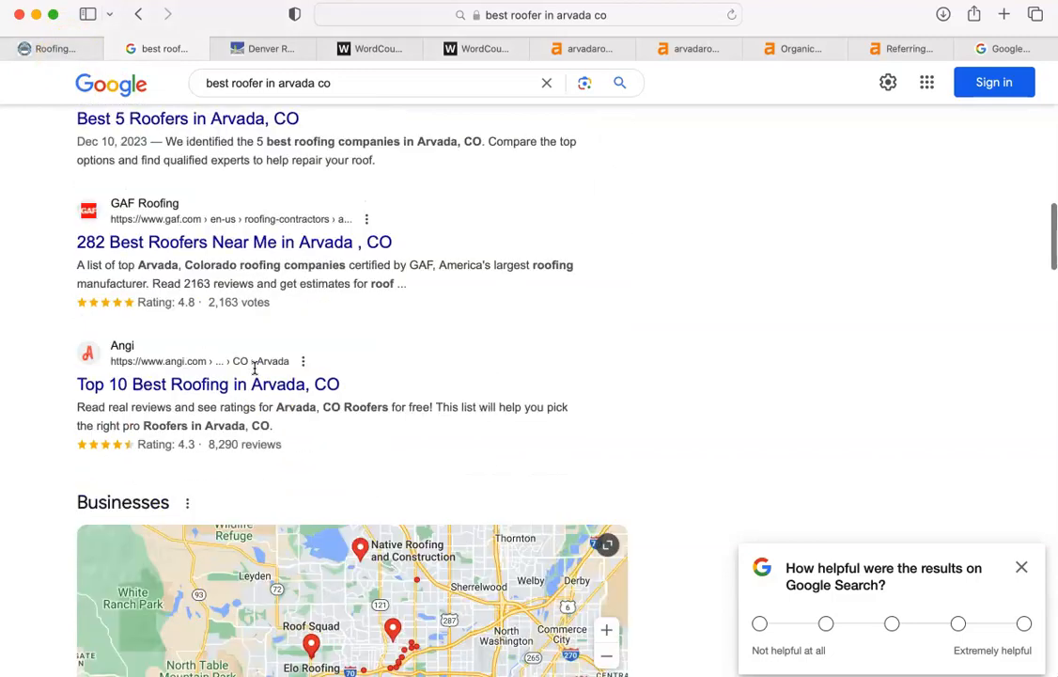
pyautogui.scroll(-3)
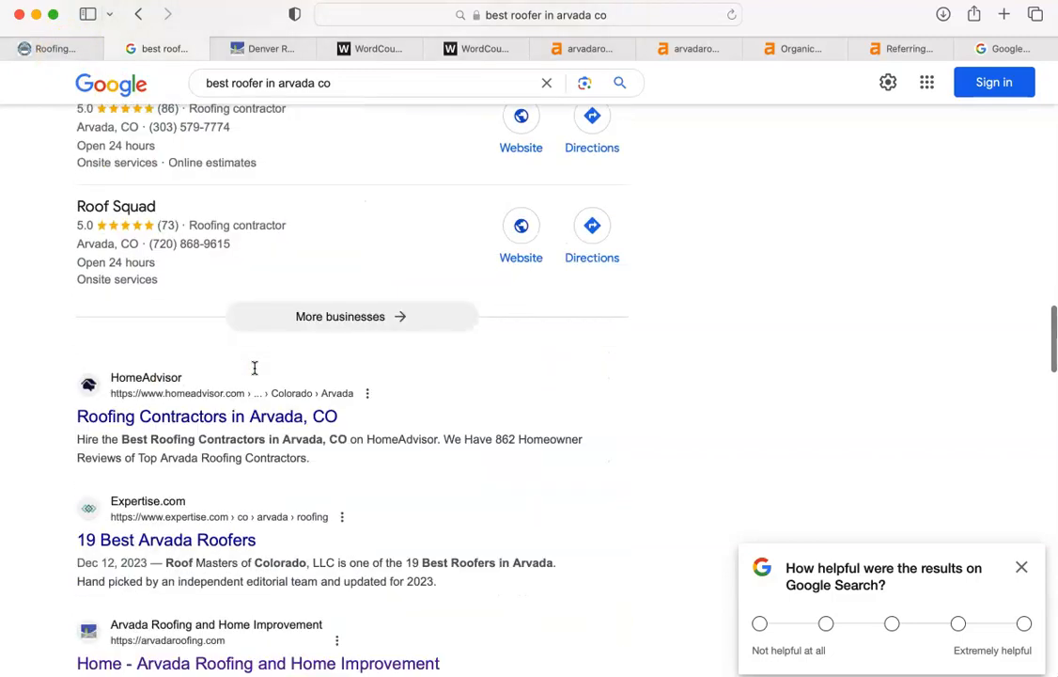
pyautogui.scroll(-3)
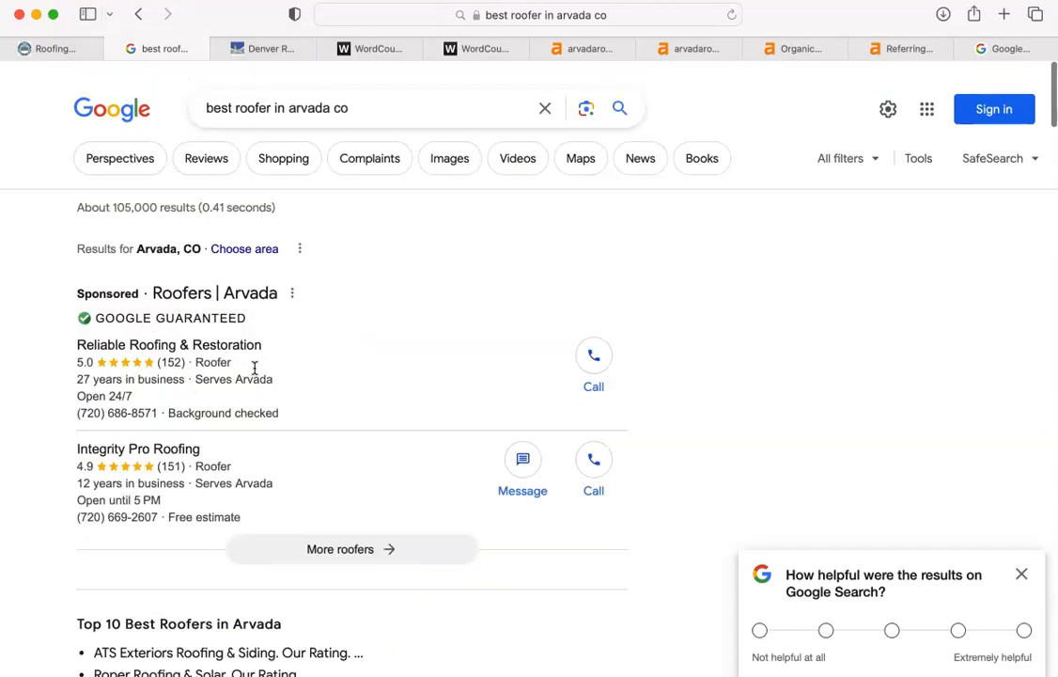
pyautogui.scroll(-3)
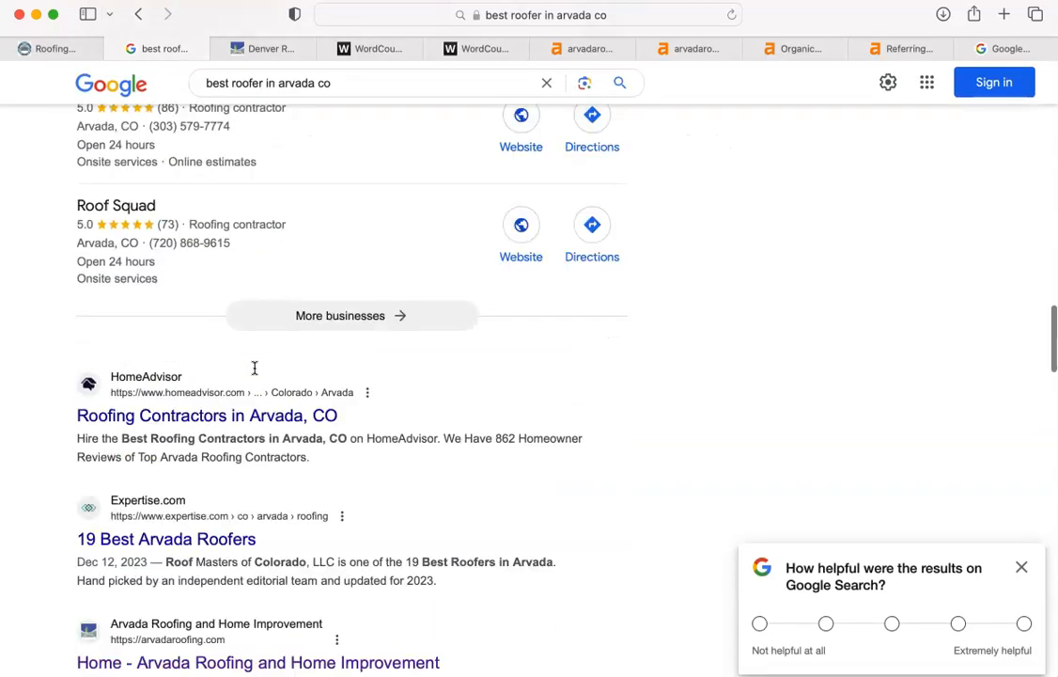
pyautogui.scroll(-3)
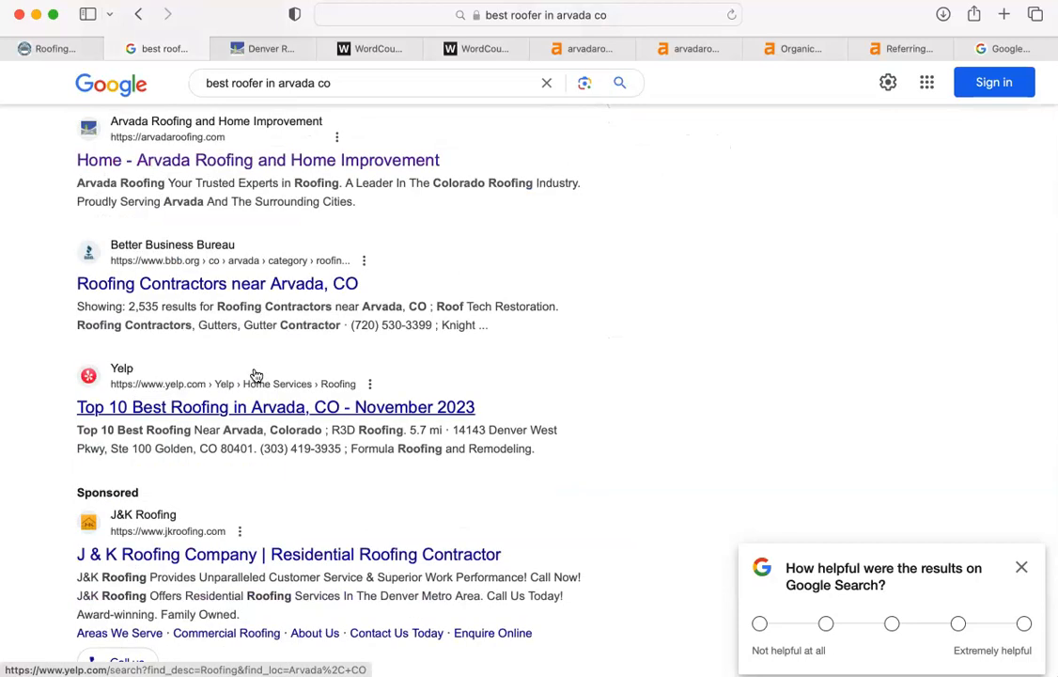
pyautogui.scroll(-3)
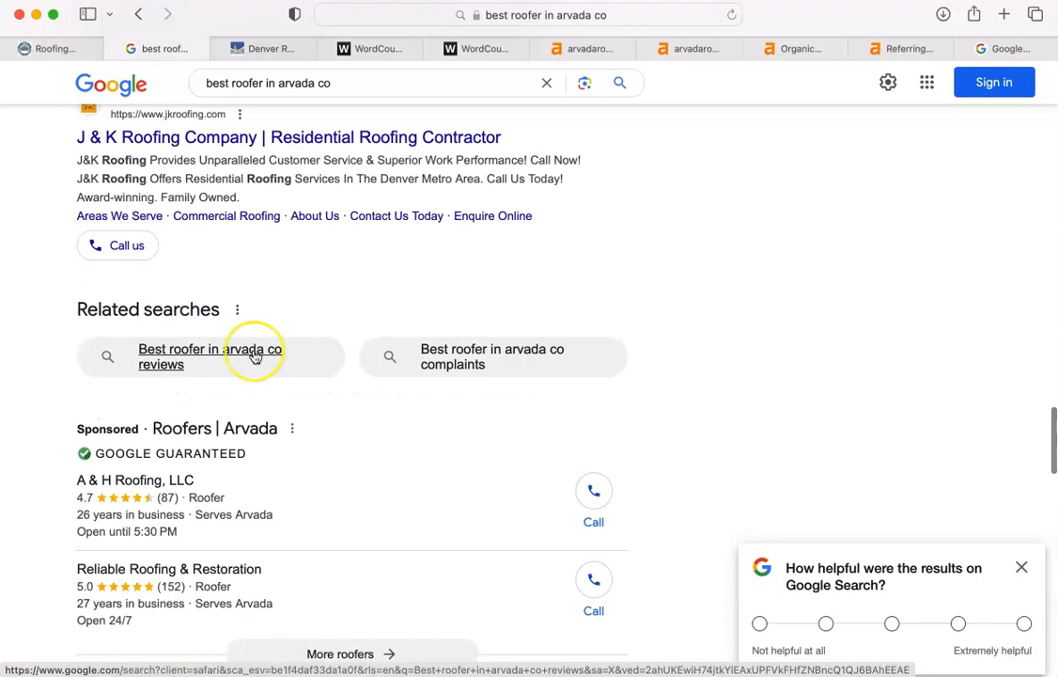
pyautogui.scroll(-3)
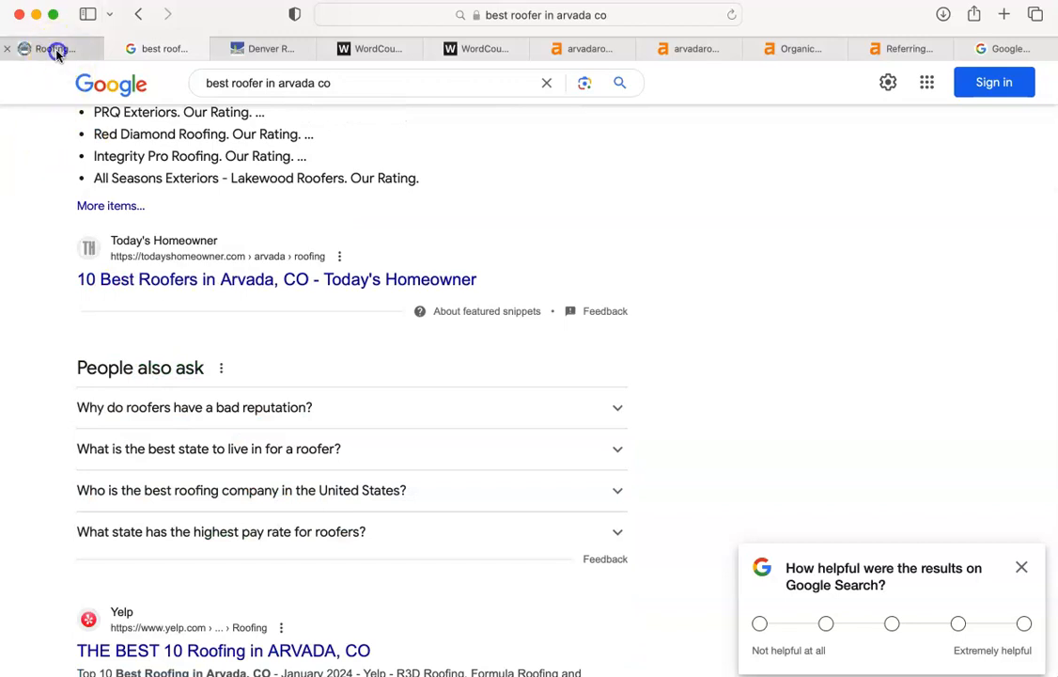
# - Bring up the arvadaroofingcompany.com home page with its 'Family Owned and Operated' banner
pyautogui.click(53, 49)
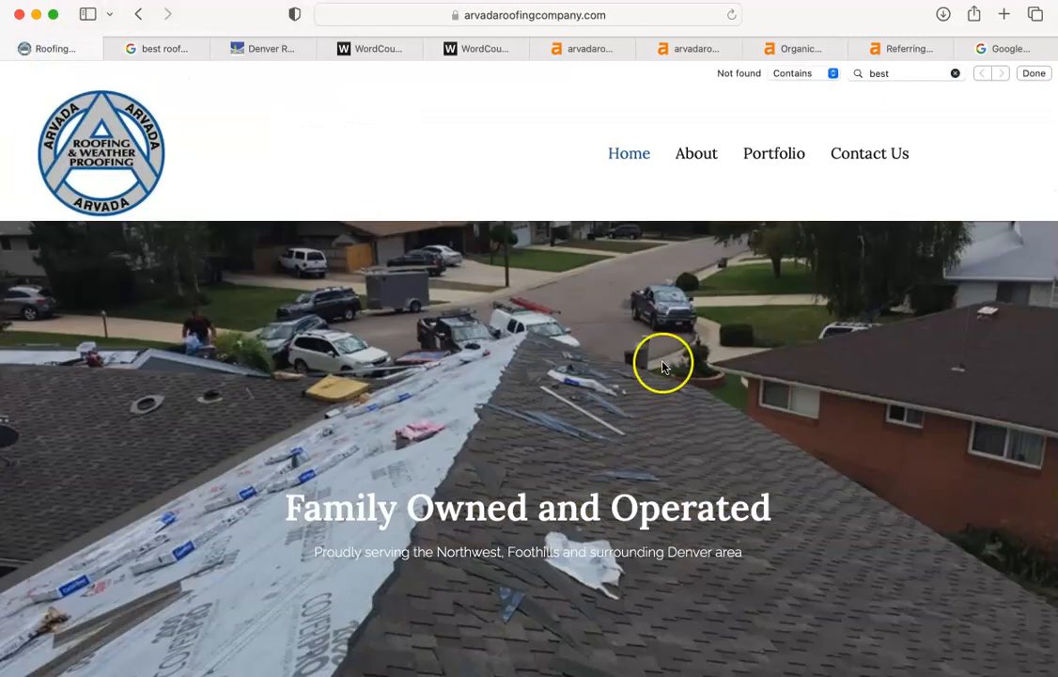
pyautogui.moveTo(427, 170)
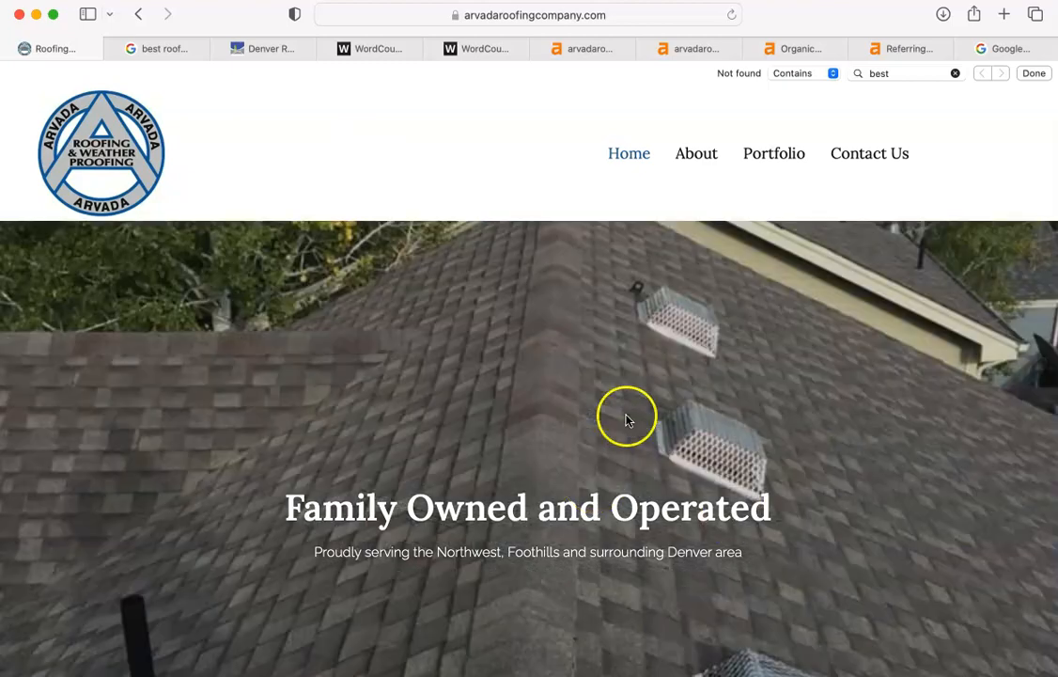
pyautogui.moveTo(812, 178)
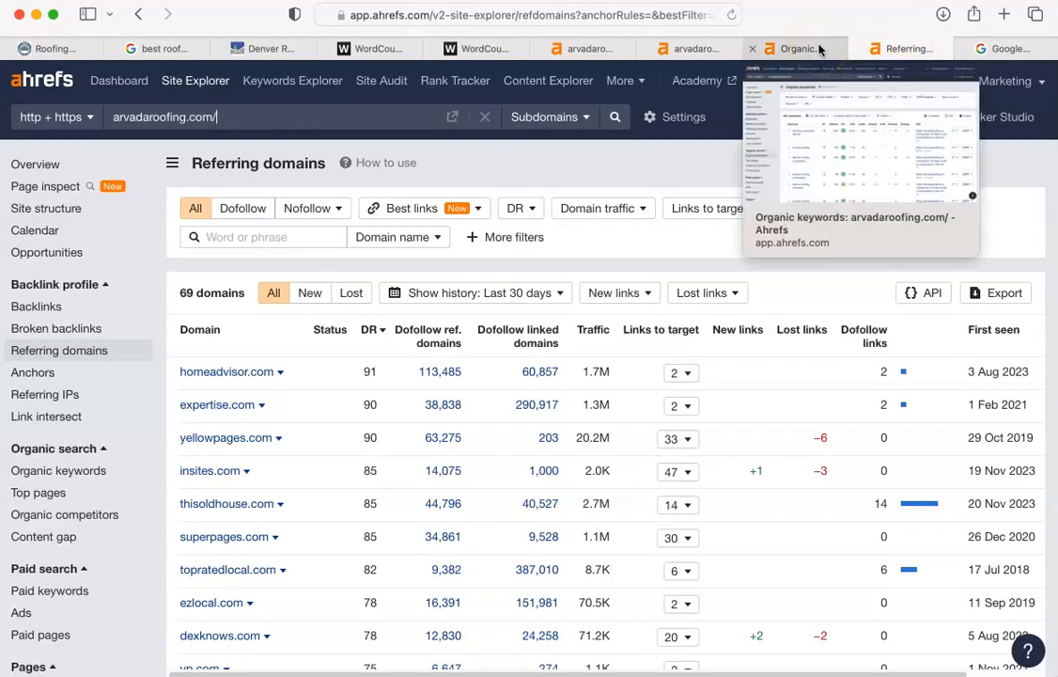
pyautogui.click(794, 49)
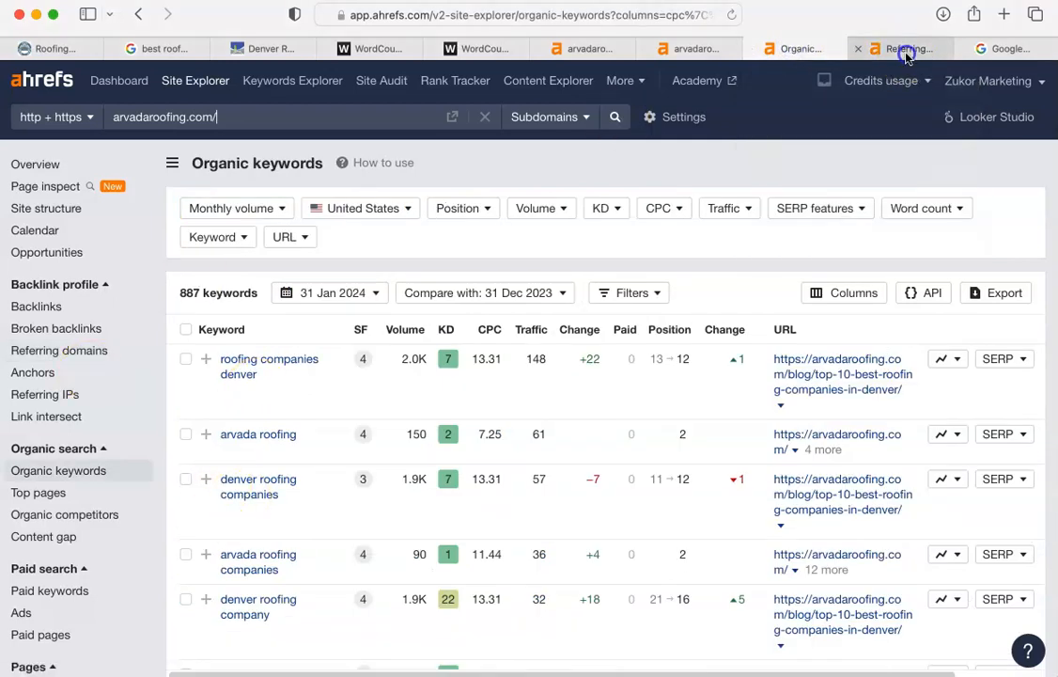
pyautogui.click(903, 49)
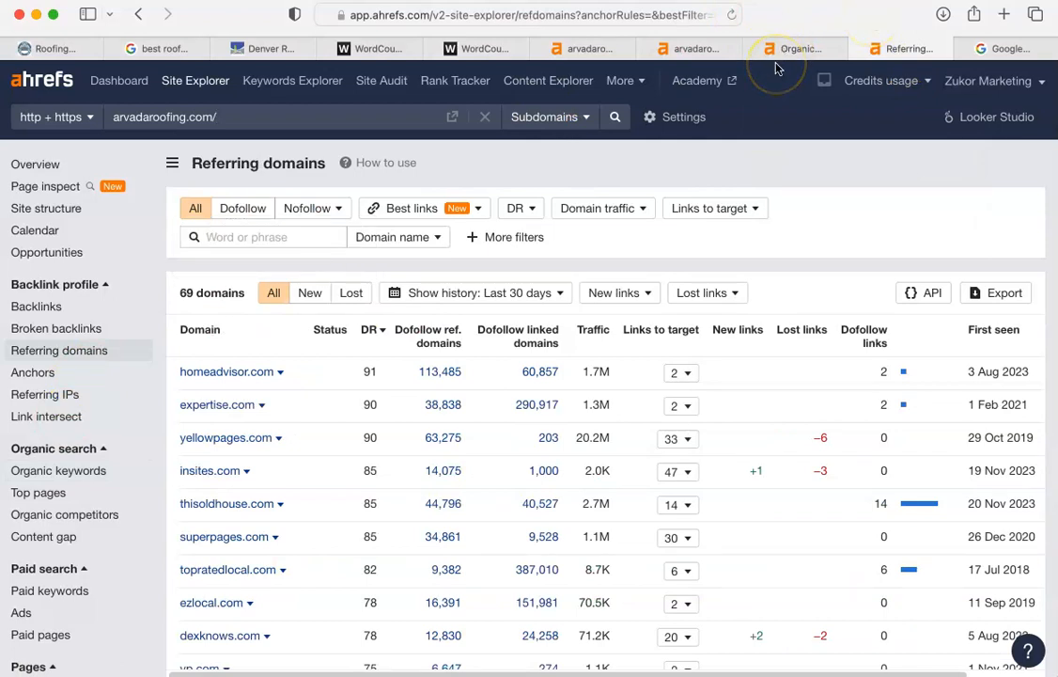
pyautogui.moveTo(774, 68)
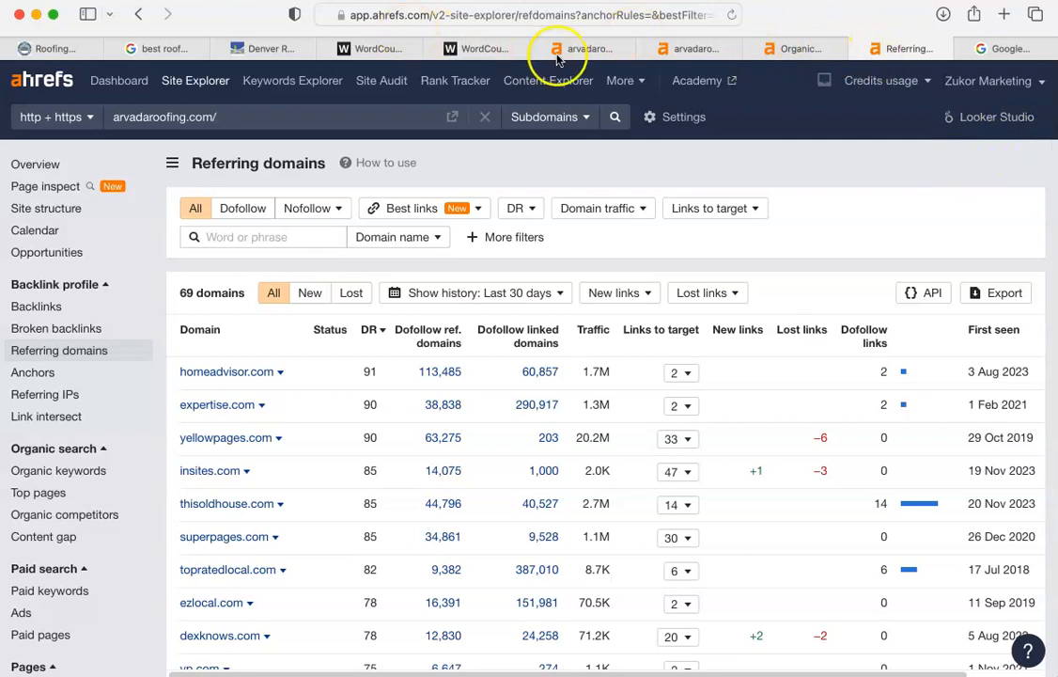
pyautogui.moveTo(560, 49)
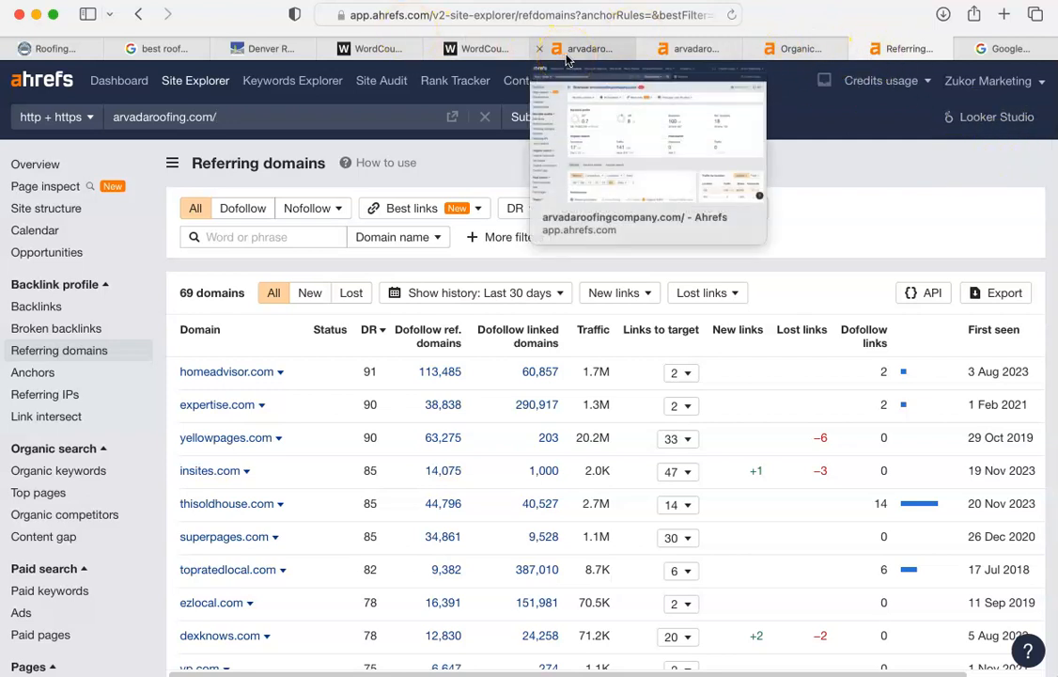